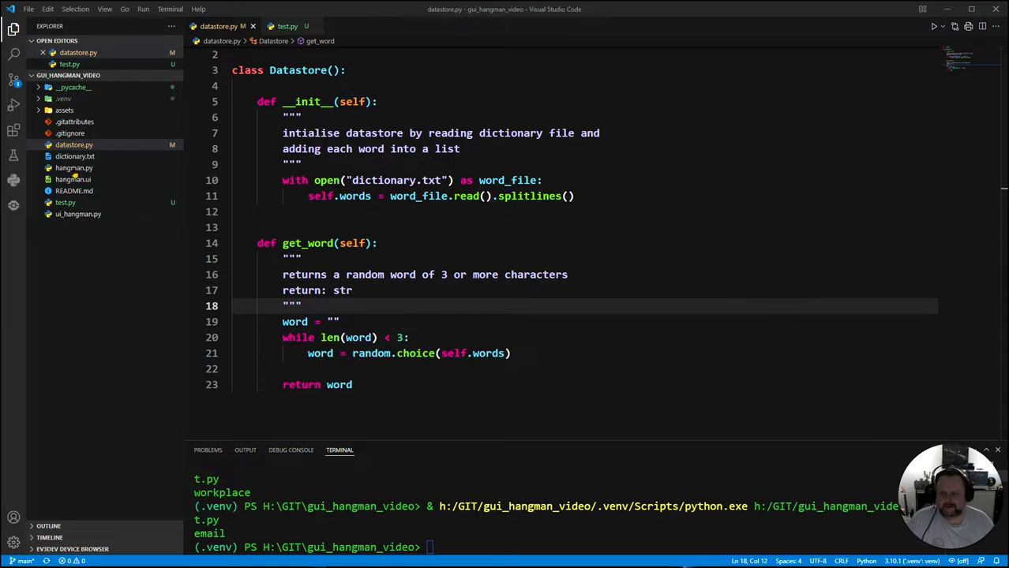
- Browse ui_hangman.py and datastore.py, then switch to hangman.py for editing
left_click(77, 214)
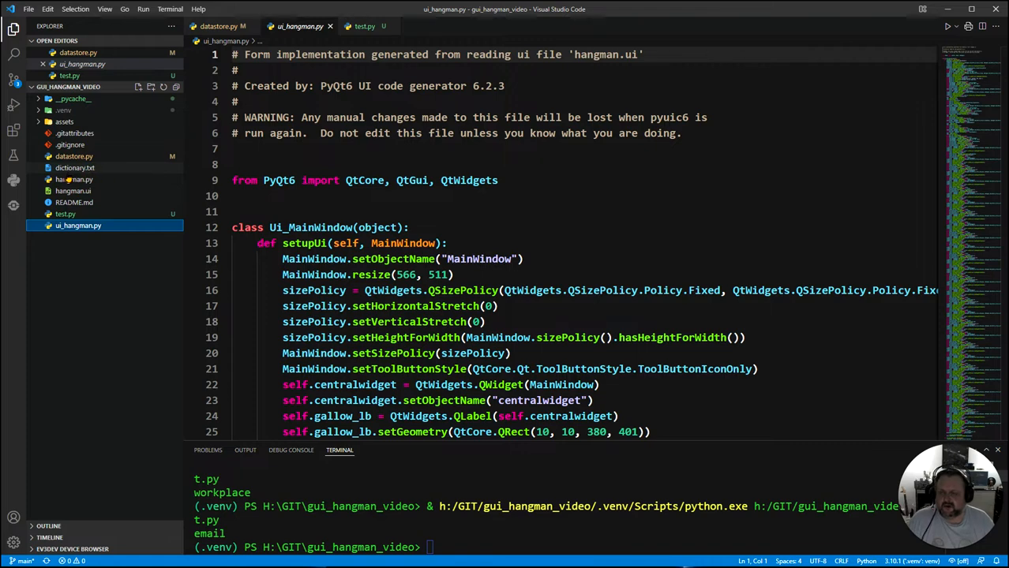
left_click(218, 25)
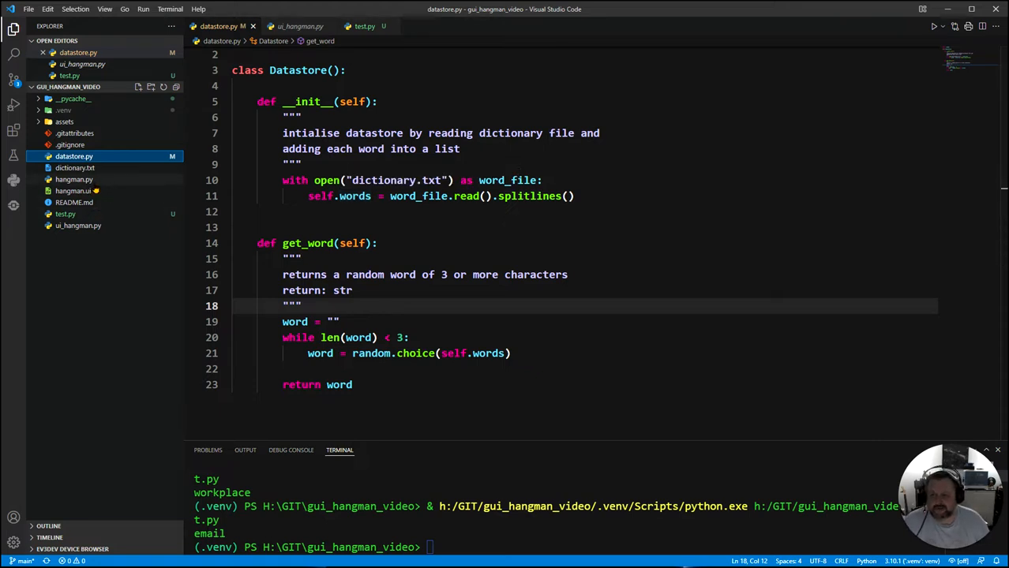
left_click(297, 26)
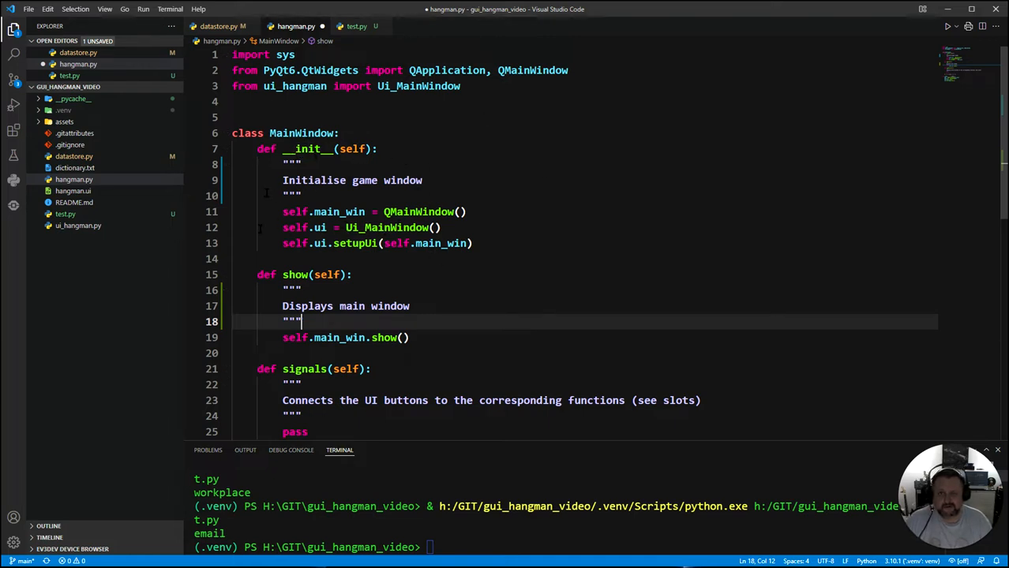
- Insert a blank line after the __init__ docstring, above the main window creation
scroll("down", 3)
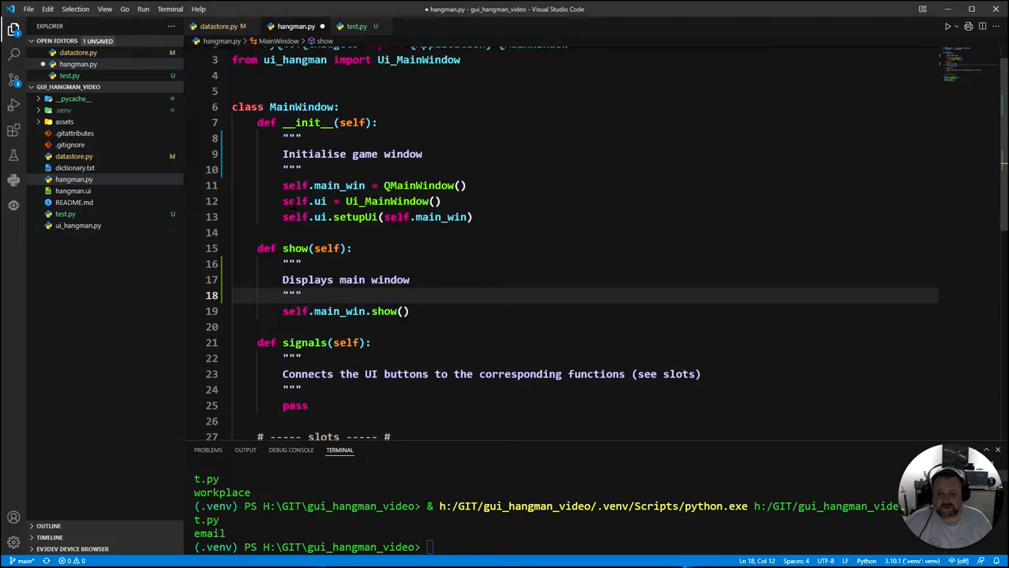
scroll("up", 3)
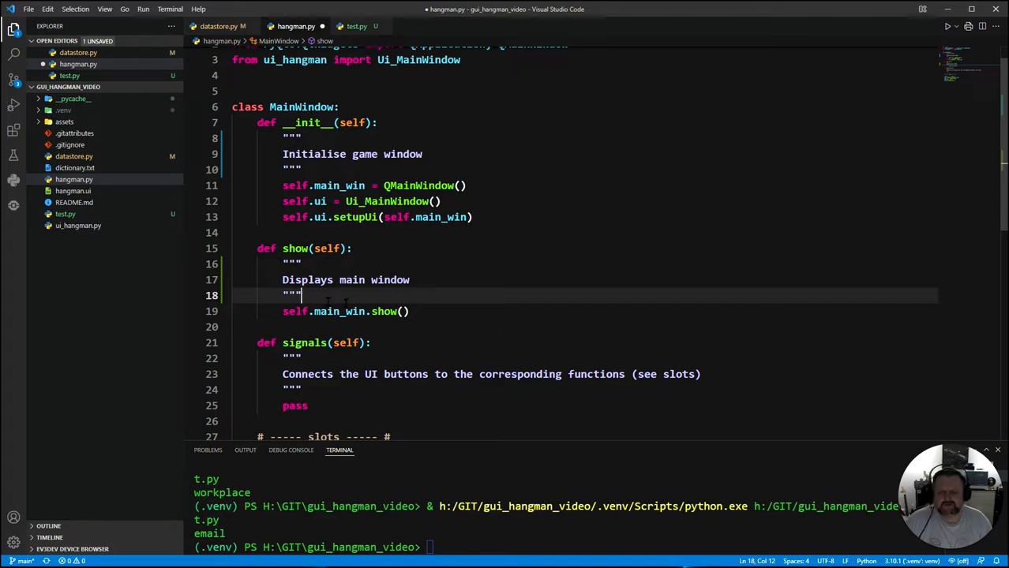
mouse_move(490, 307)
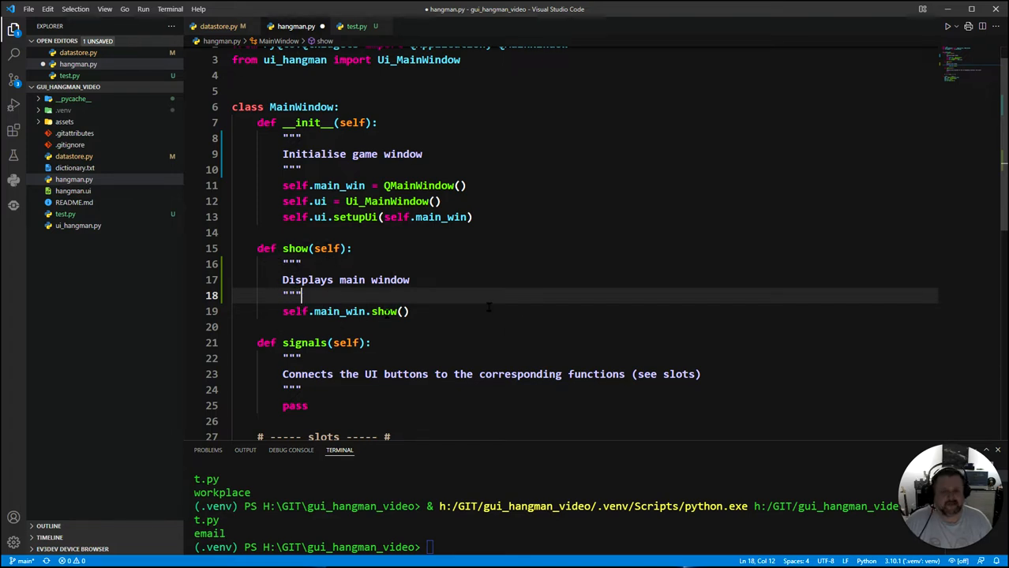
scroll("down", 3)
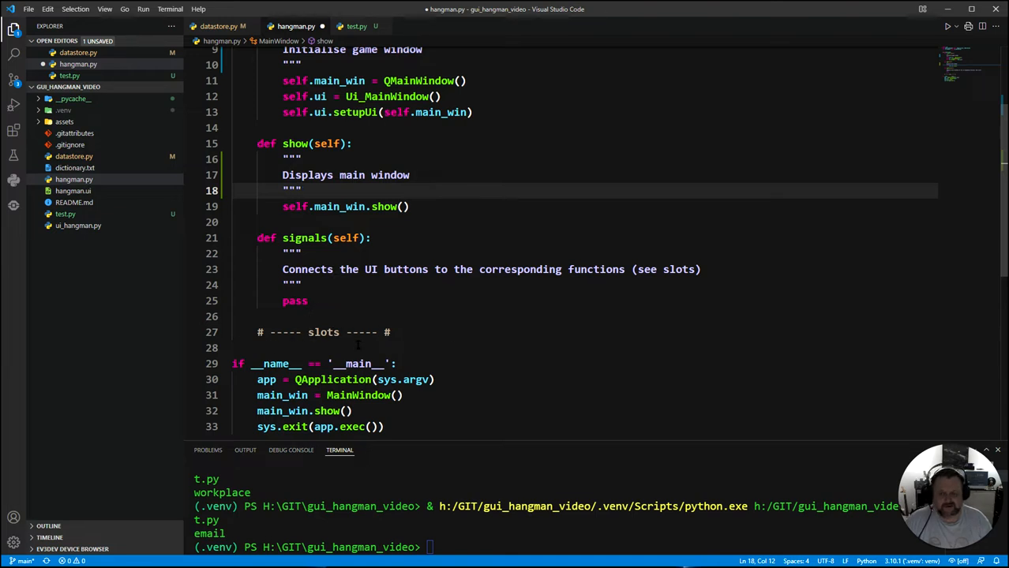
scroll("up", 3)
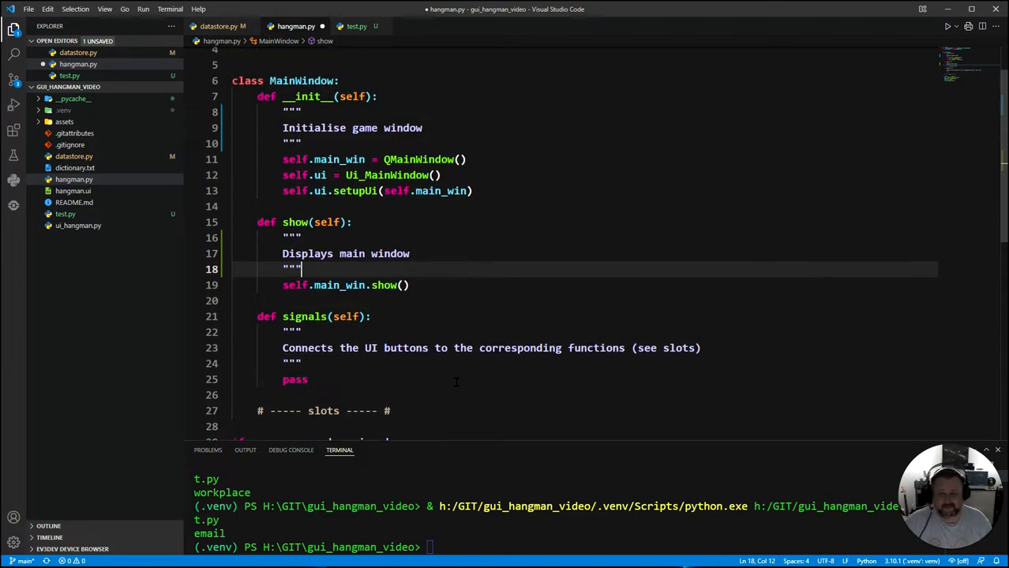
scroll("up", 3)
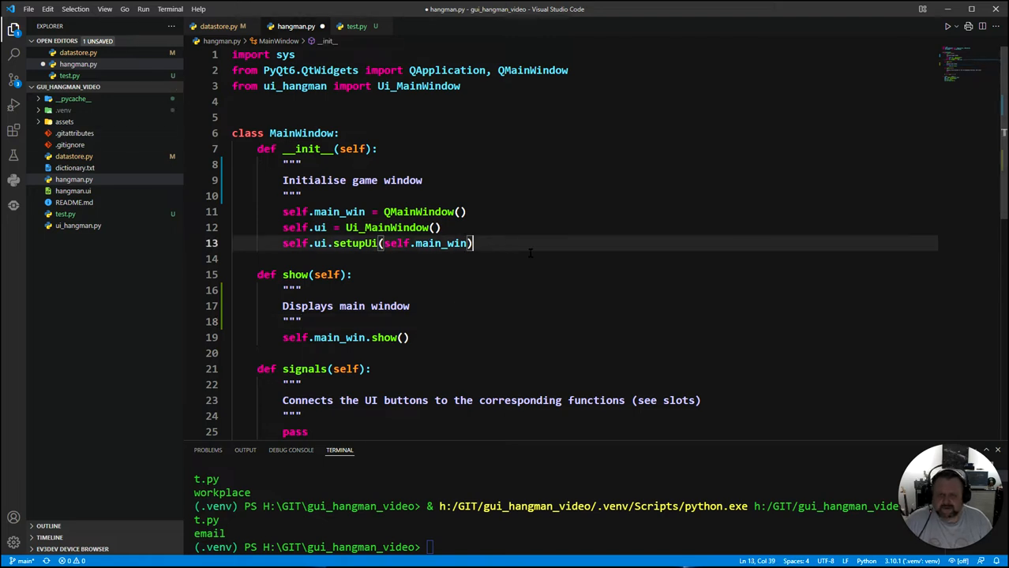
key("Return")
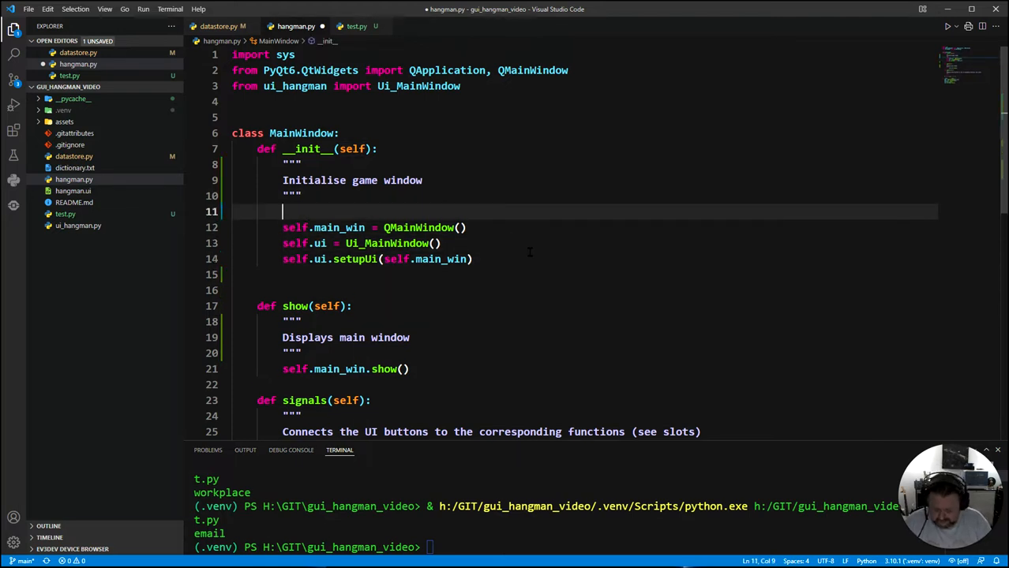
- Add a '# ----- setup UI elements ----- #' section comment above the window setup code
type("# ----")
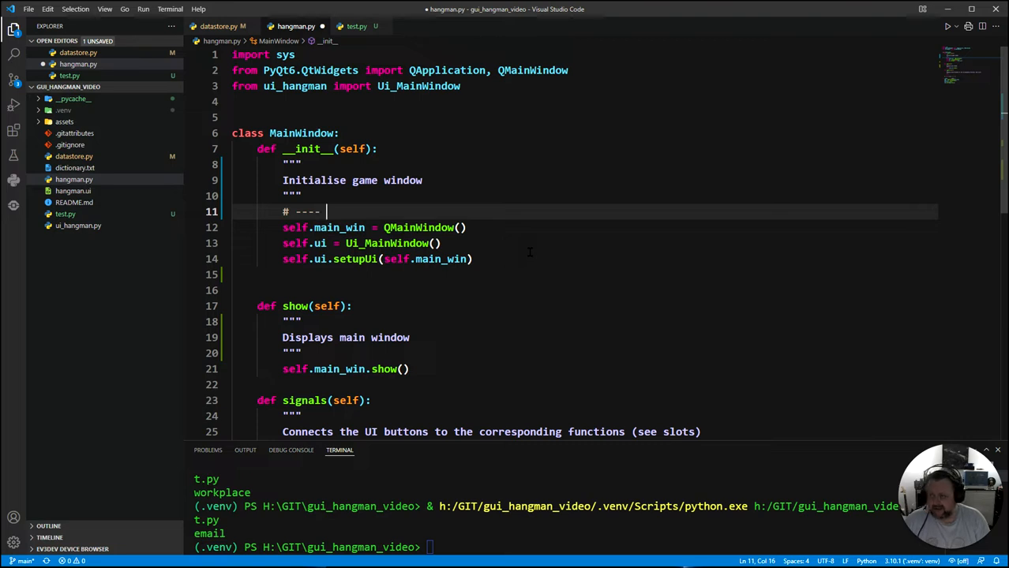
type("-")
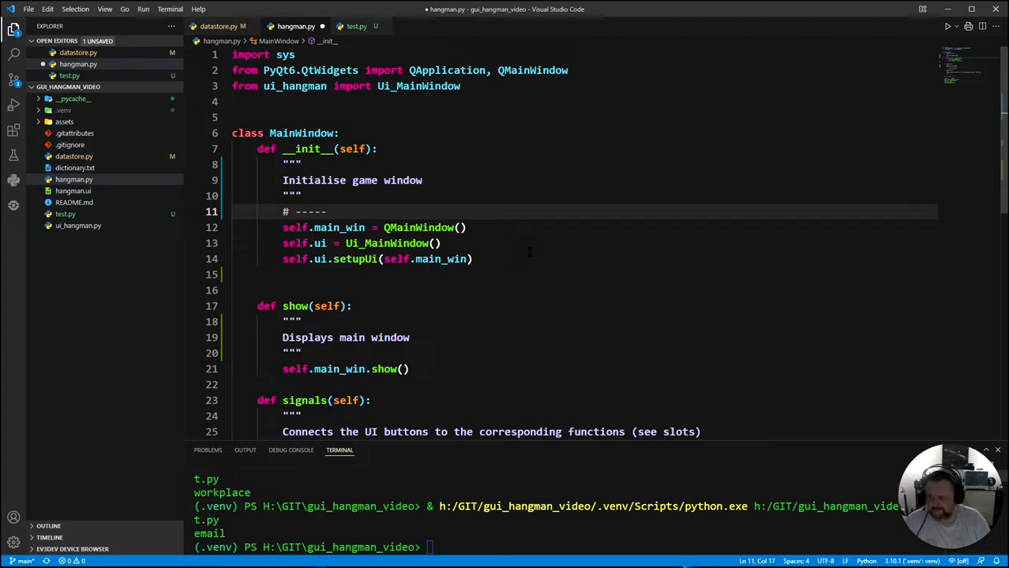
type("set")
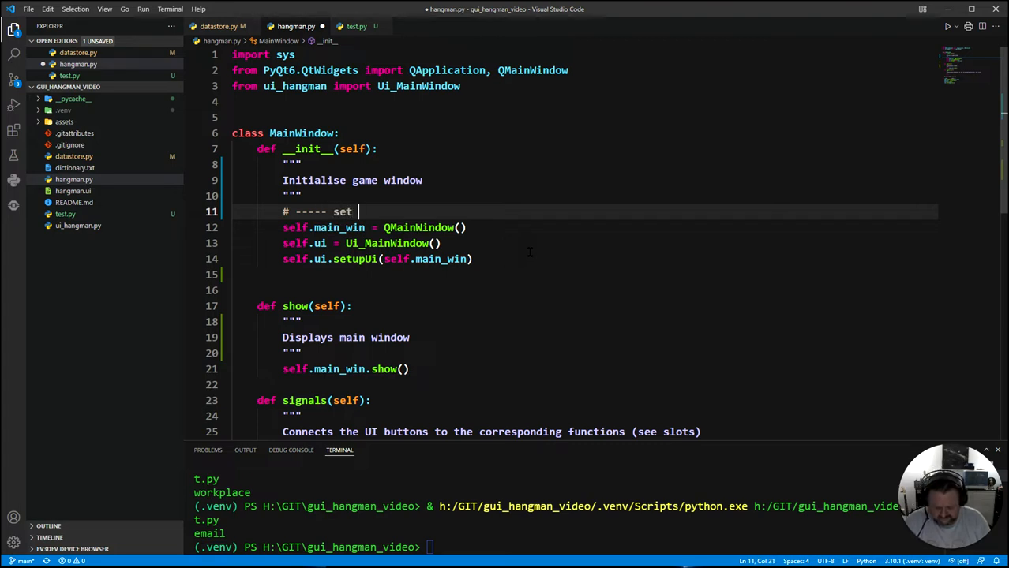
type("up")
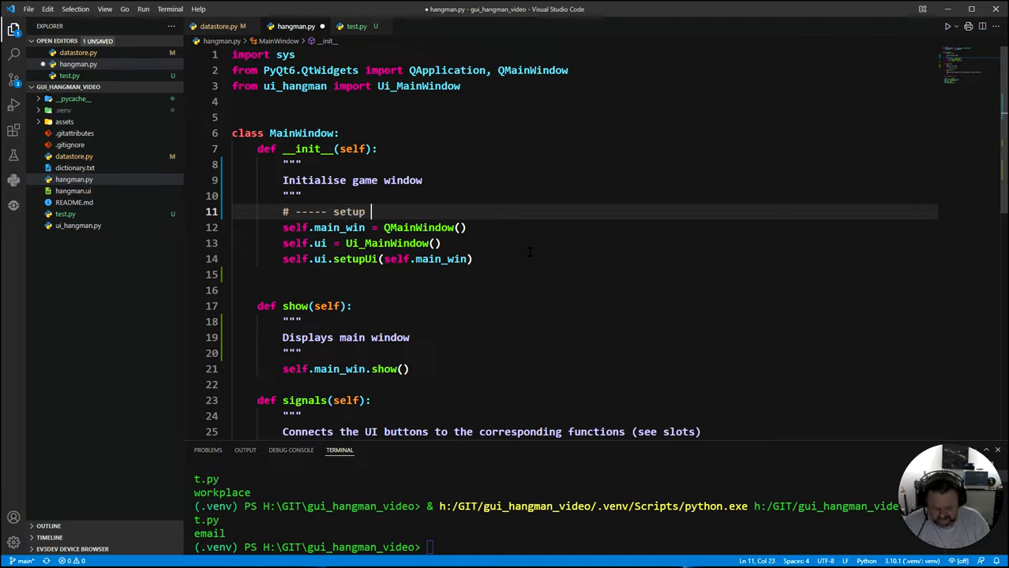
type("UI elements")
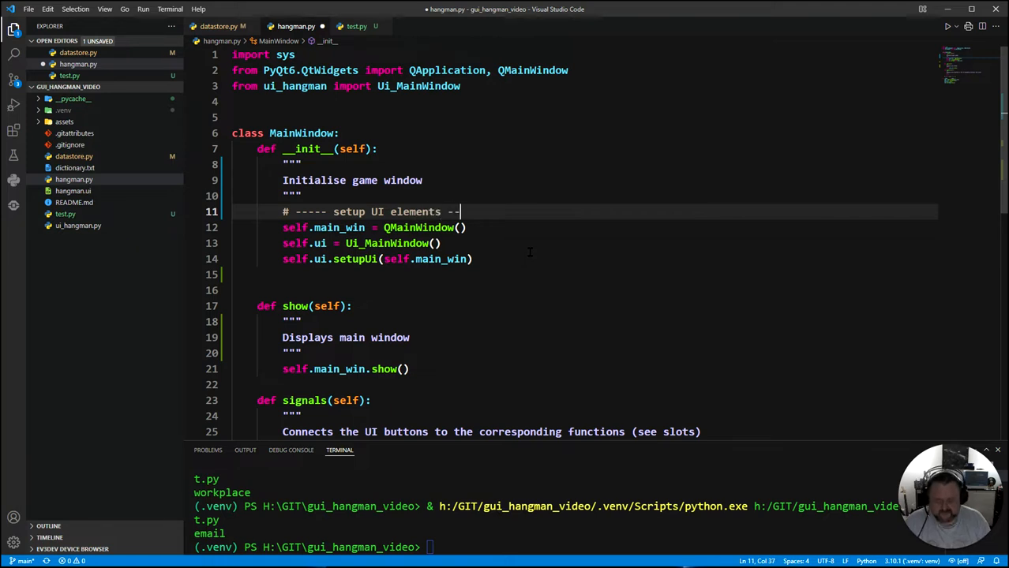
type("-----")
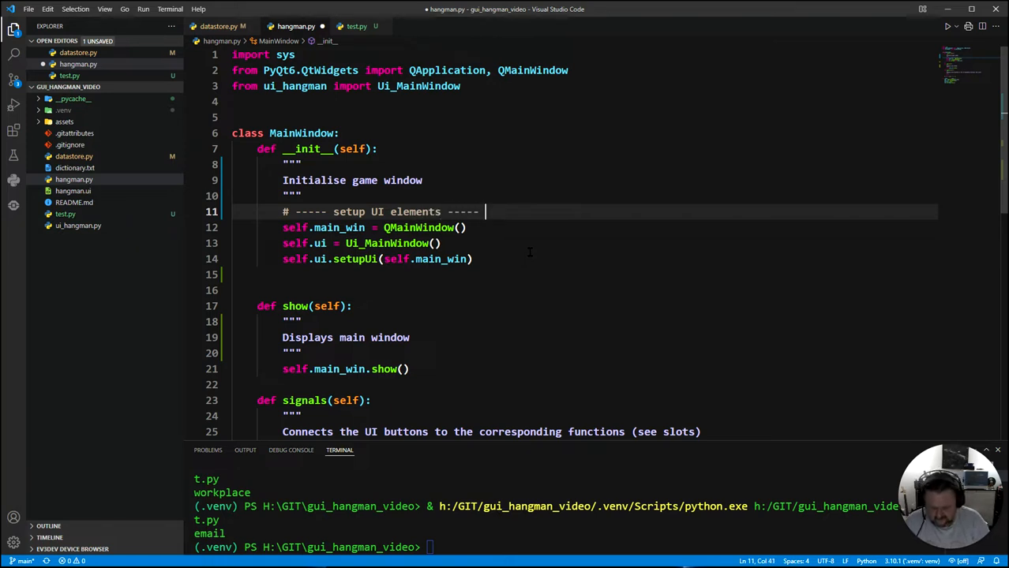
- Start a new '#' comment line below the setupUi call
left_click(220, 25)
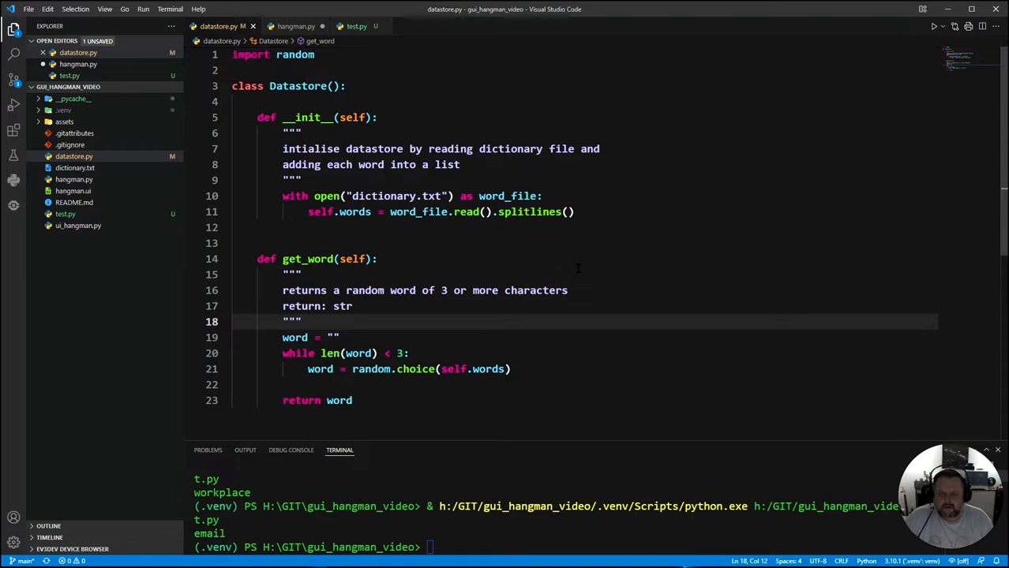
left_click(297, 25)
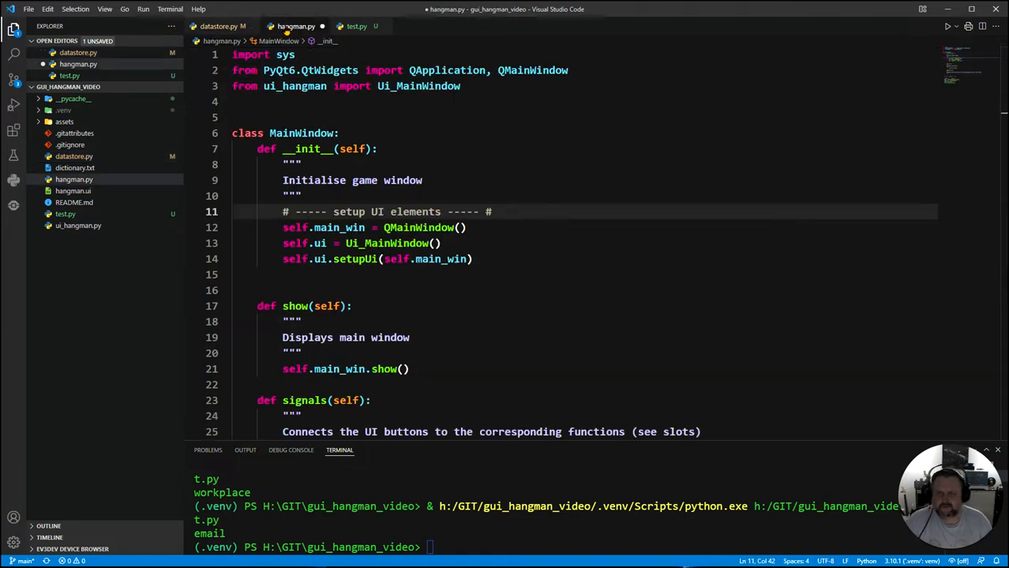
left_click(515, 212)
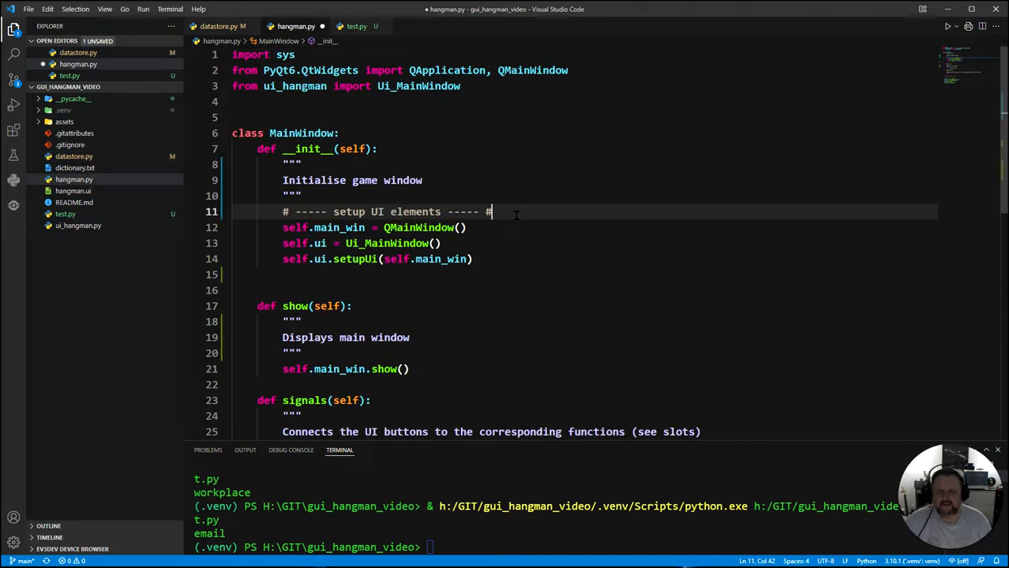
key("Enter")
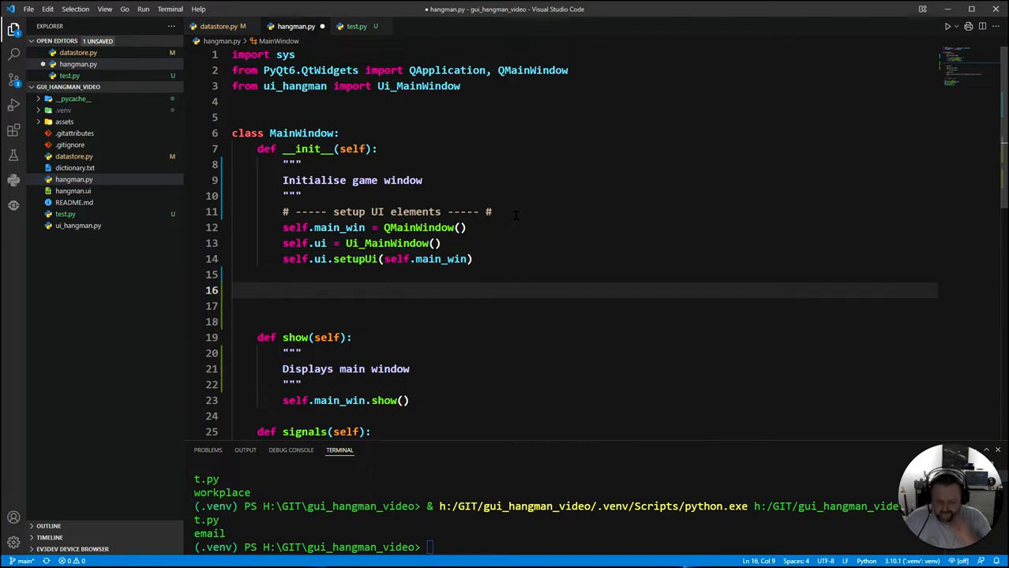
type("#")
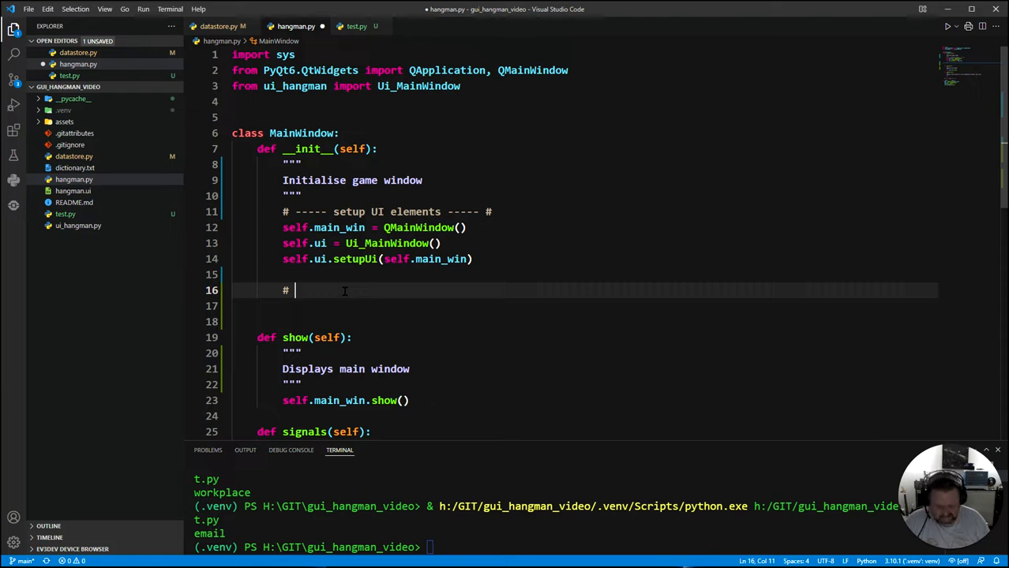
- Complete the '# ----- initial game variables ----- #' comment and start another below it
type("-----")
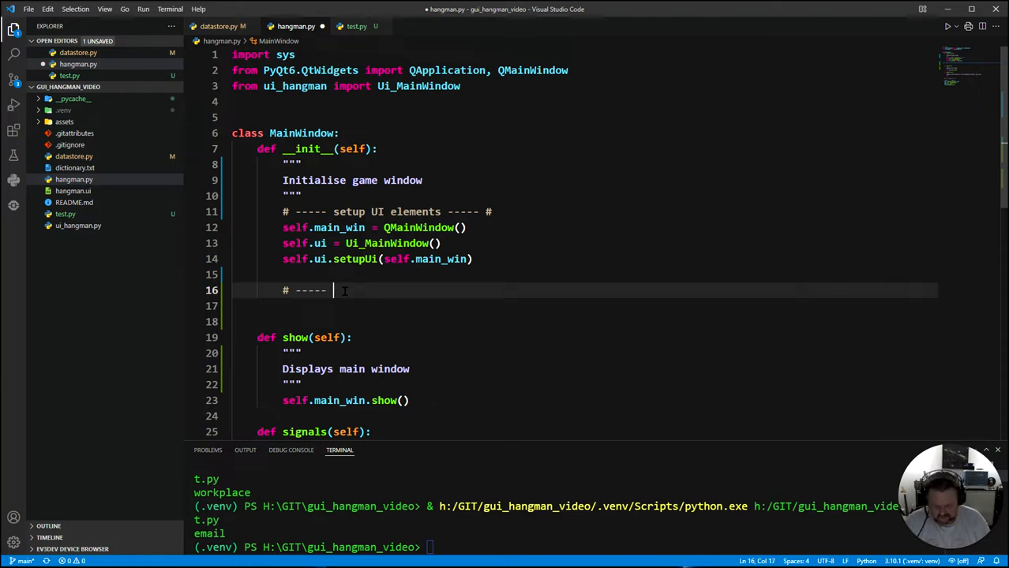
type("ini")
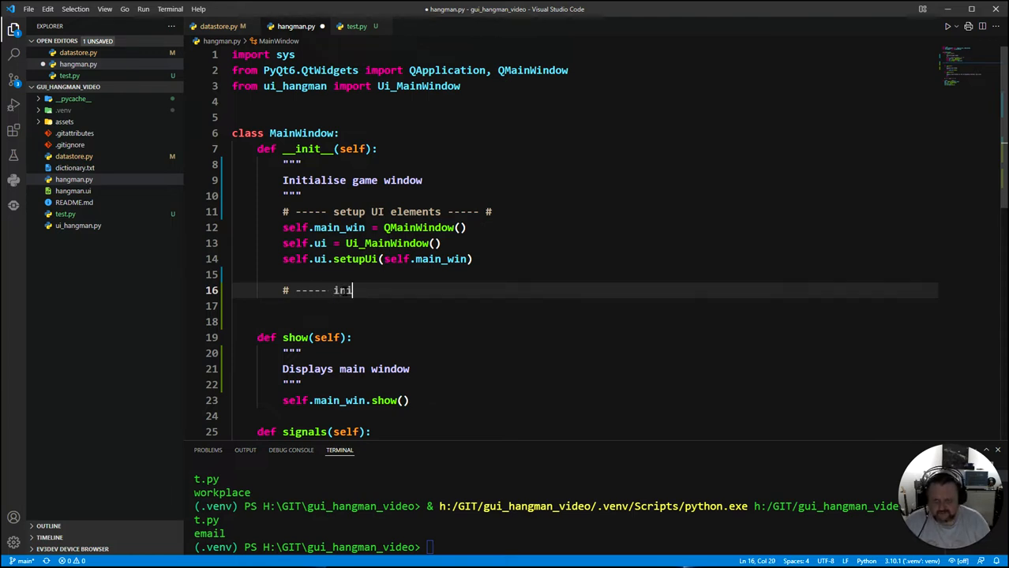
type("tialise")
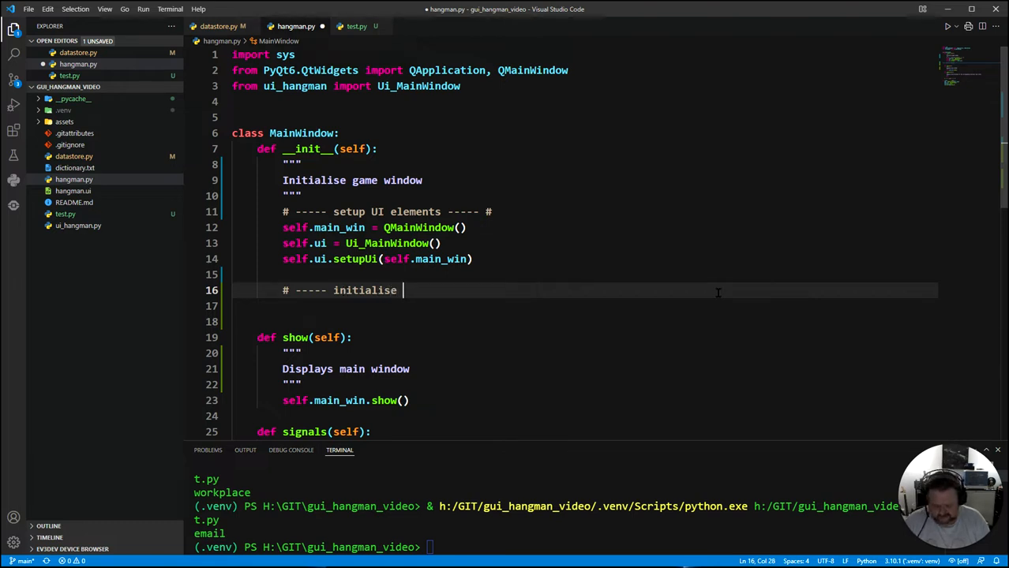
type("game")
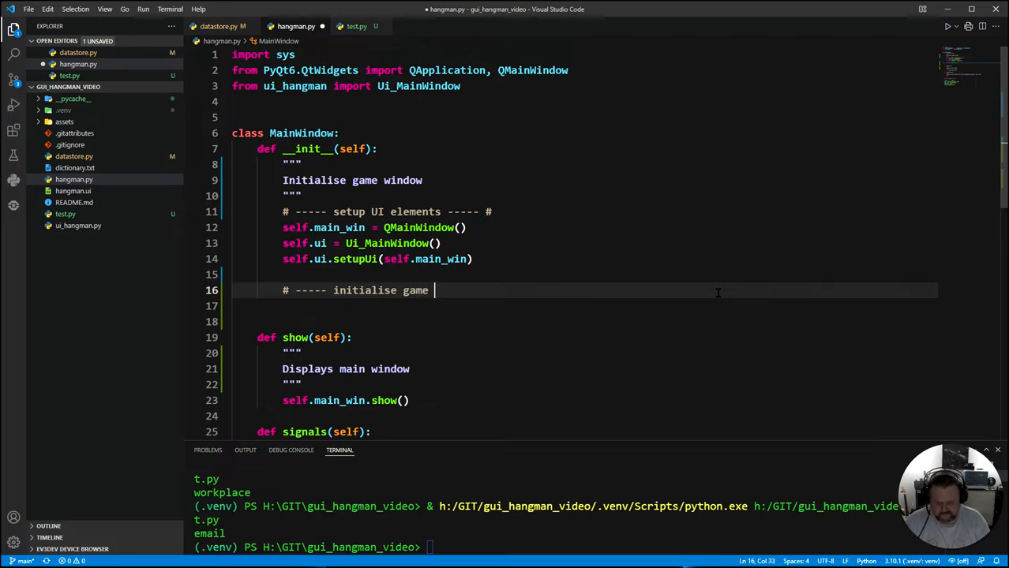
type("variables")
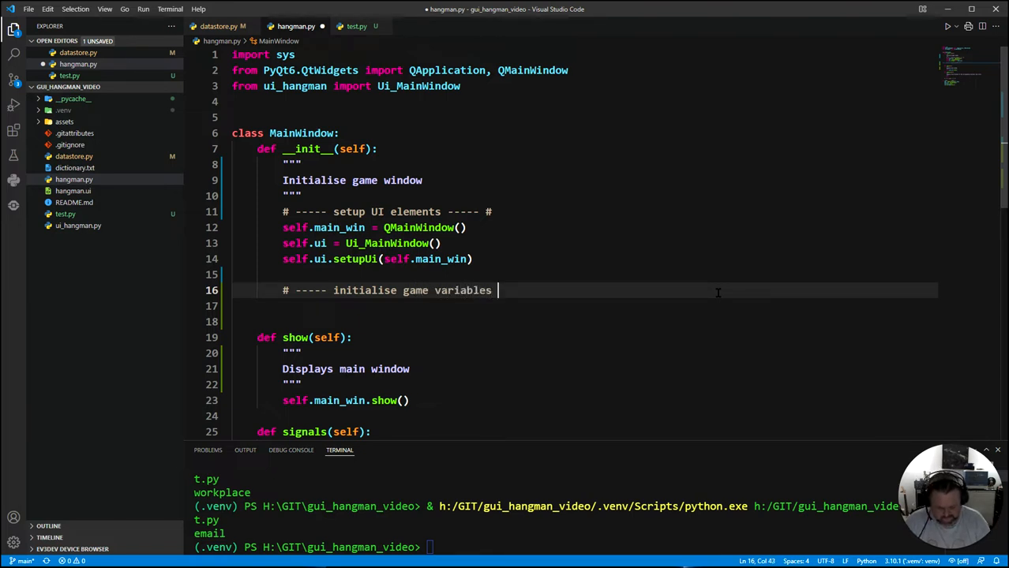
type("-----")
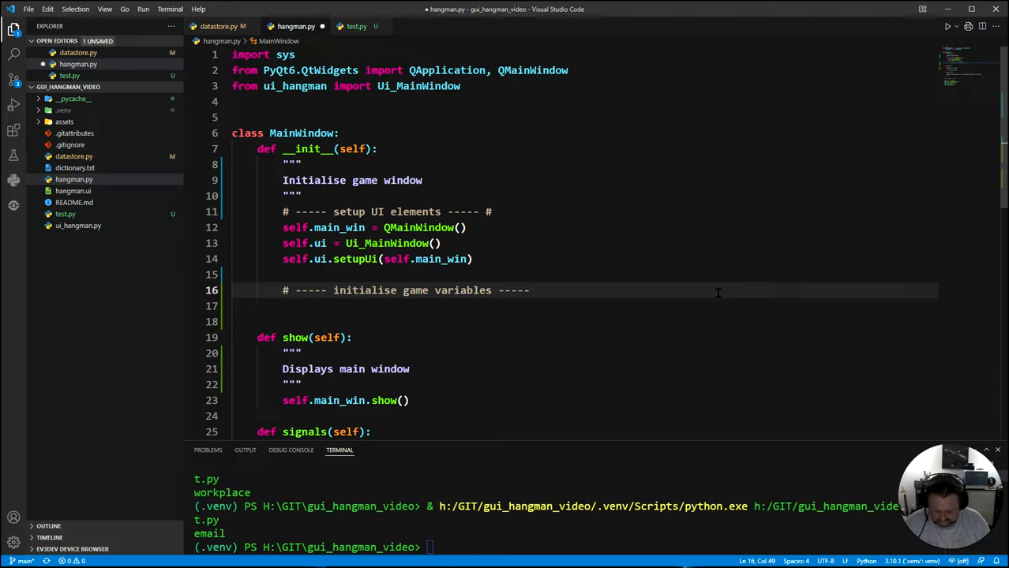
key("enter")
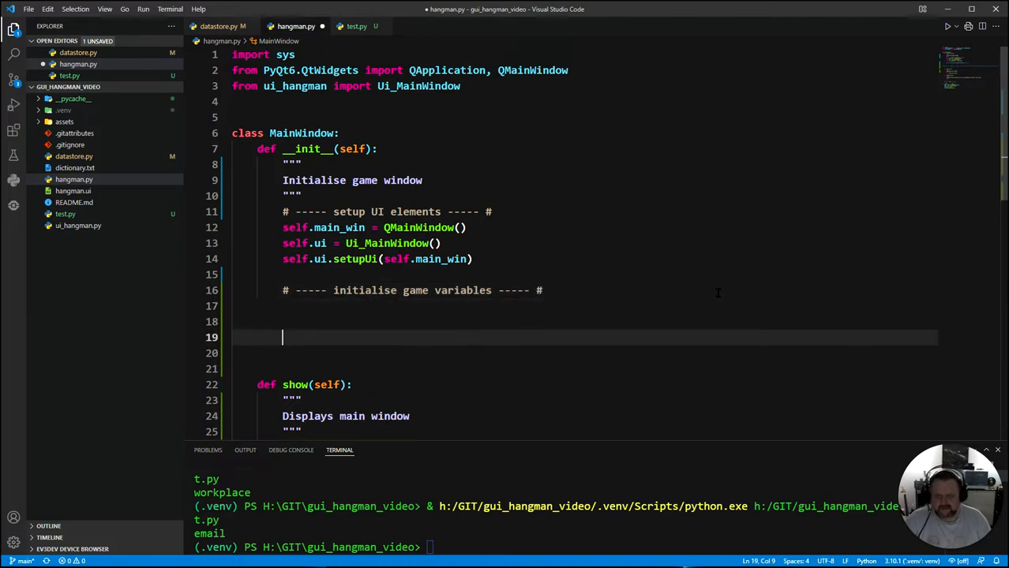
type("#")
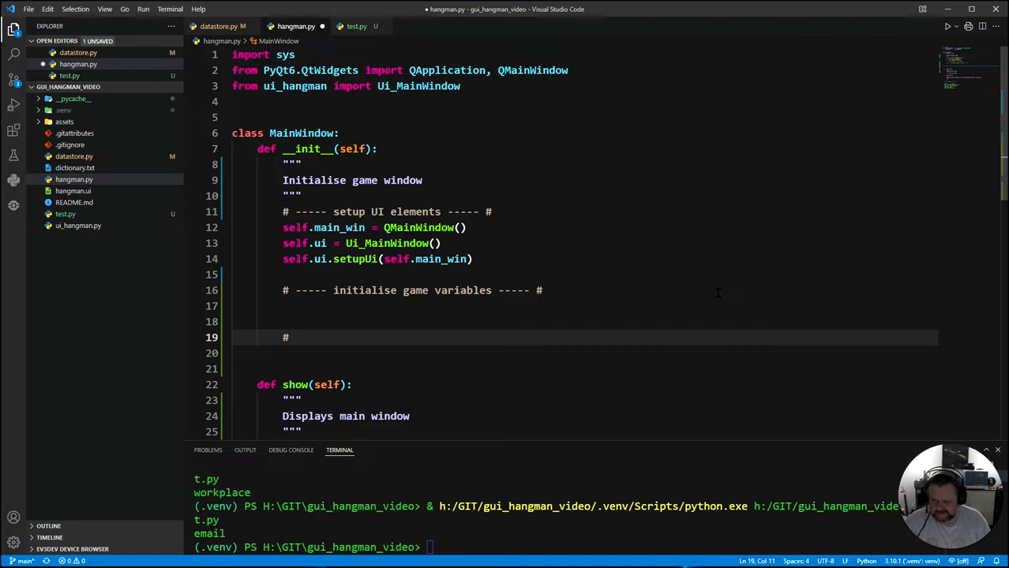
- Write the '# ----- initialise the UI with starting values ----- #' section comment
type("ins")
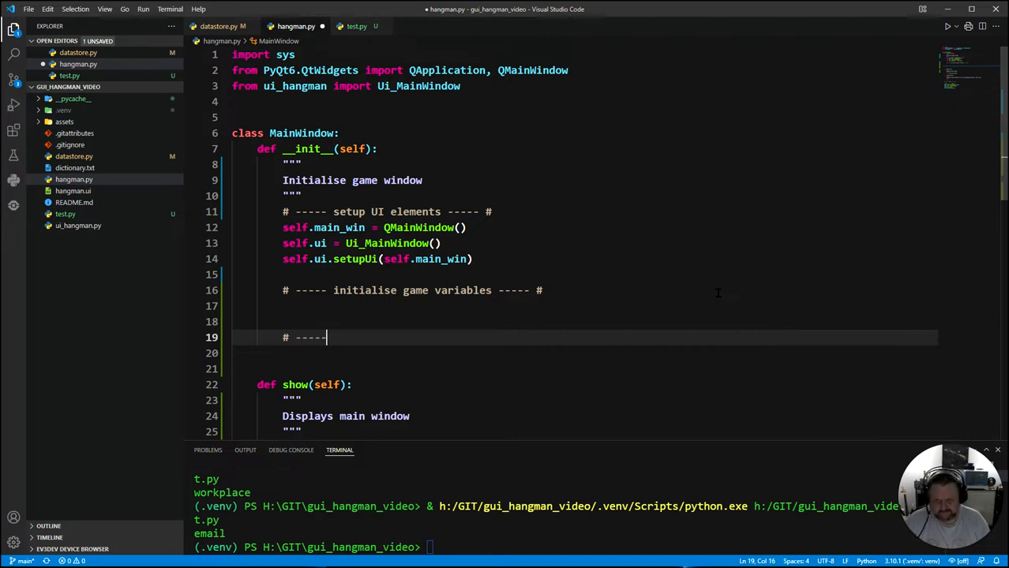
type("insit")
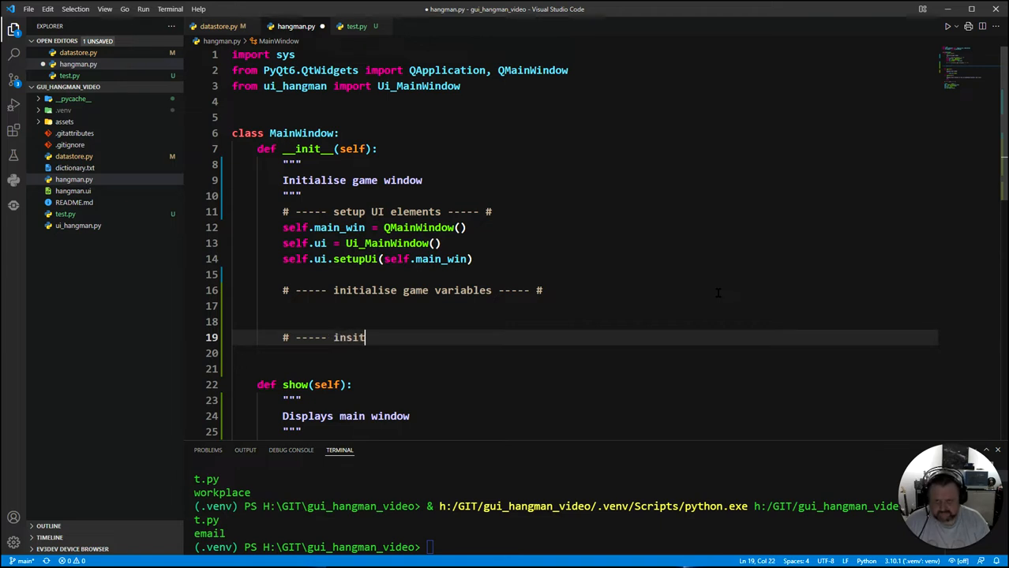
type("initia")
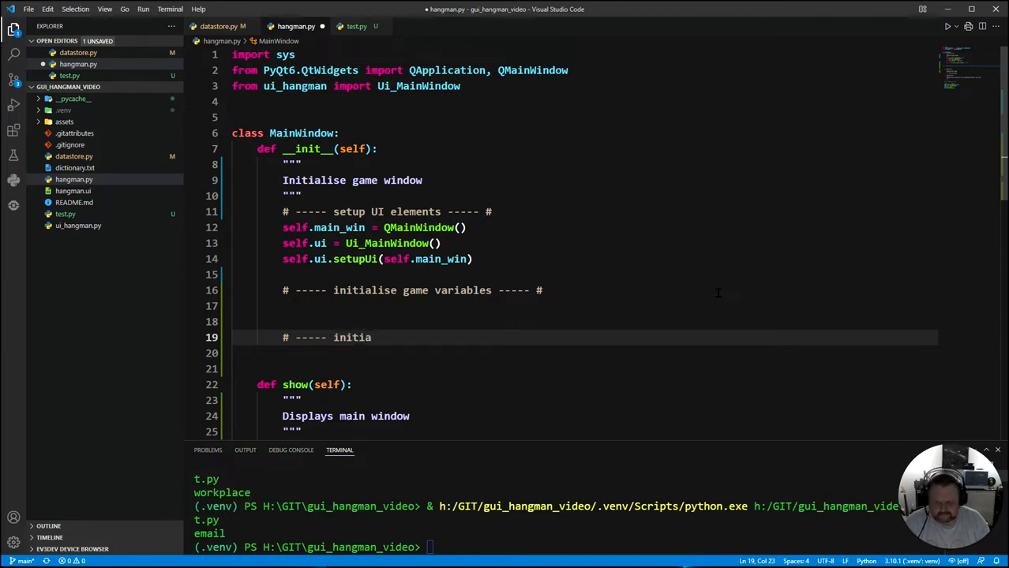
type("lise th")
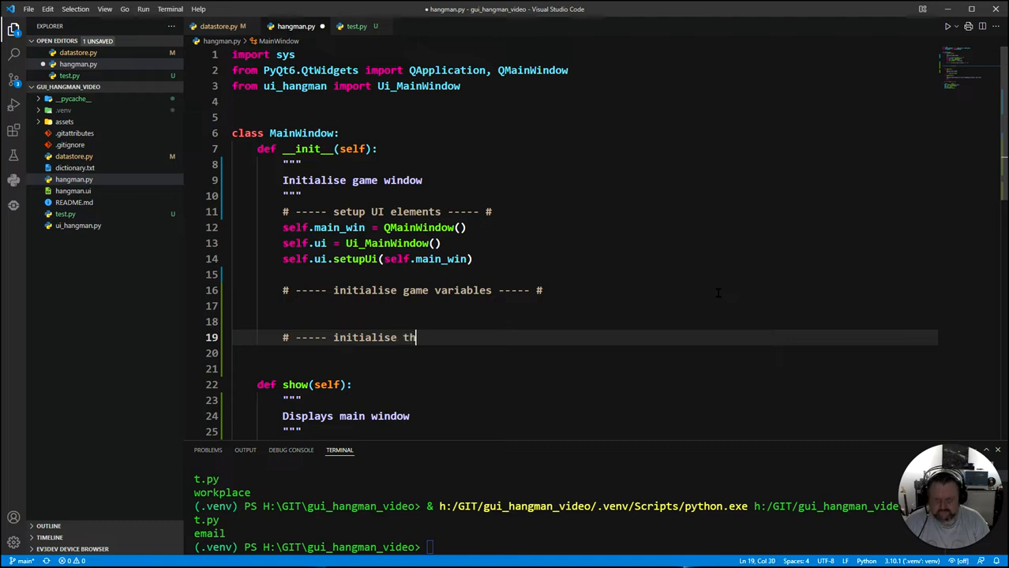
type("e UI with")
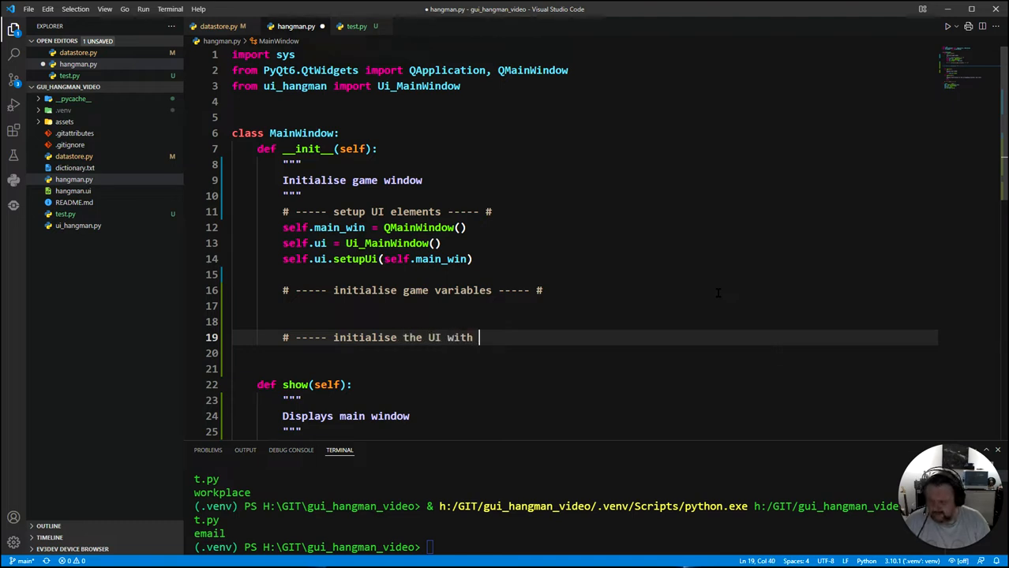
type("starting")
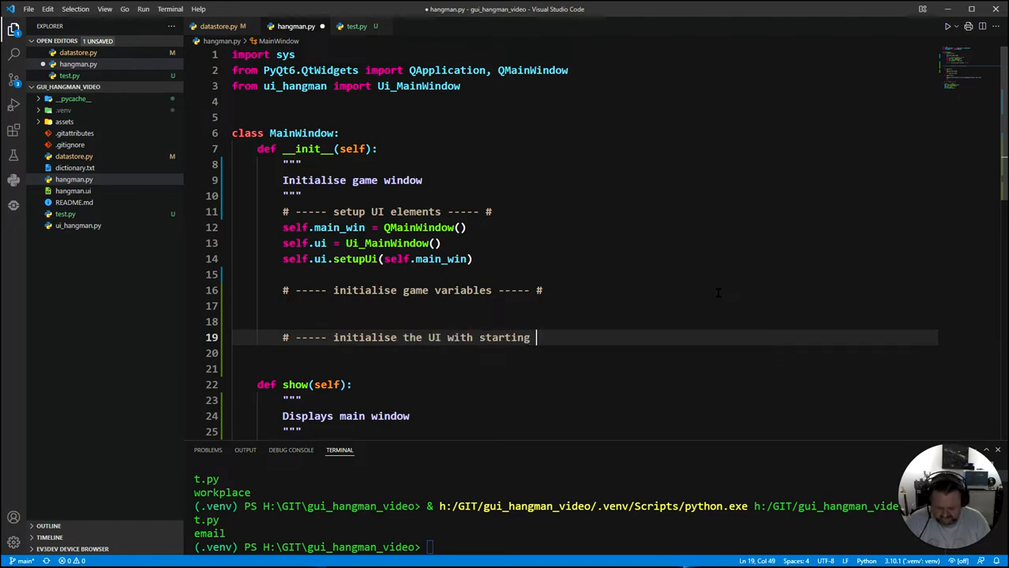
type("values")
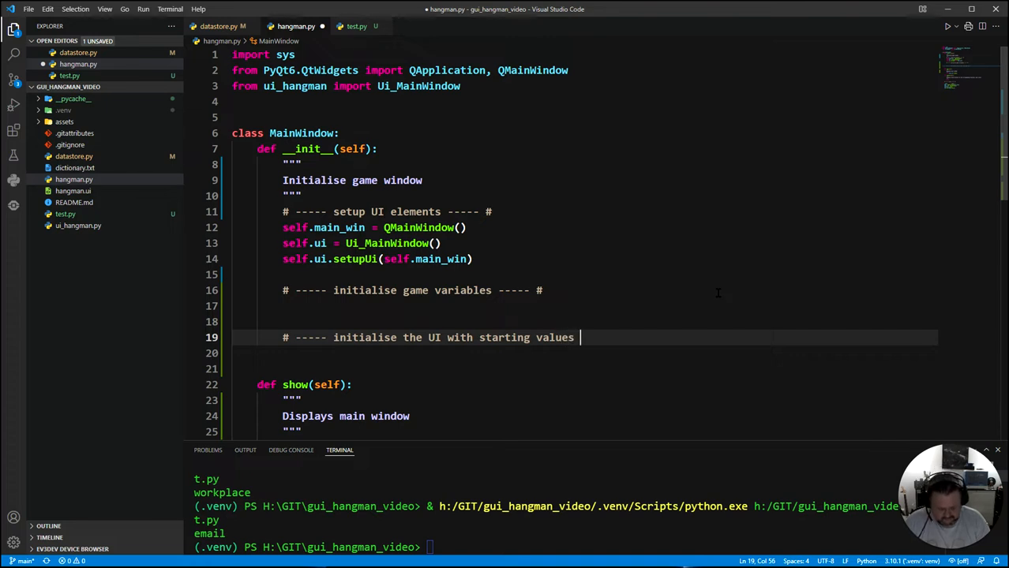
type("-----")
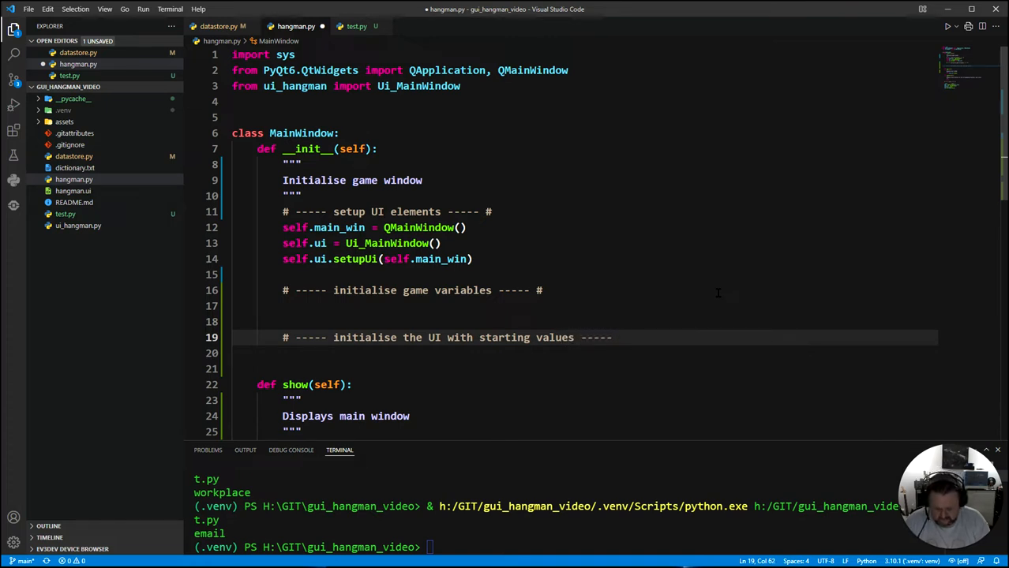
type("#")
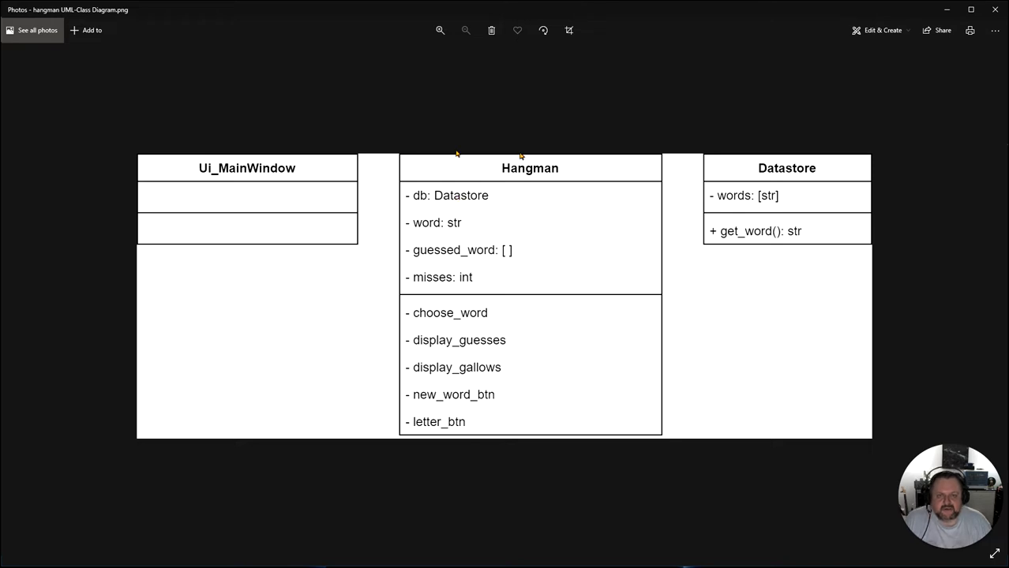
mouse_move(413, 202)
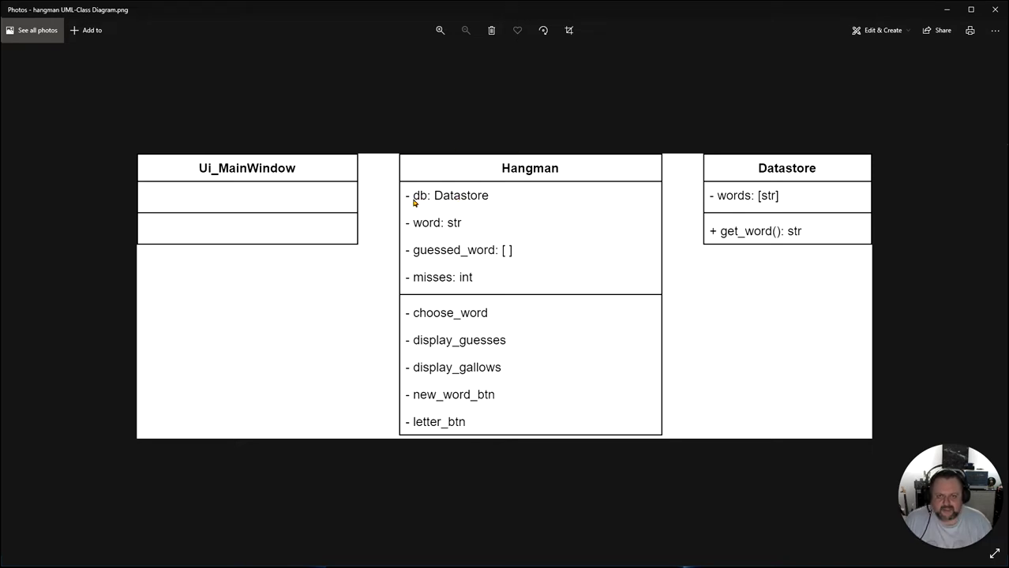
mouse_move(423, 227)
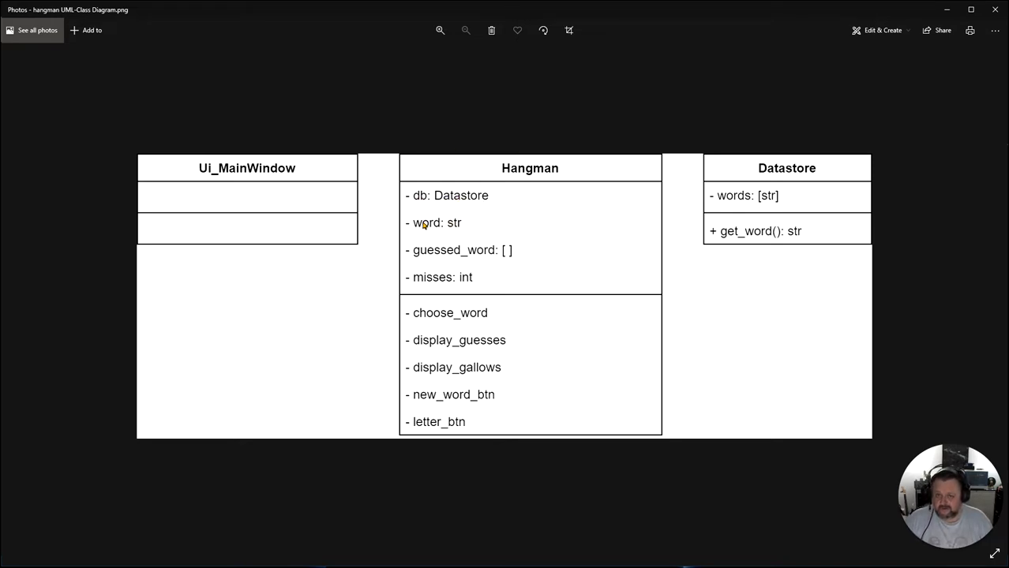
mouse_move(440, 278)
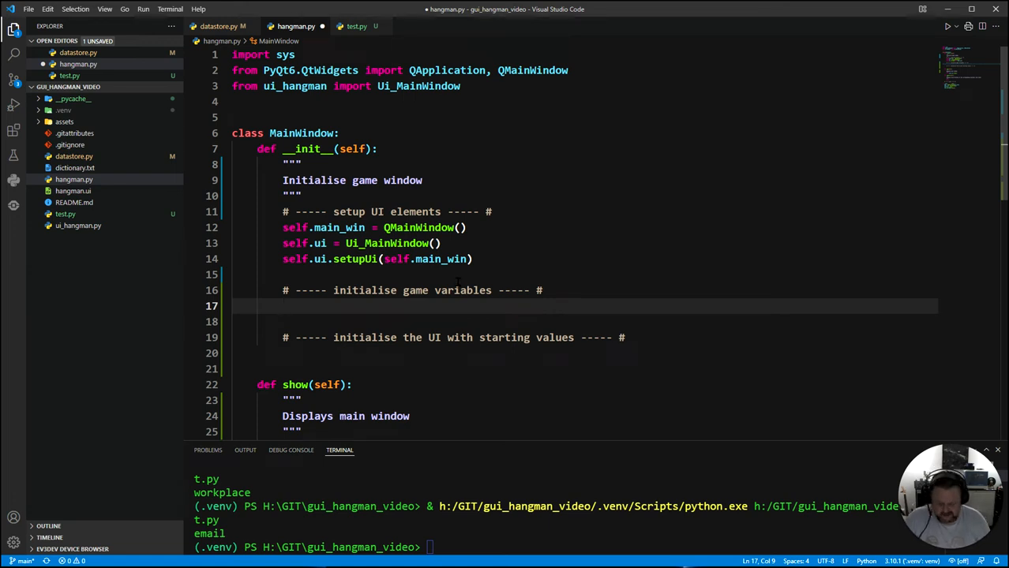
- Assign self.db = Datastore() under the game variables comment
type("self.")
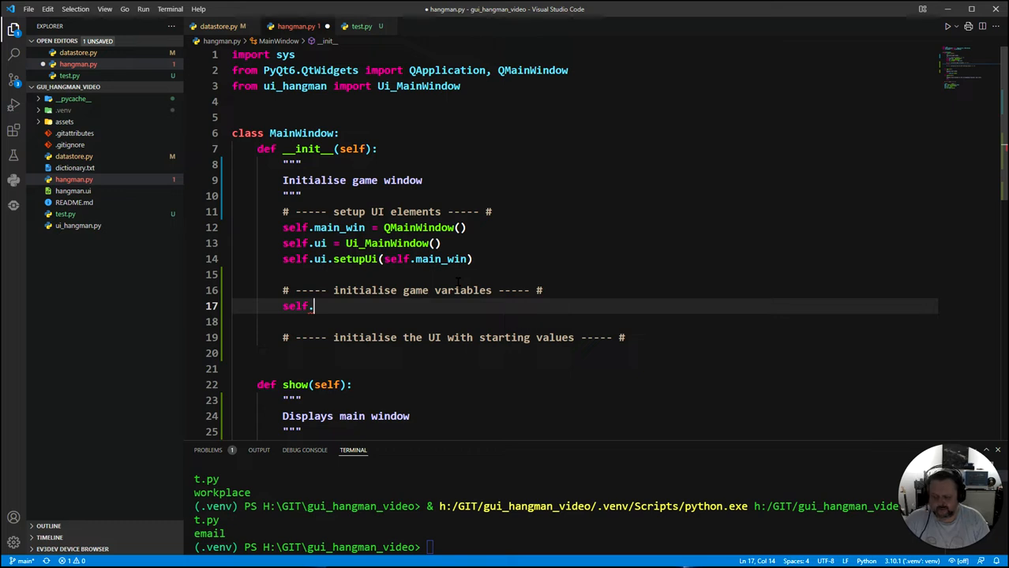
type("de")
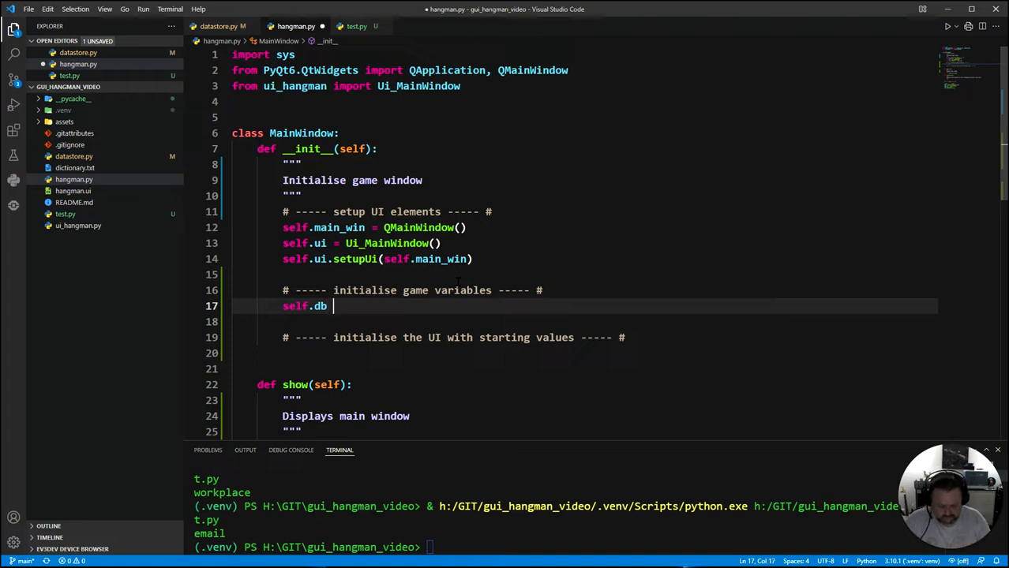
type("=")
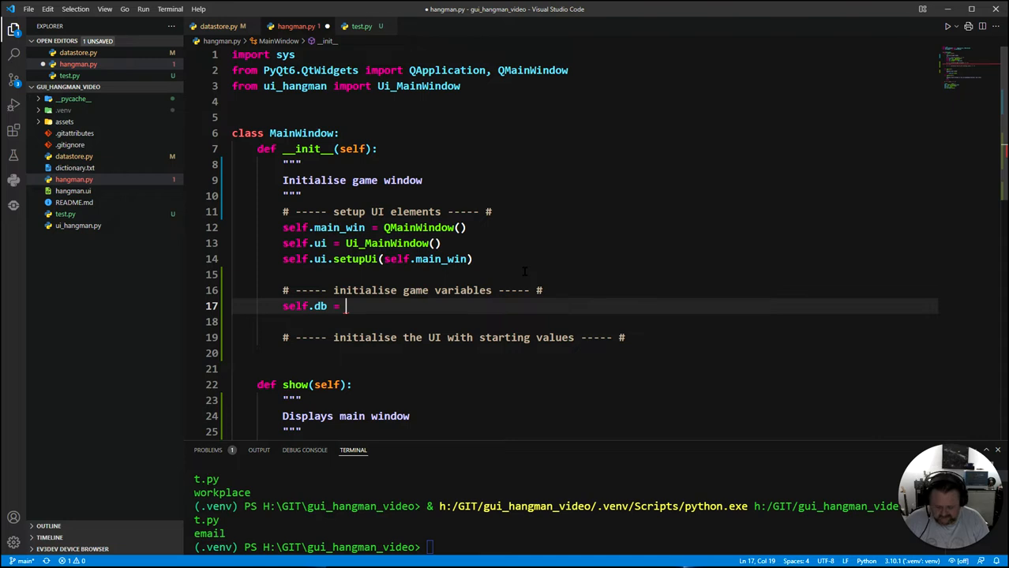
type("Data")
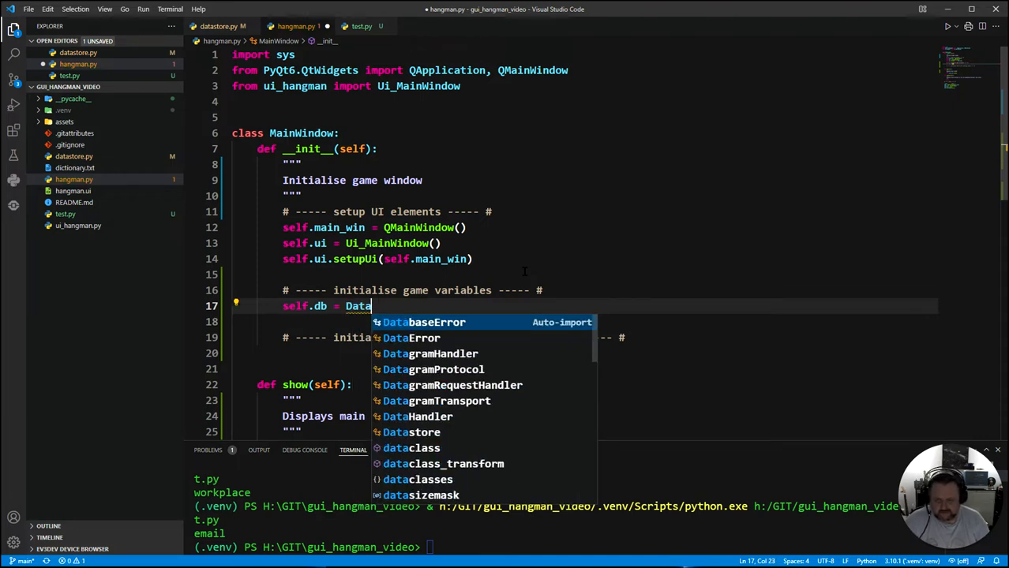
type("store(")
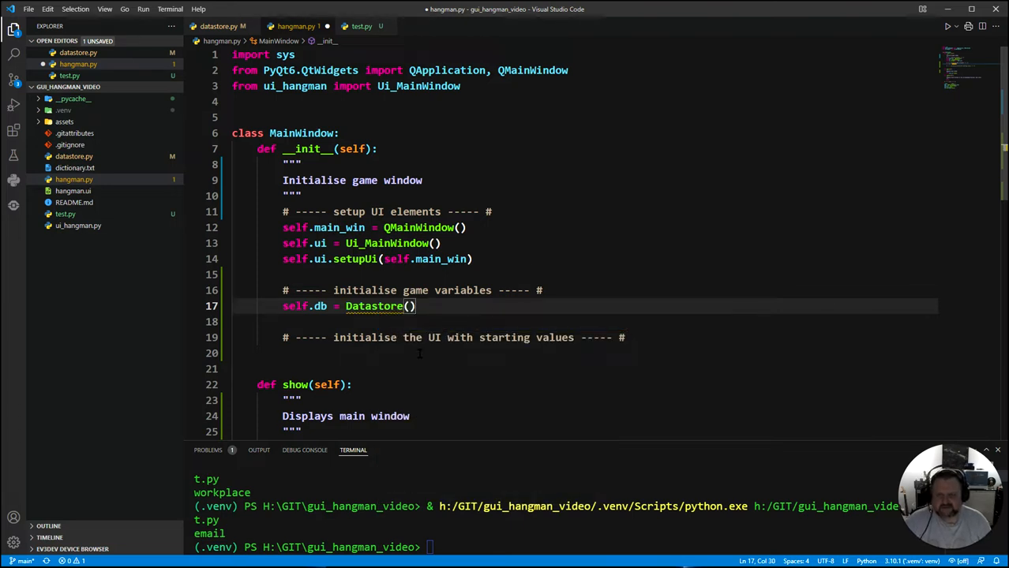
left_click(461, 85)
type("from")
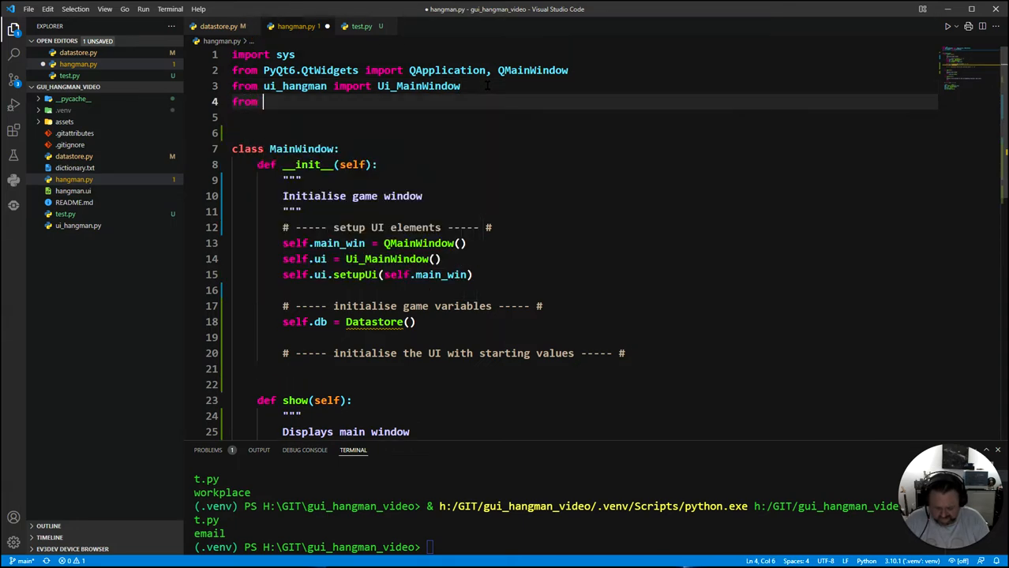
- Add 'from datastore import Datastore' to the imports and start a line after self.db
type("datastore")
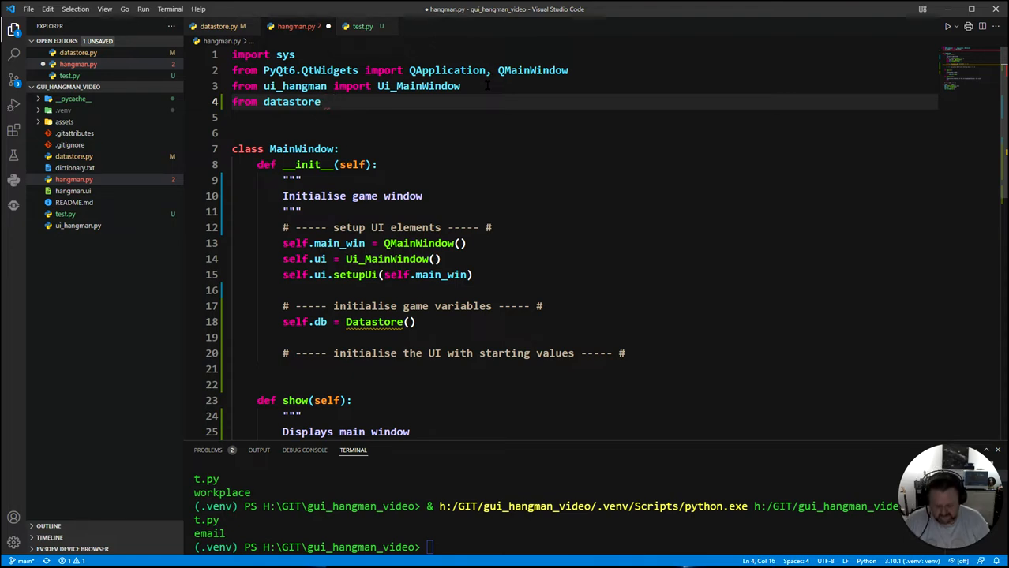
type("import")
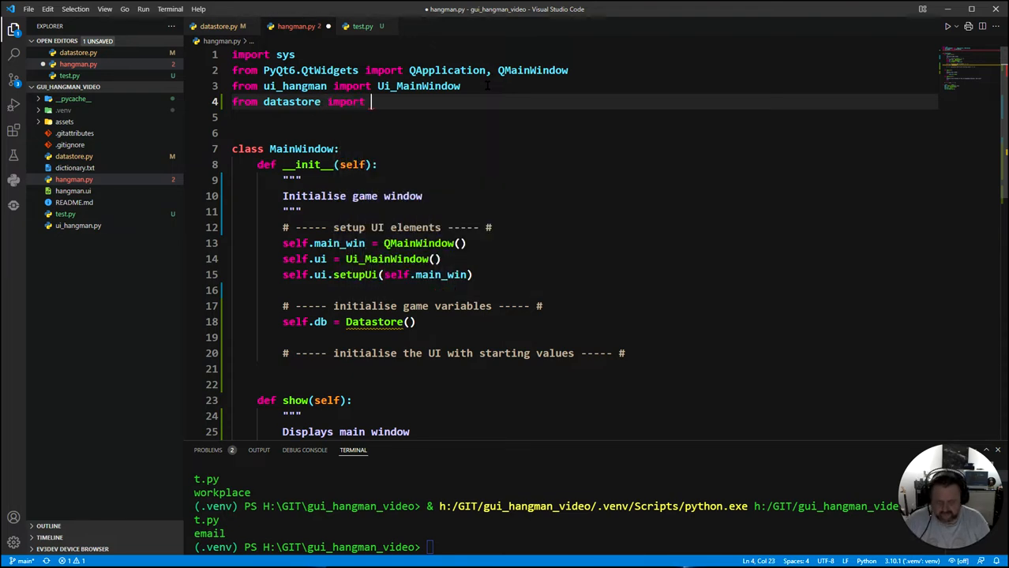
type("Datastore")
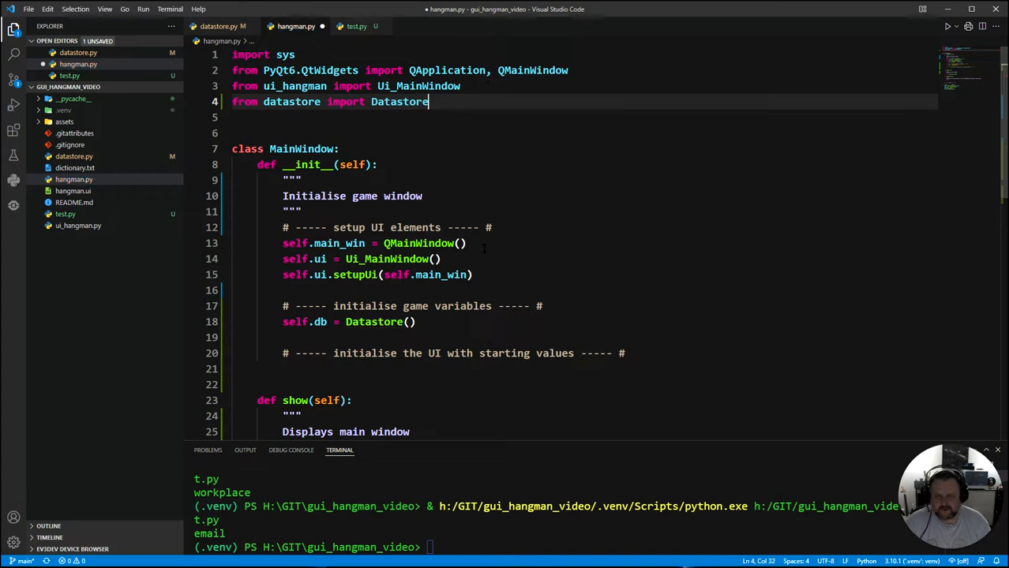
left_click(417, 322)
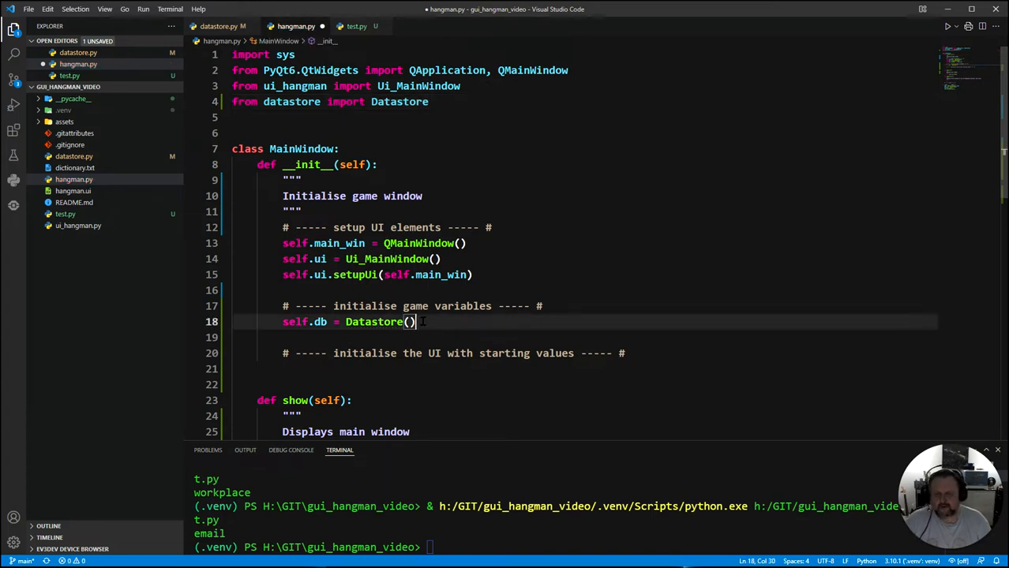
key("Enter")
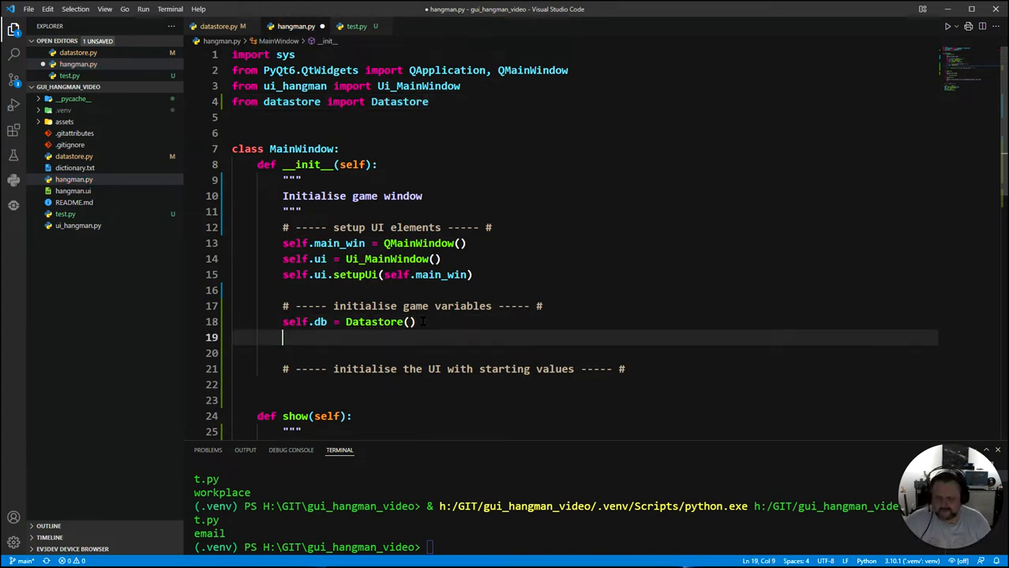
- Initialise self.word, self.guessed_word = [] and self.misses = 0 in the game variables block
type("self.")
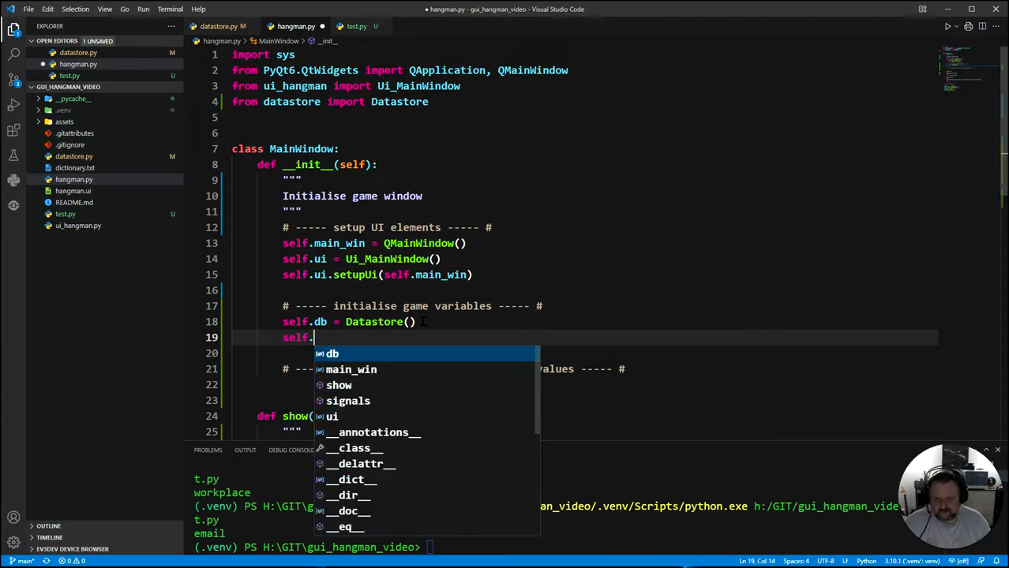
type("word = \"")
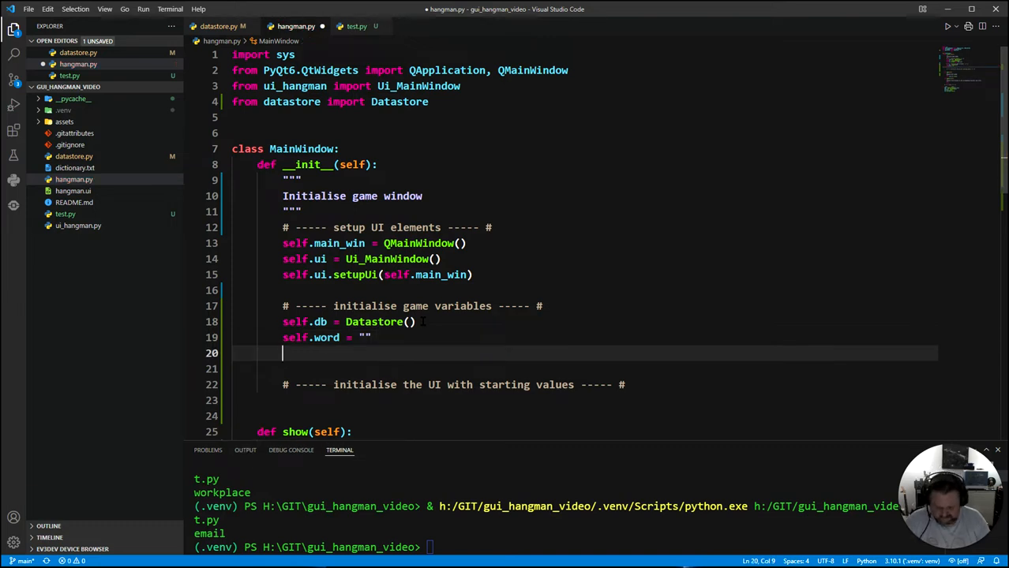
type("self.")
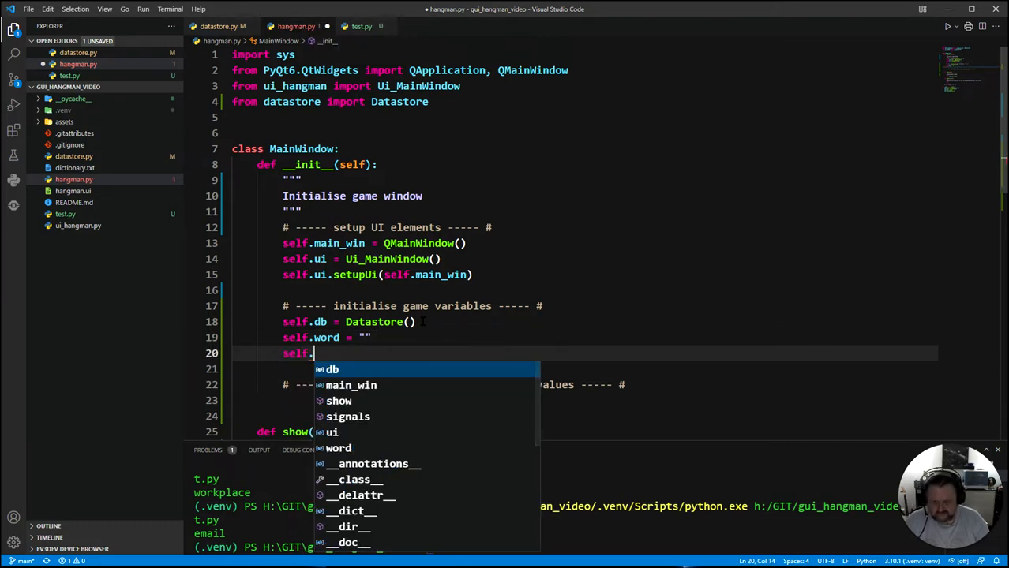
type("g")
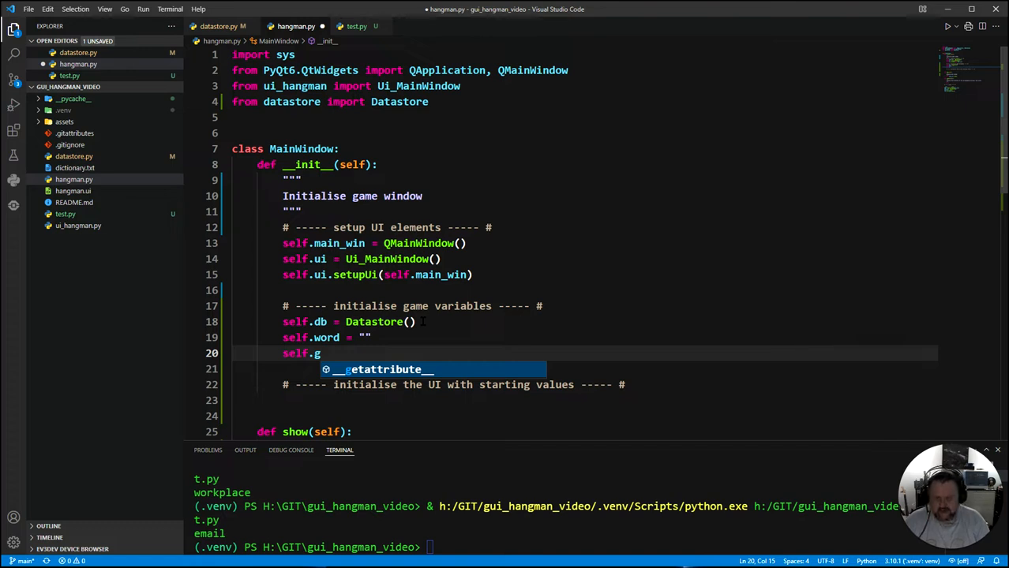
type("uess")
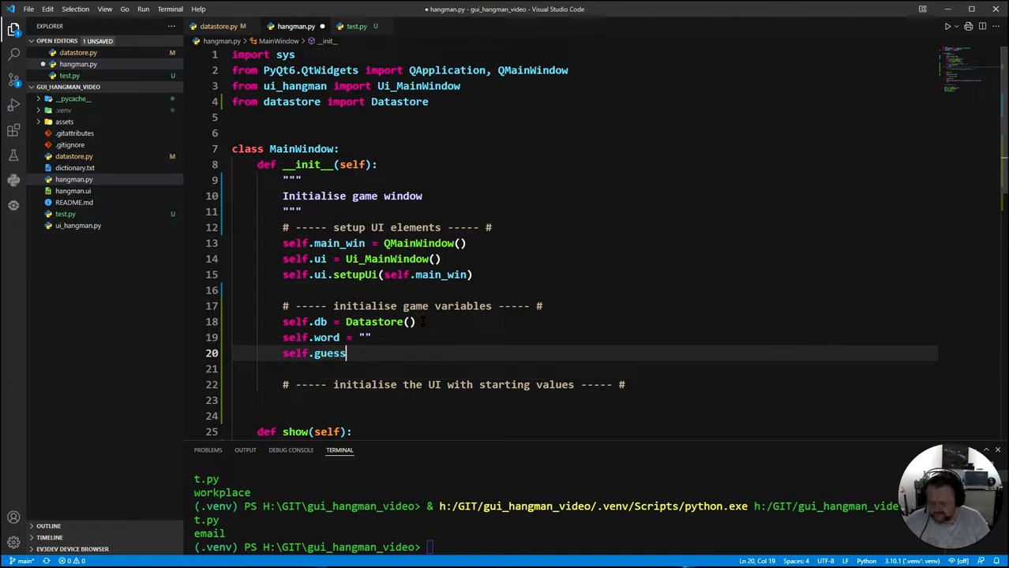
type("ded")
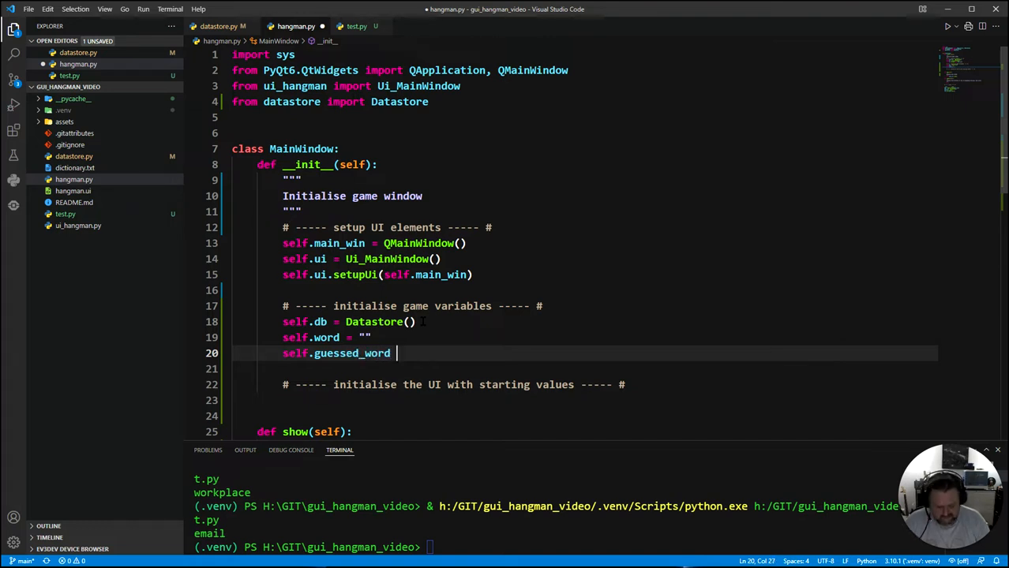
type("= {")
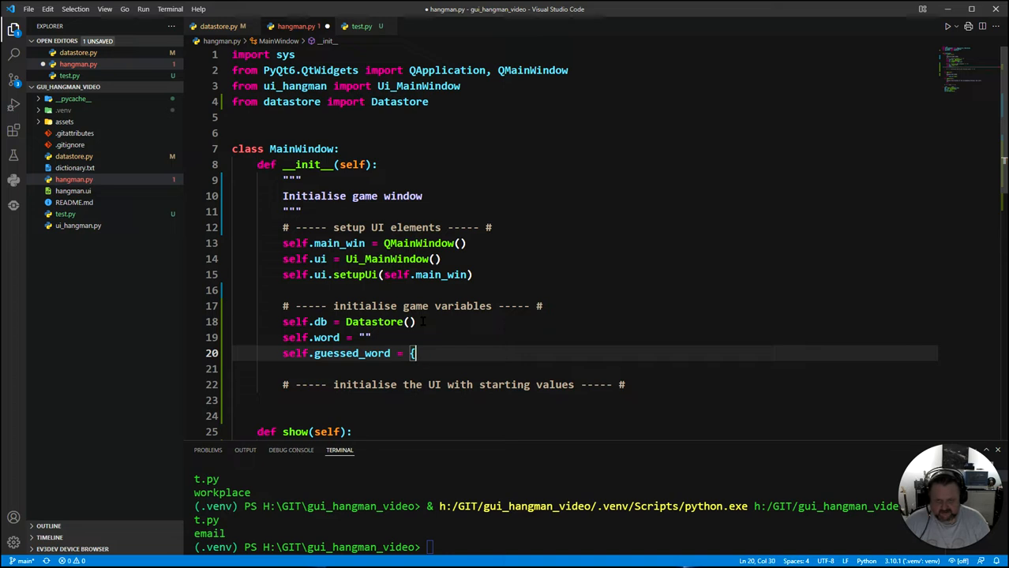
type("]")
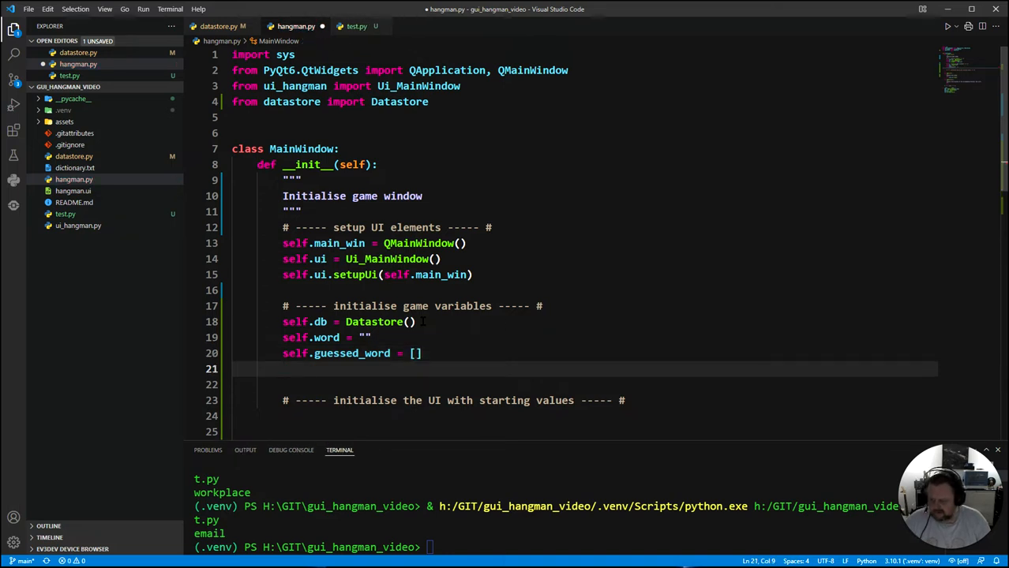
type("self.misses")
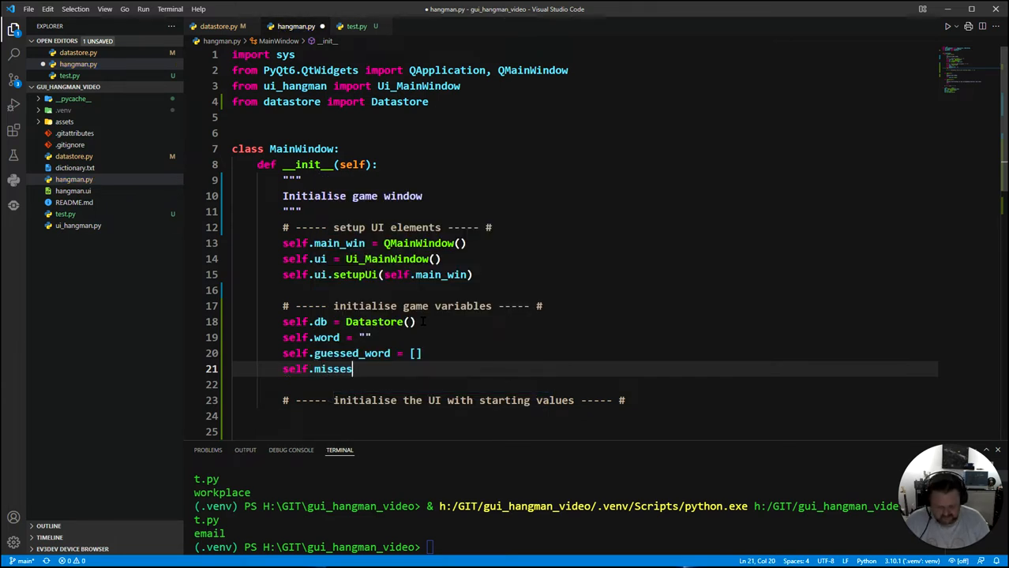
type("= 0")
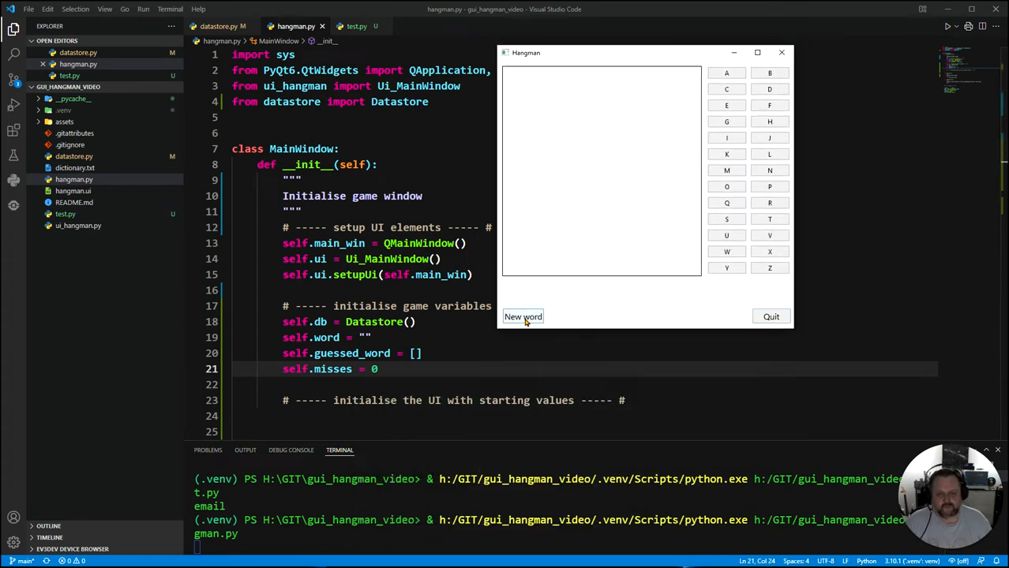
left_click(770, 316)
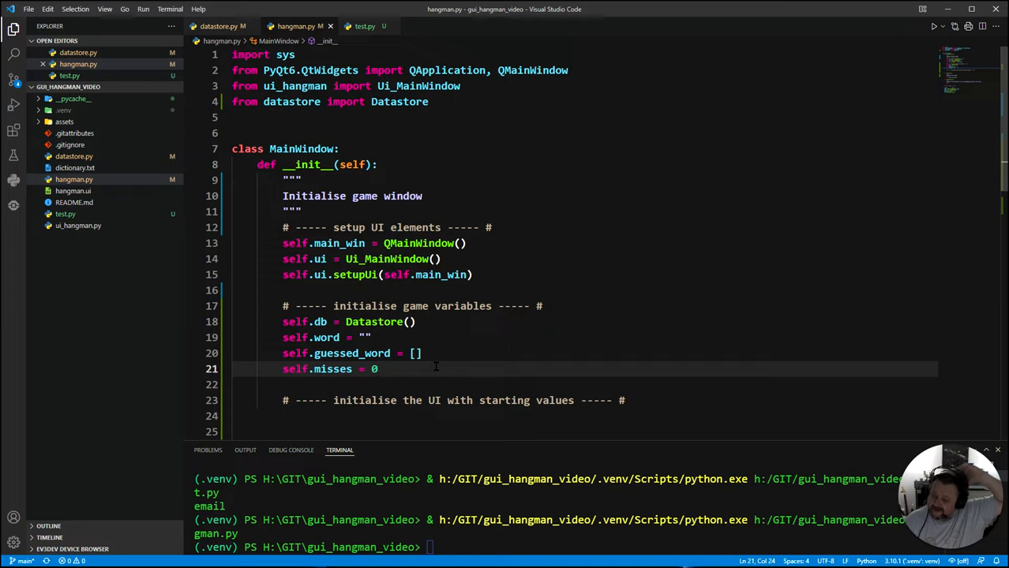
mouse_move(436, 366)
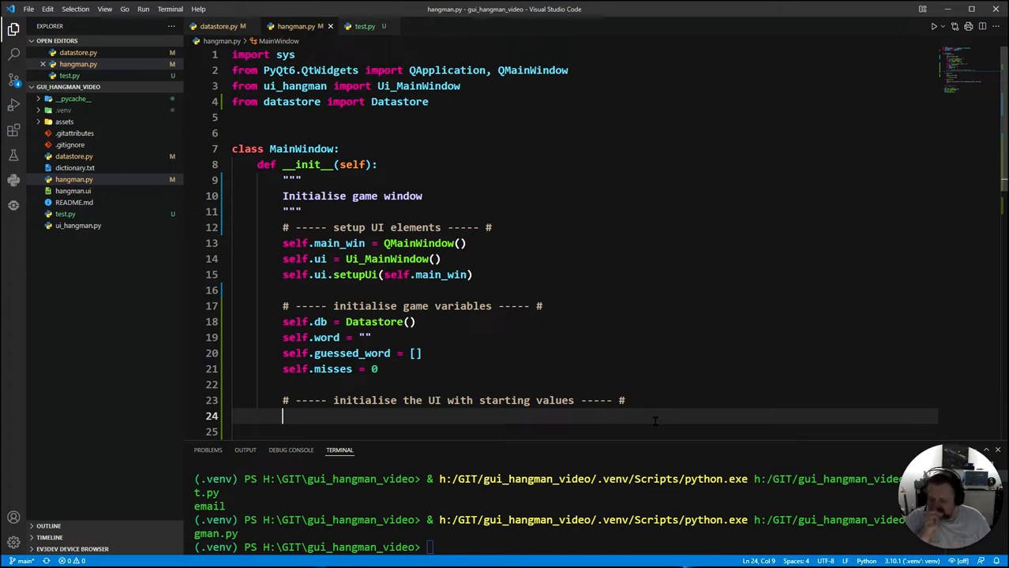
scroll("down", 3)
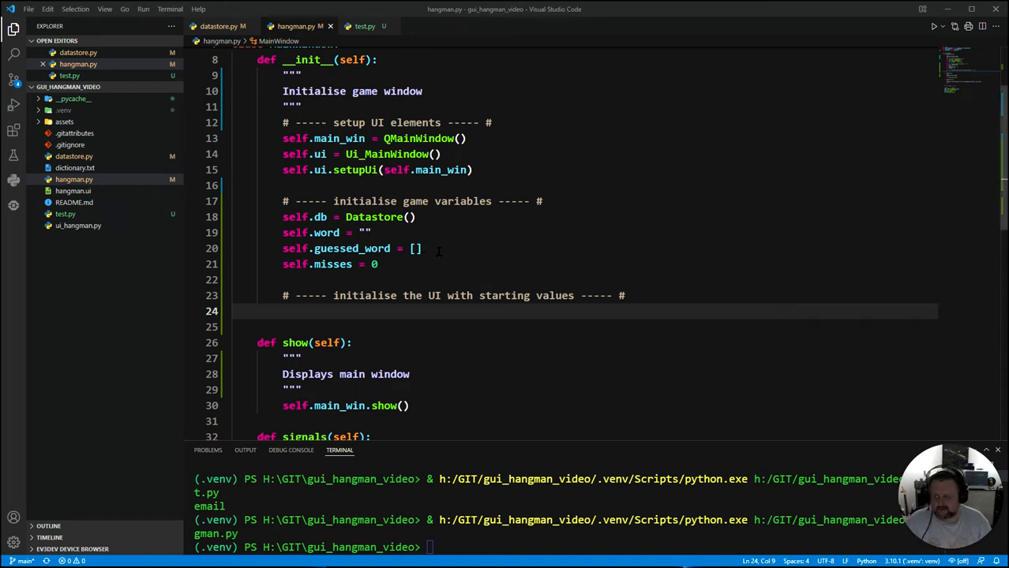
left_click(379, 263)
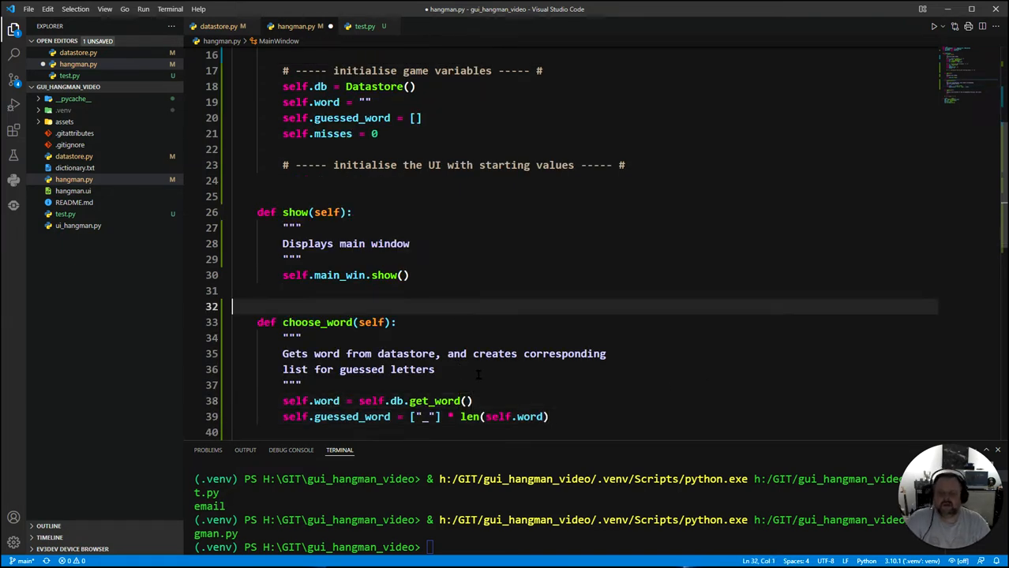
left_click(432, 322)
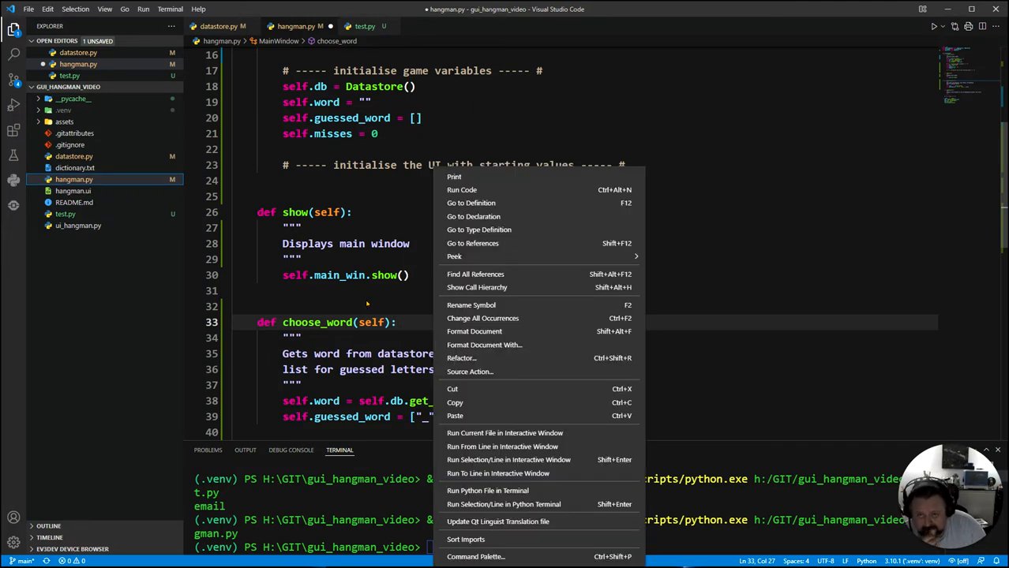
left_click(366, 303)
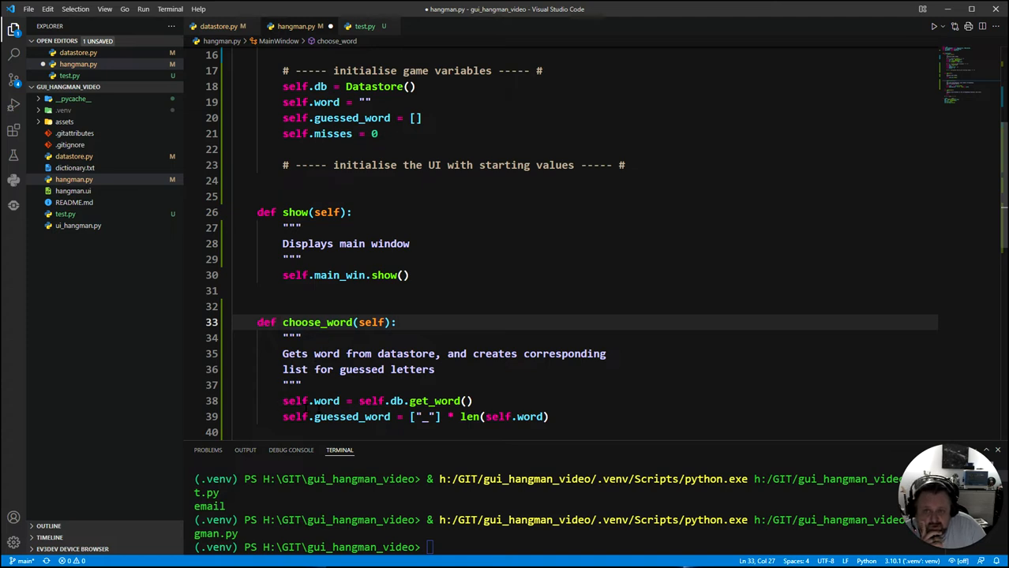
scroll("up", 3)
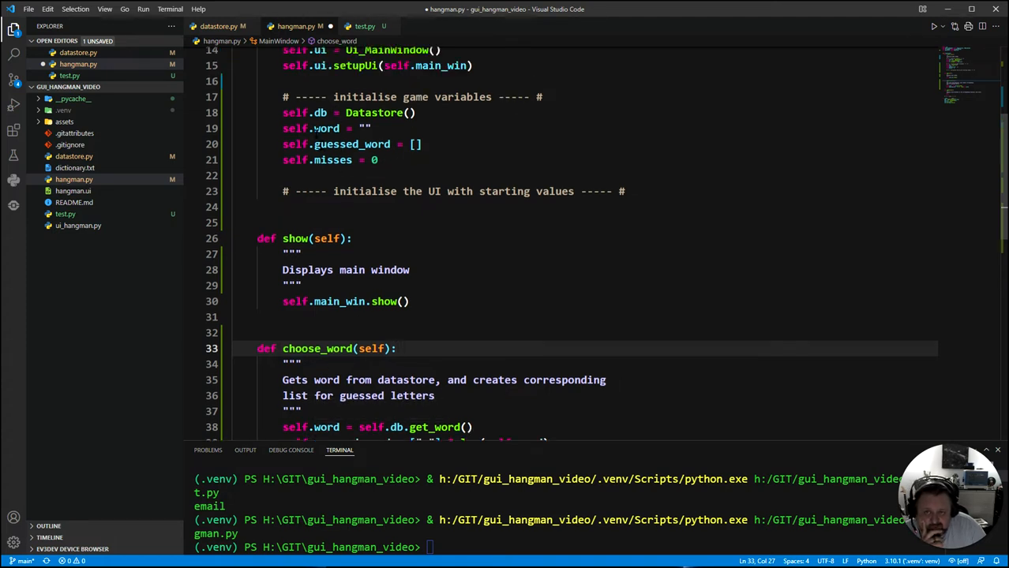
scroll("down", 3)
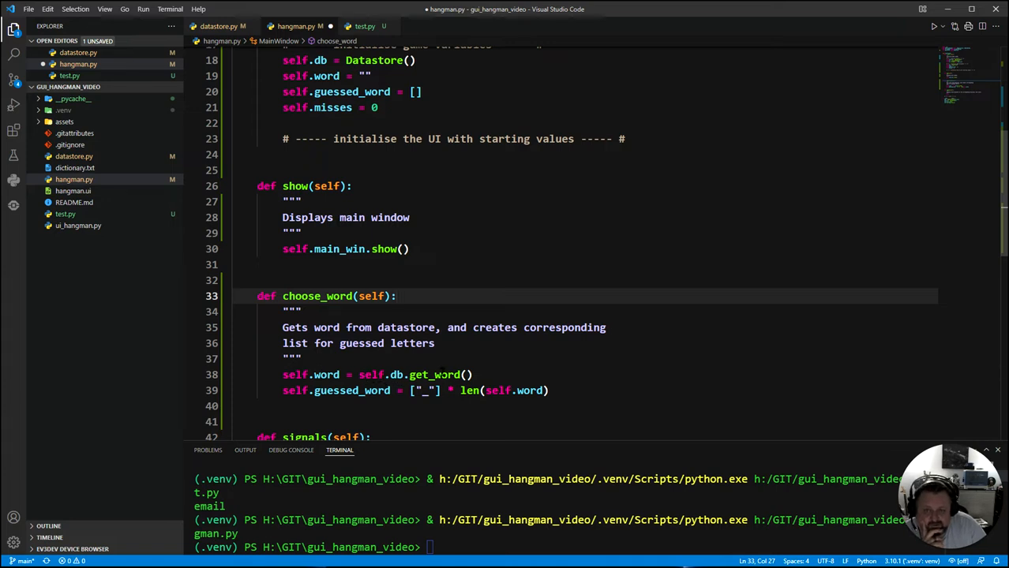
left_click(219, 25)
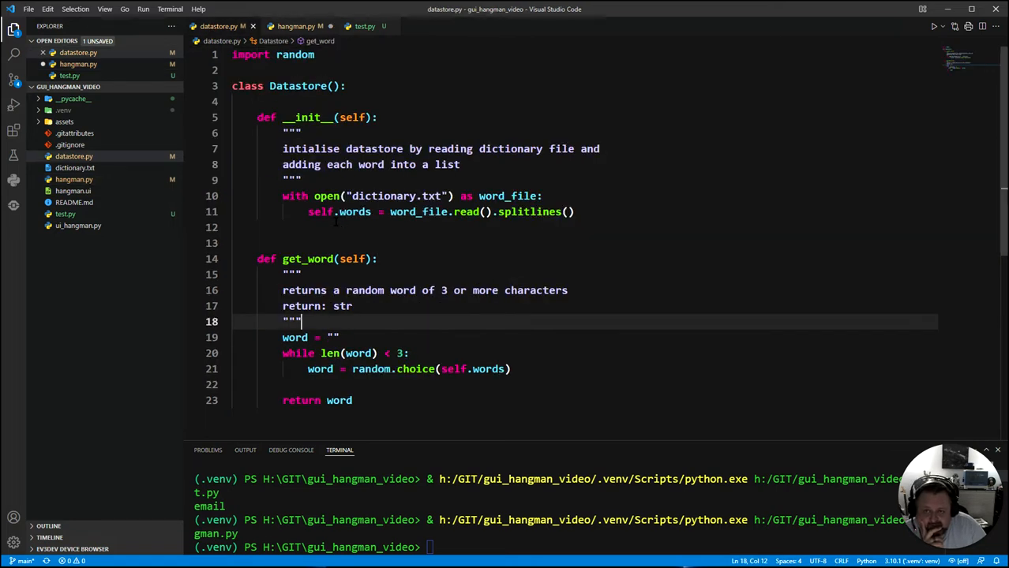
left_click(297, 26)
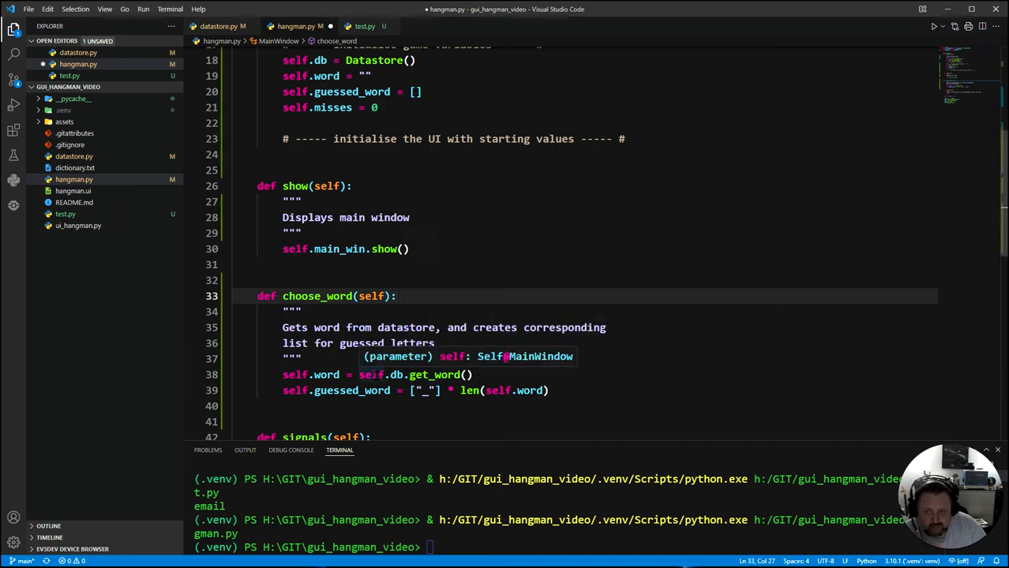
mouse_move(326, 375)
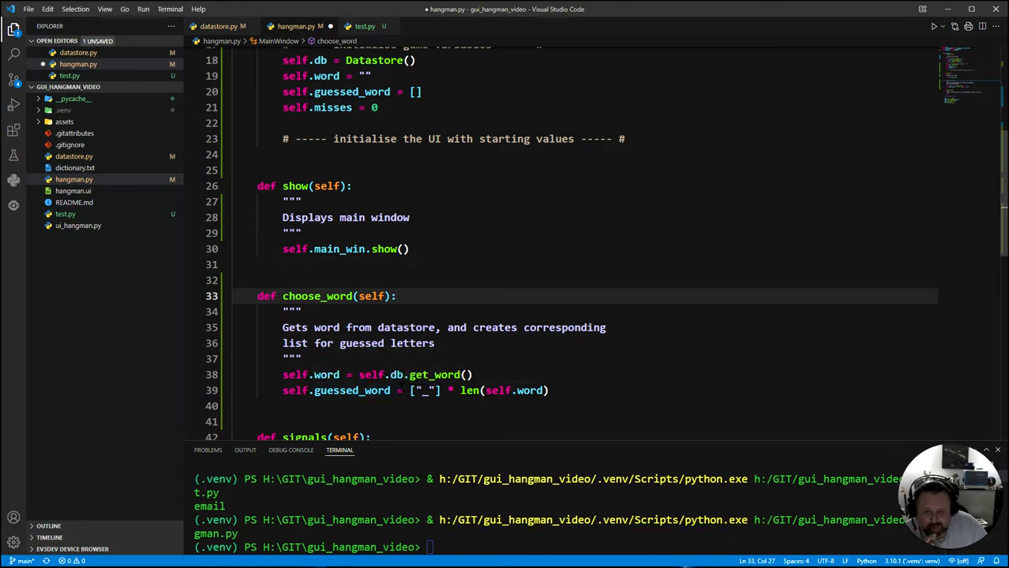
left_click(466, 421)
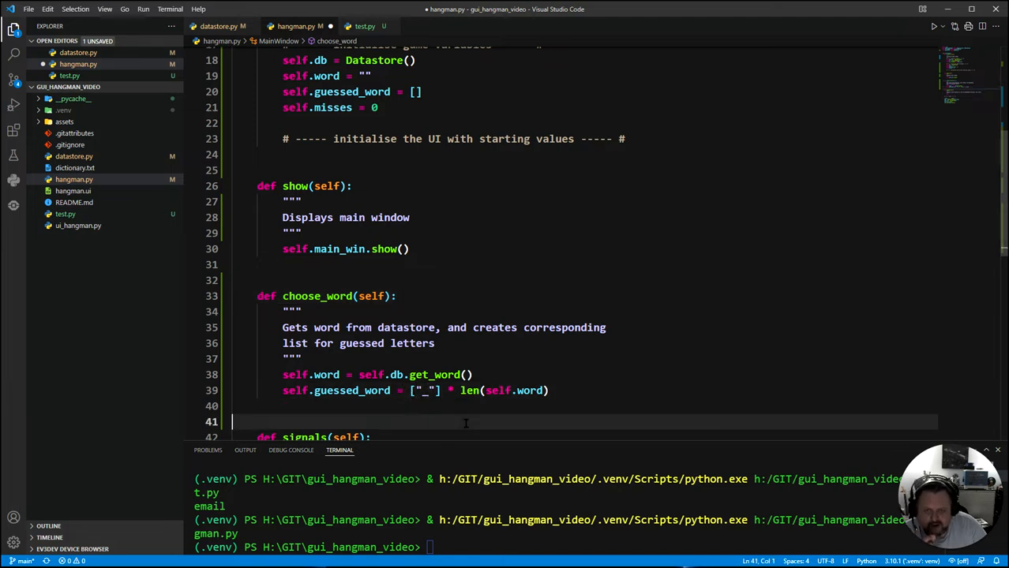
left_click(465, 390)
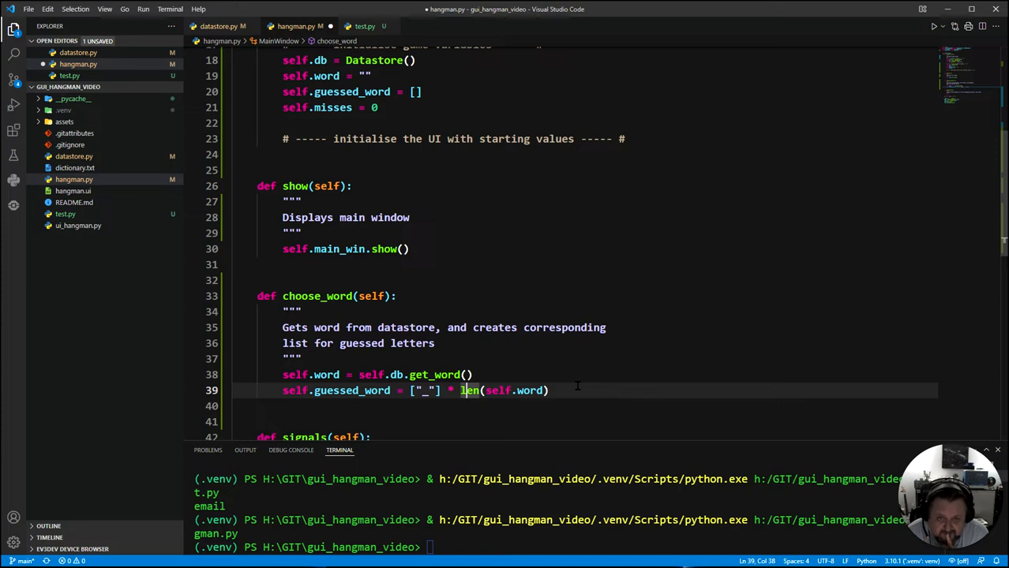
mouse_move(511, 319)
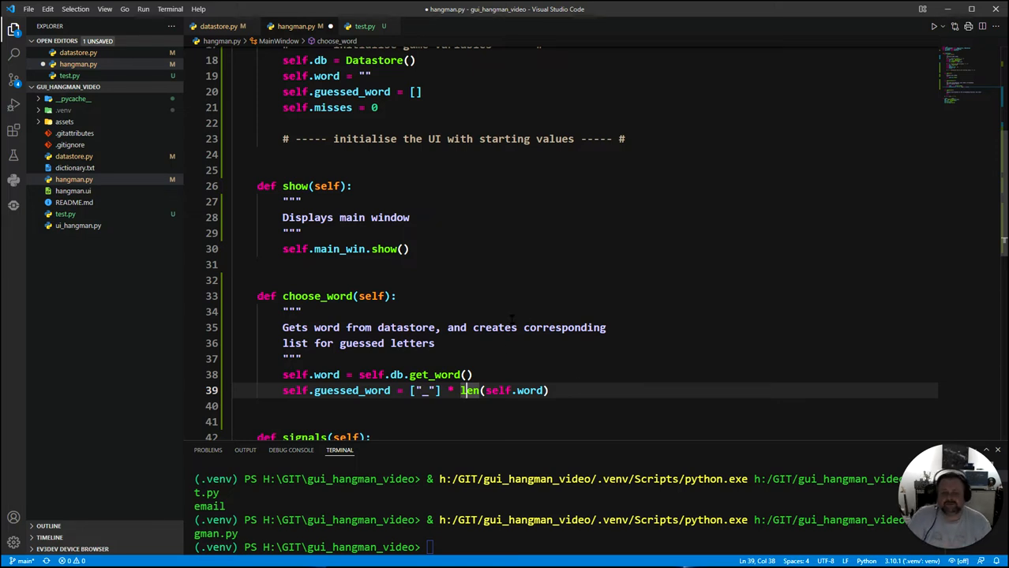
left_click(604, 406)
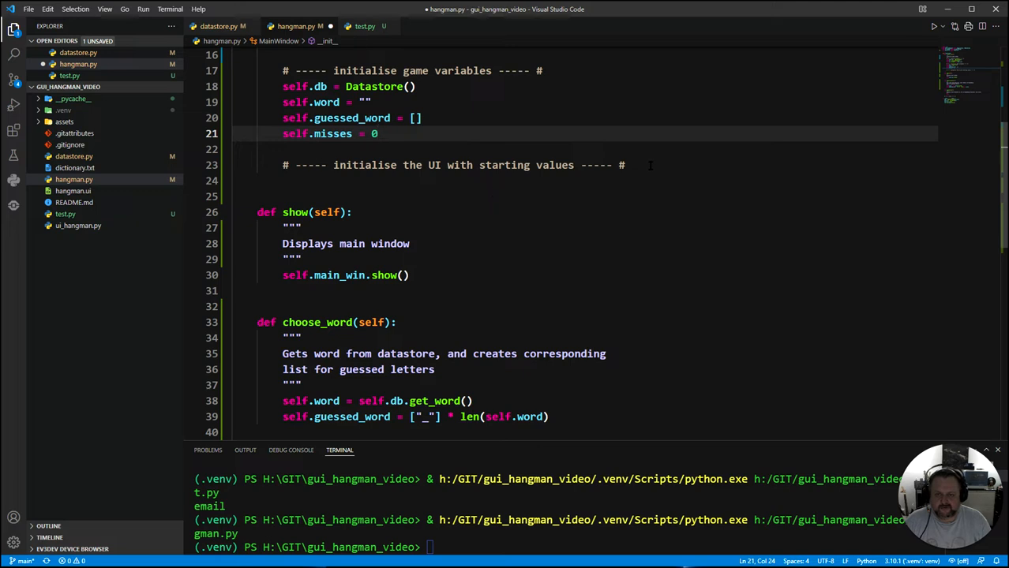
key("Enter")
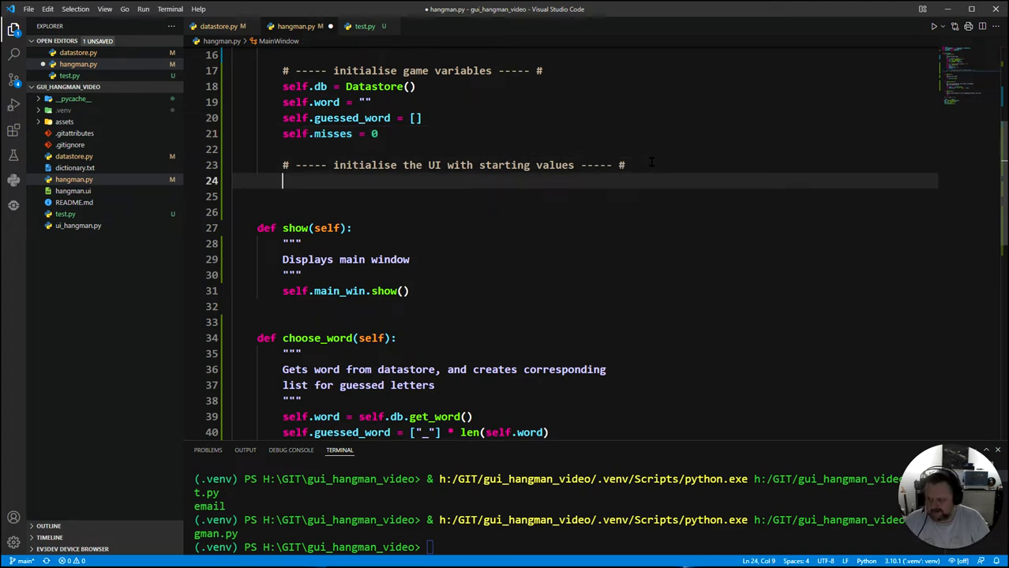
- Call self.choose_word() under the UI starting values comment
type("self.")
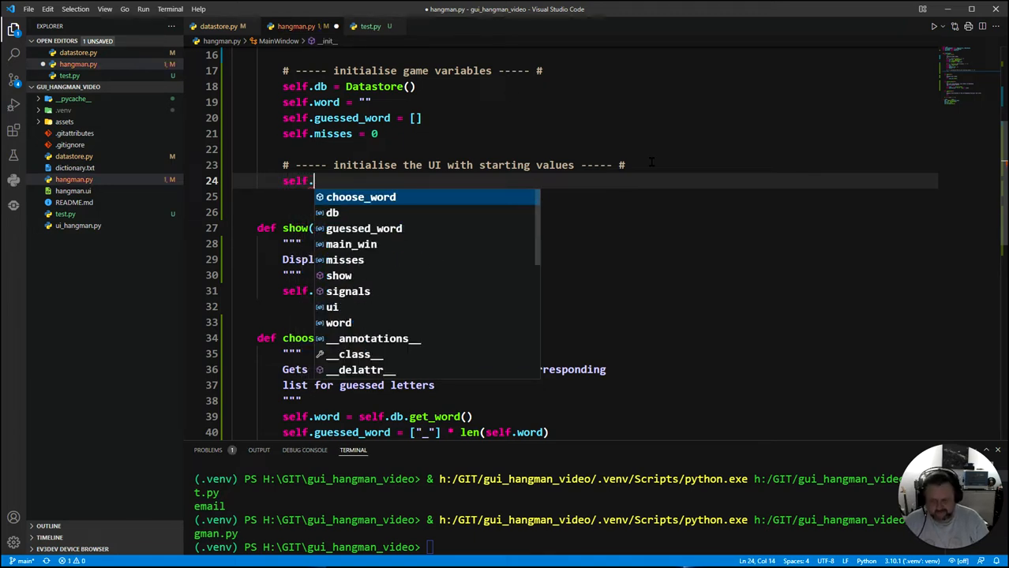
type("choose_word(")
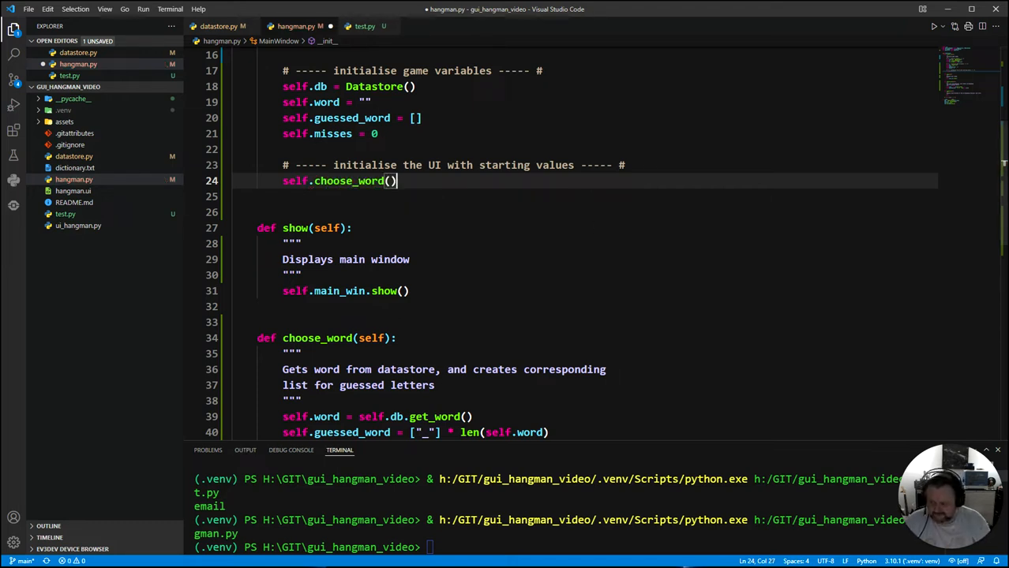
left_click(642, 322)
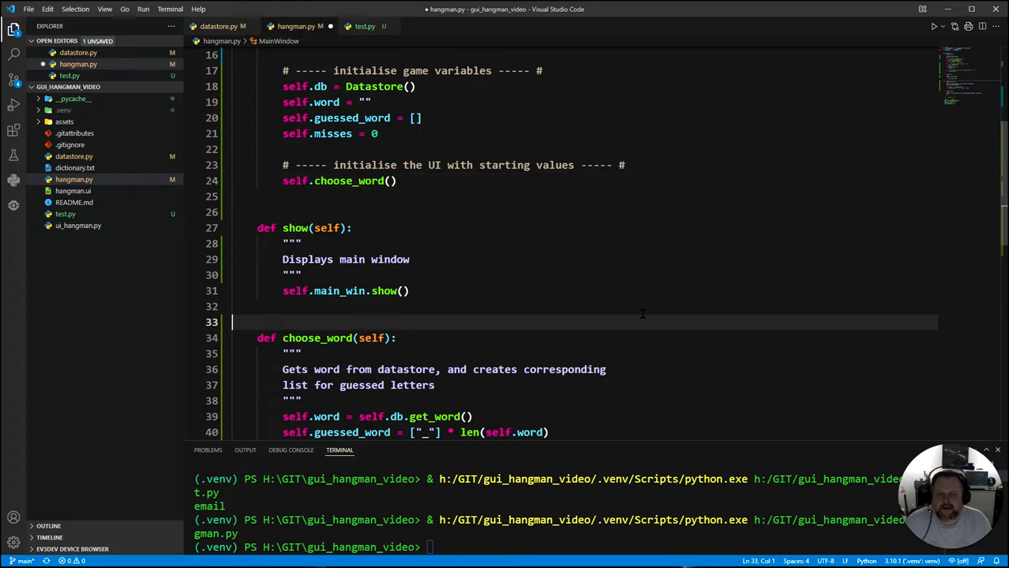
- Set a breakpoint on line 31, self.main_win.show(), in the show method
scroll("up", 3)
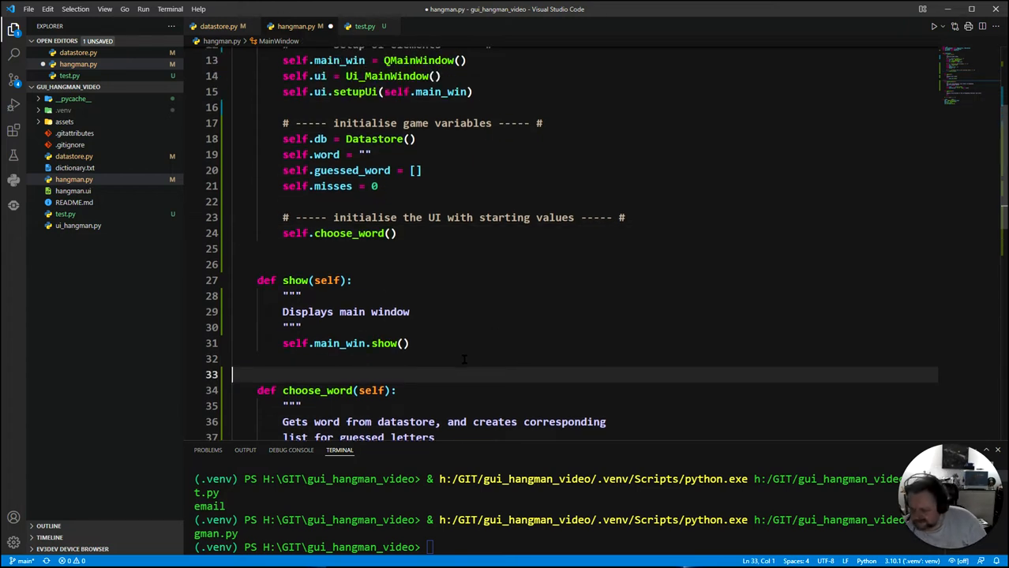
mouse_move(357, 372)
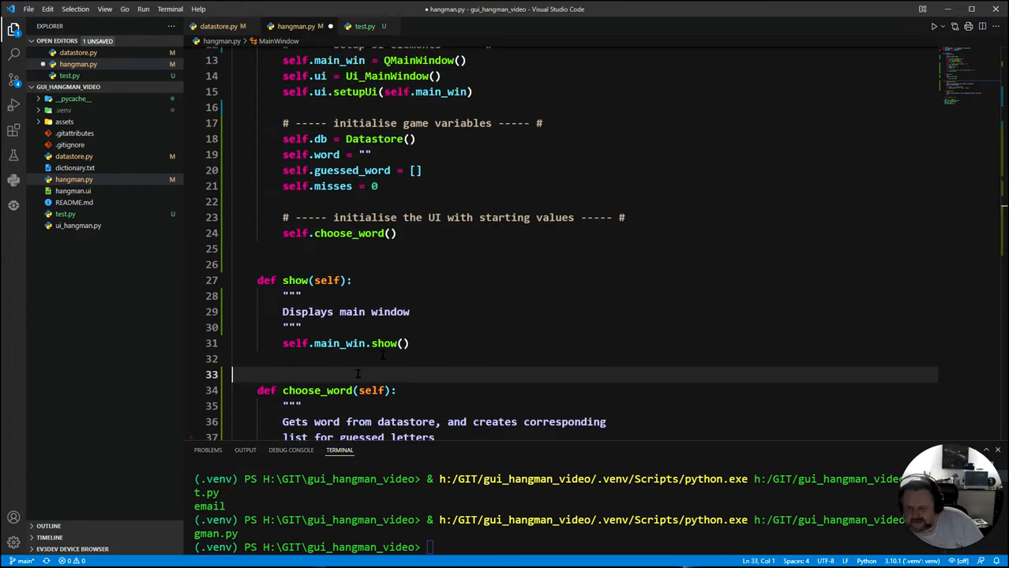
scroll("down", 3)
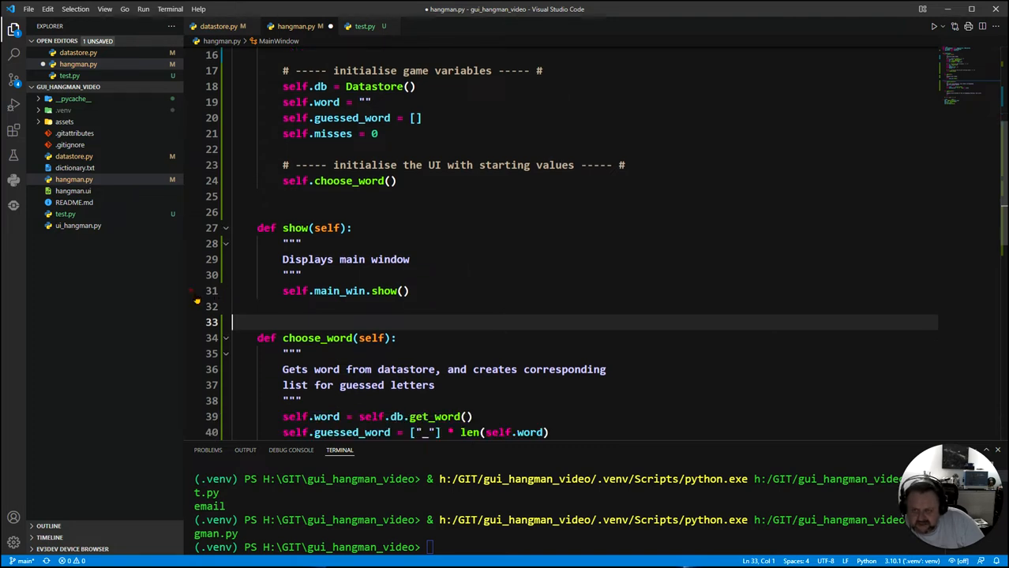
left_click(192, 291)
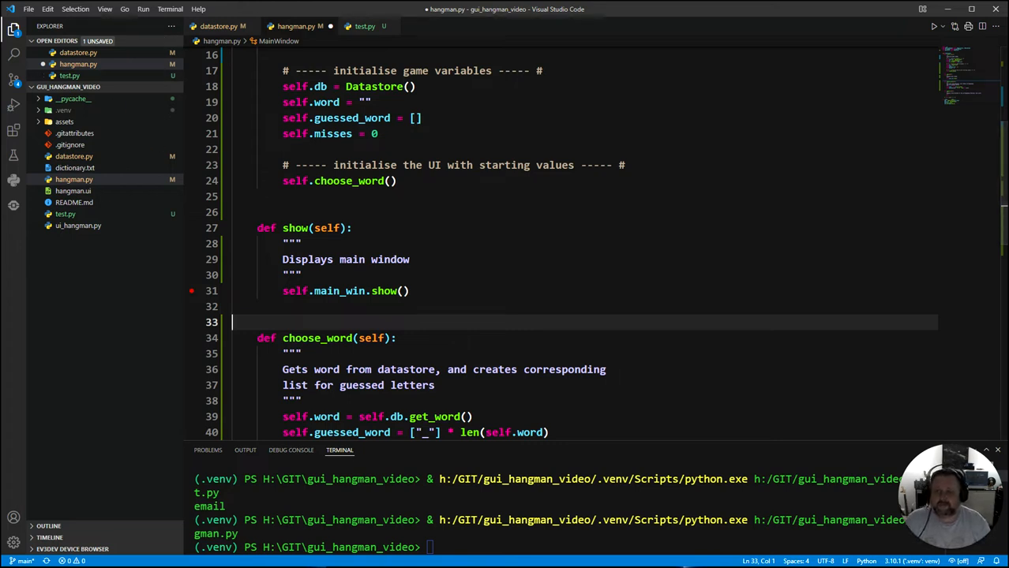
mouse_move(12, 105)
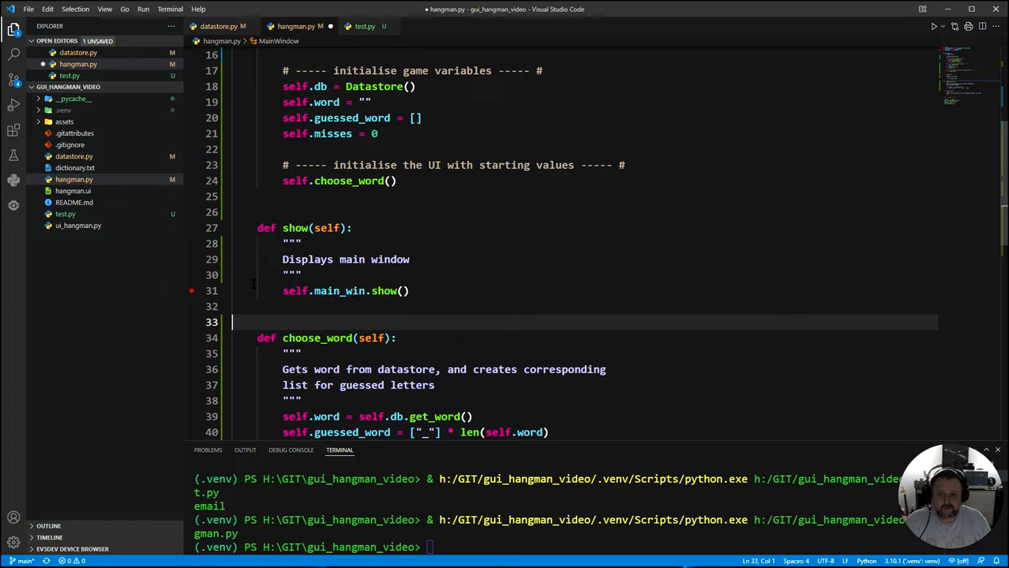
- Scroll through hangman.py to review the code from choose_word to the main block
scroll("up", 3)
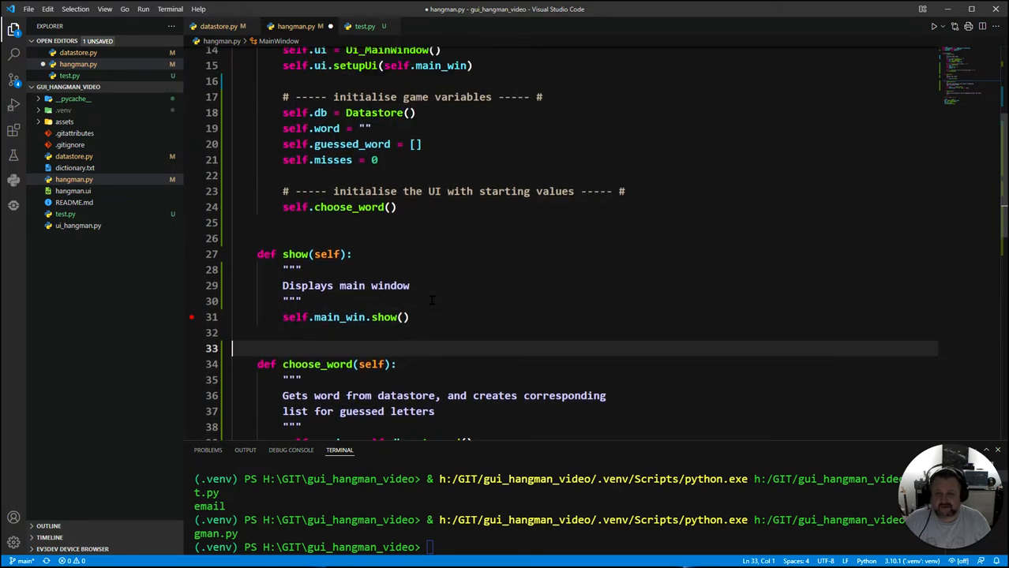
scroll("up", 3)
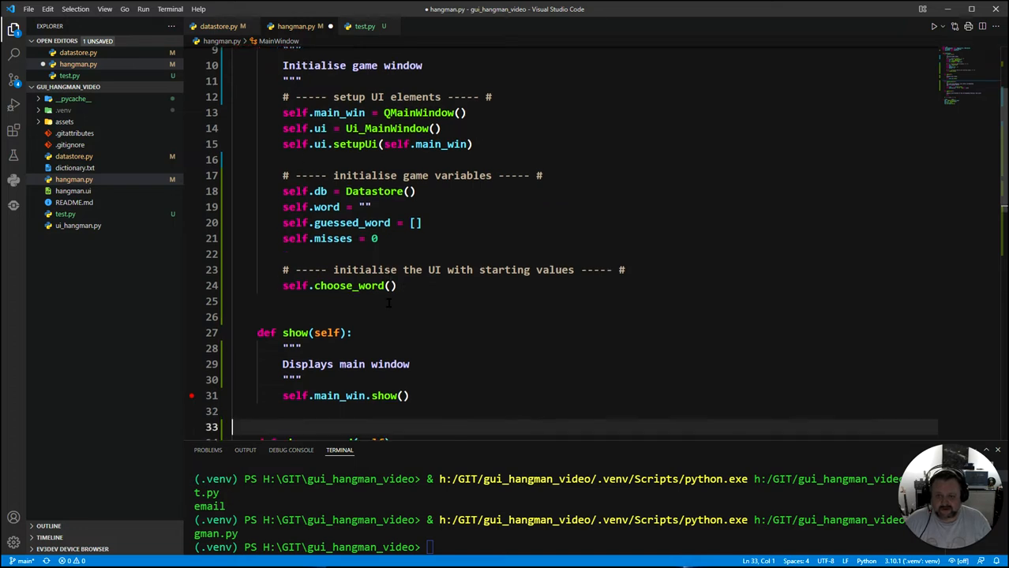
scroll("down", 3)
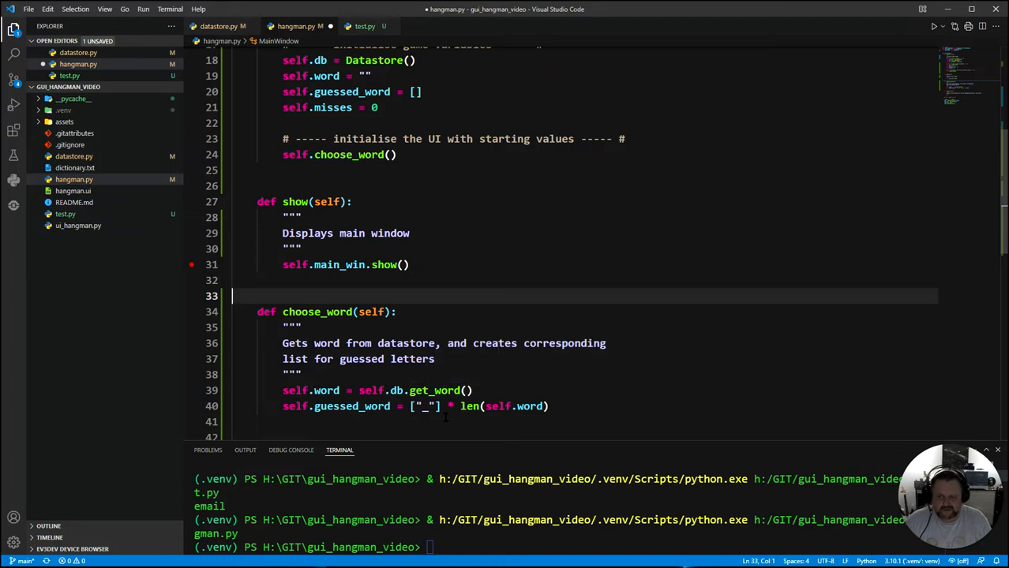
scroll("up", 3)
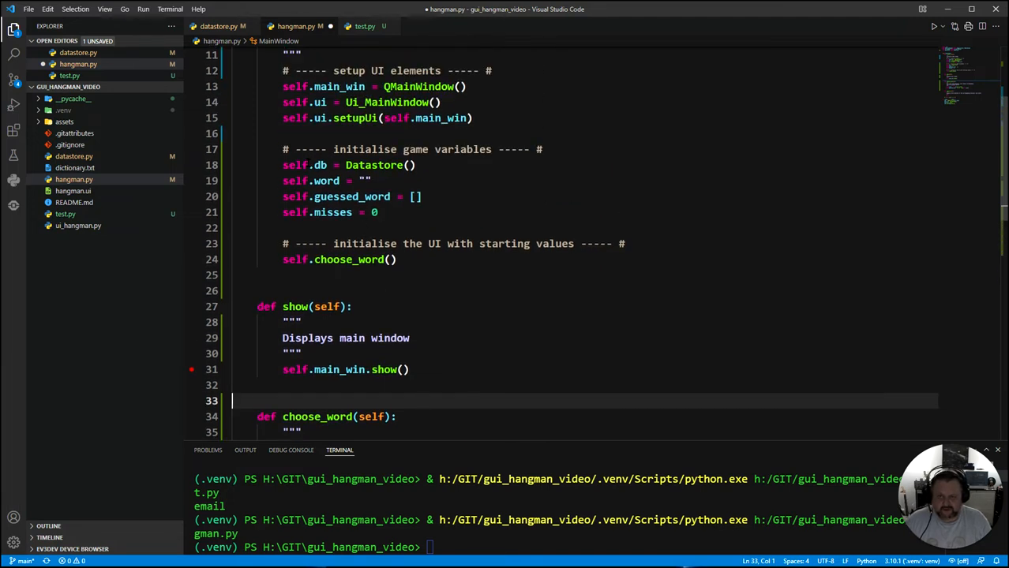
scroll("up", 3)
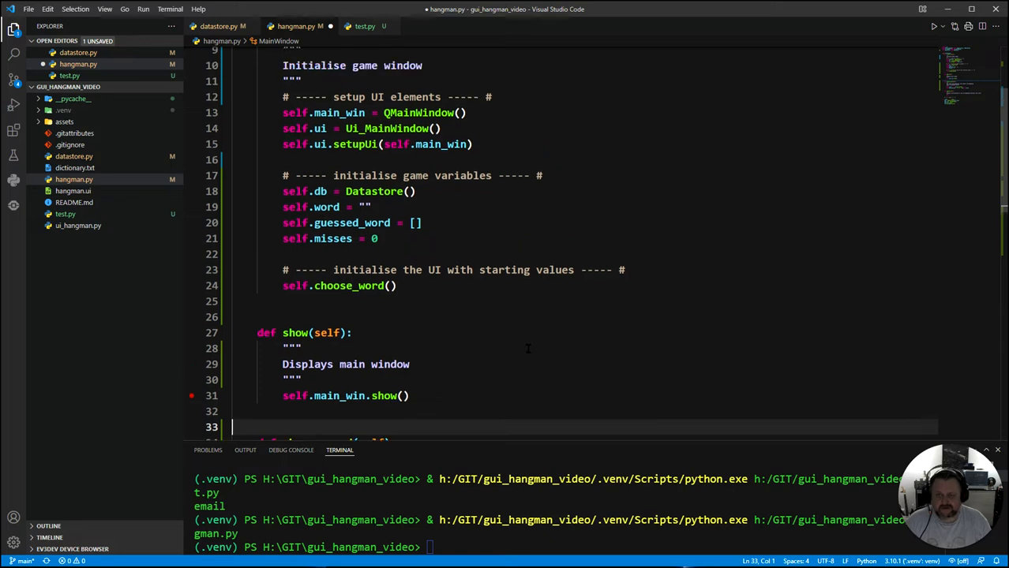
scroll("down", 3)
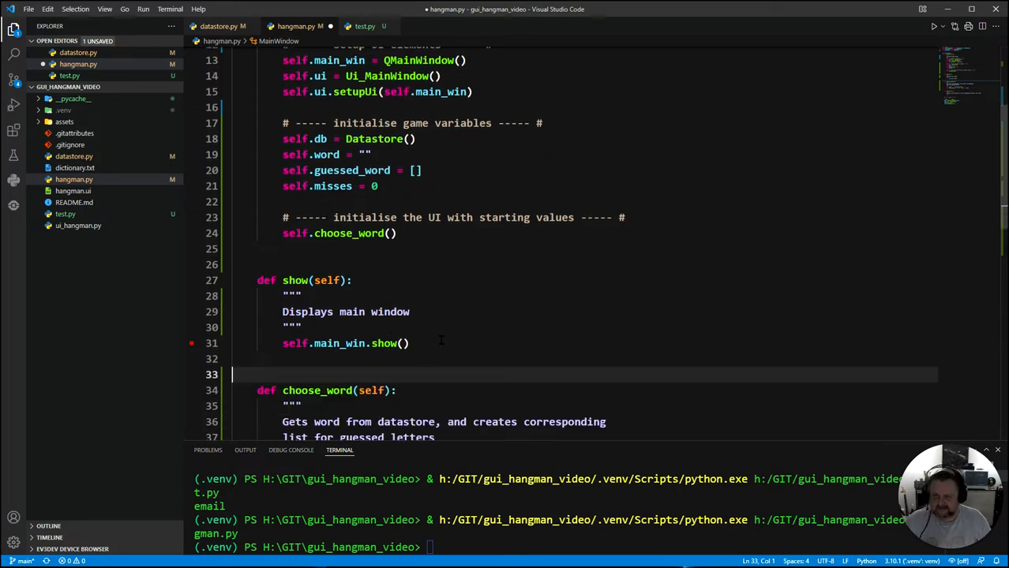
scroll("down", 3)
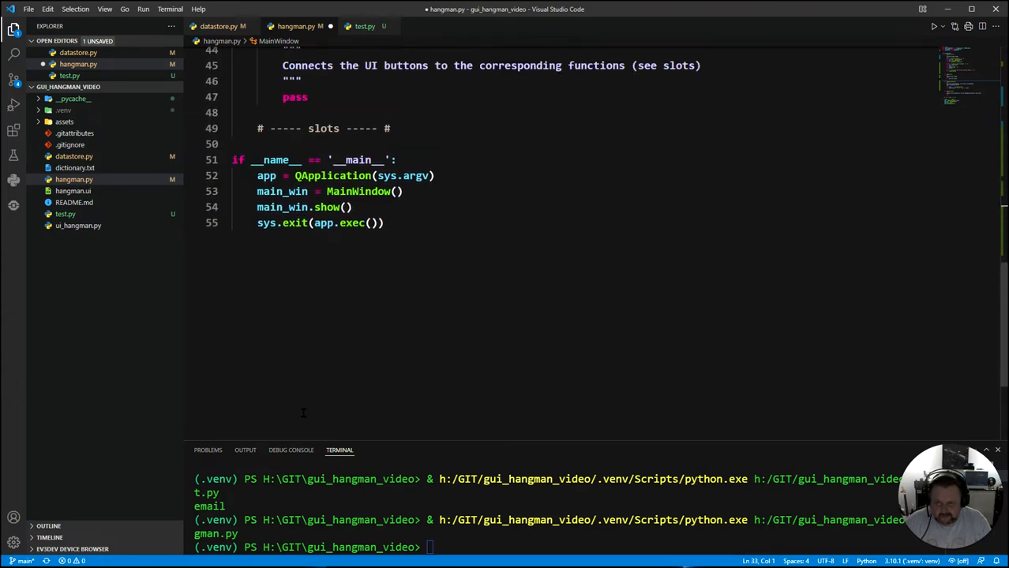
scroll("up", 3)
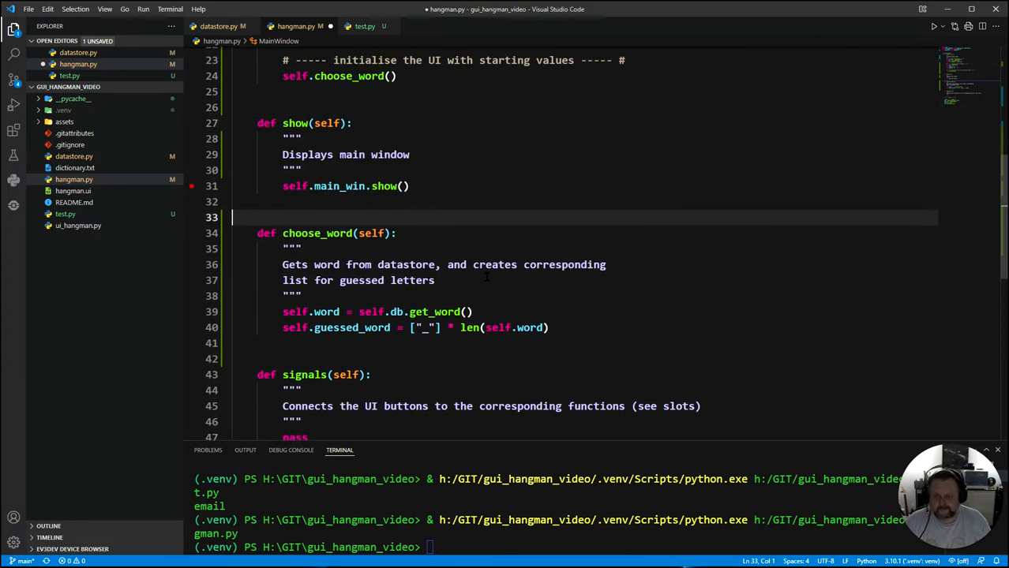
scroll("up", 3)
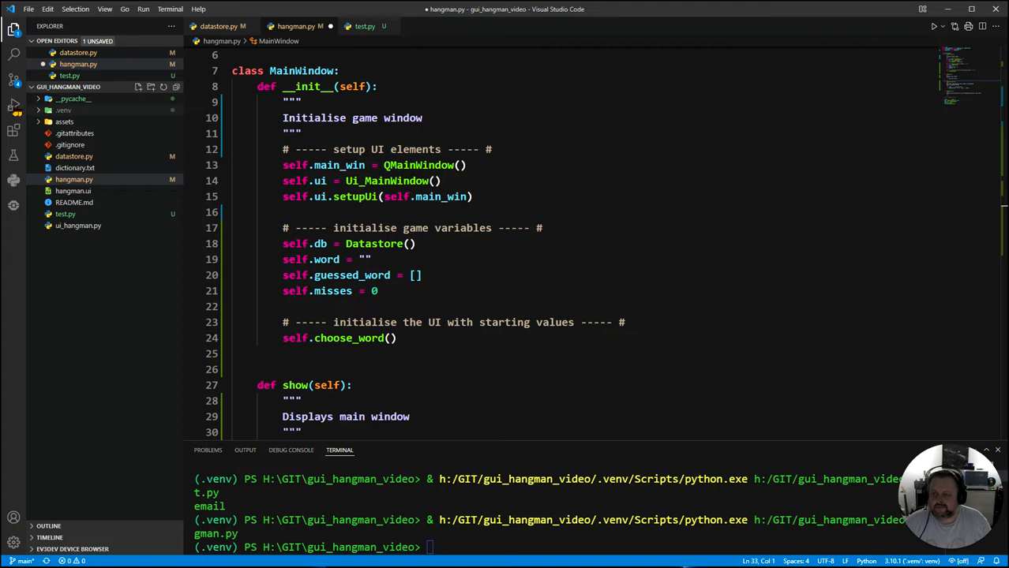
- Debug hangman.py to the breakpoint and inspect main_win's attributes, showing word 'westminster' and misses 0
left_click(13, 104)
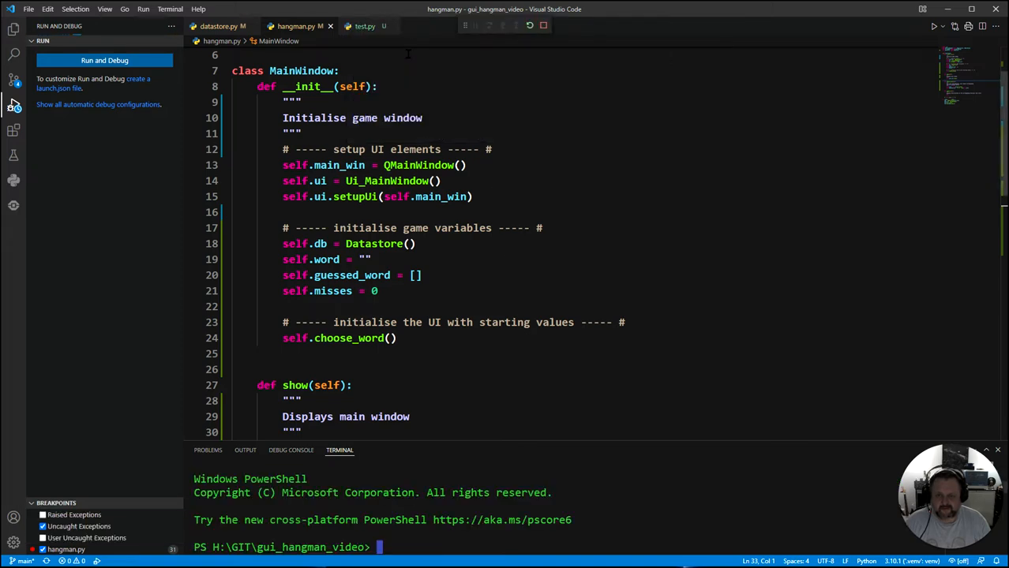
left_click(105, 60)
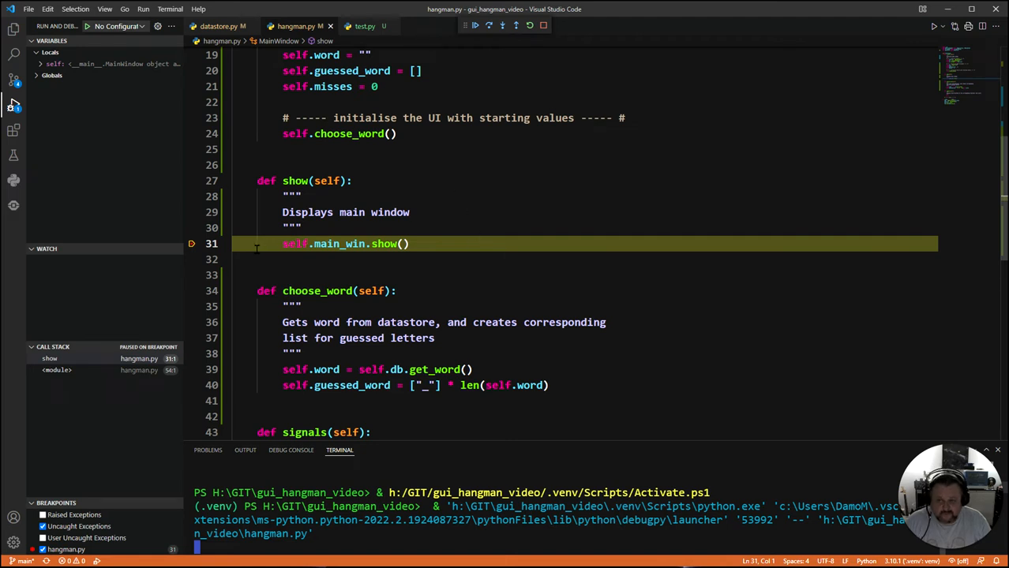
mouse_move(341, 346)
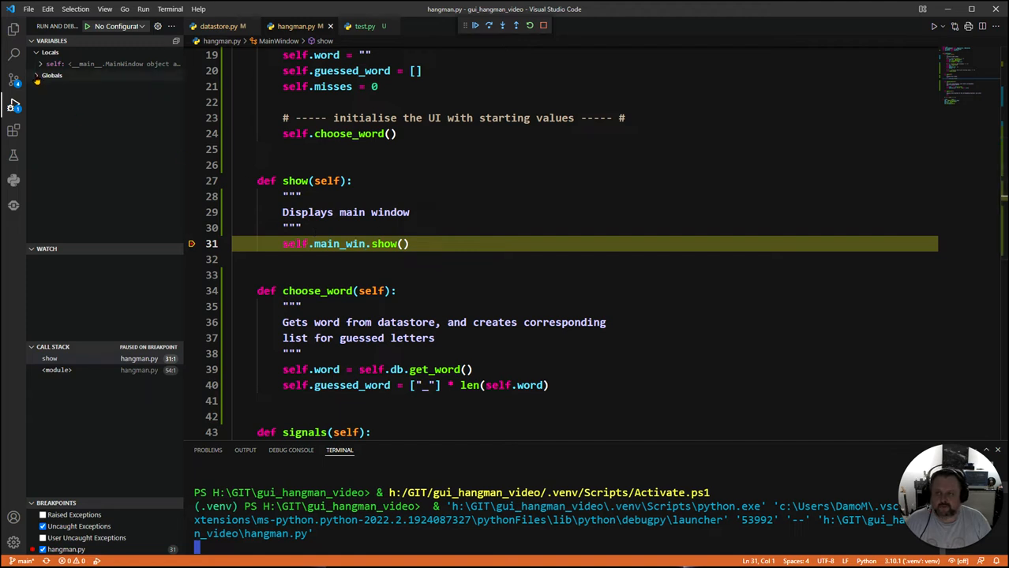
left_click(53, 76)
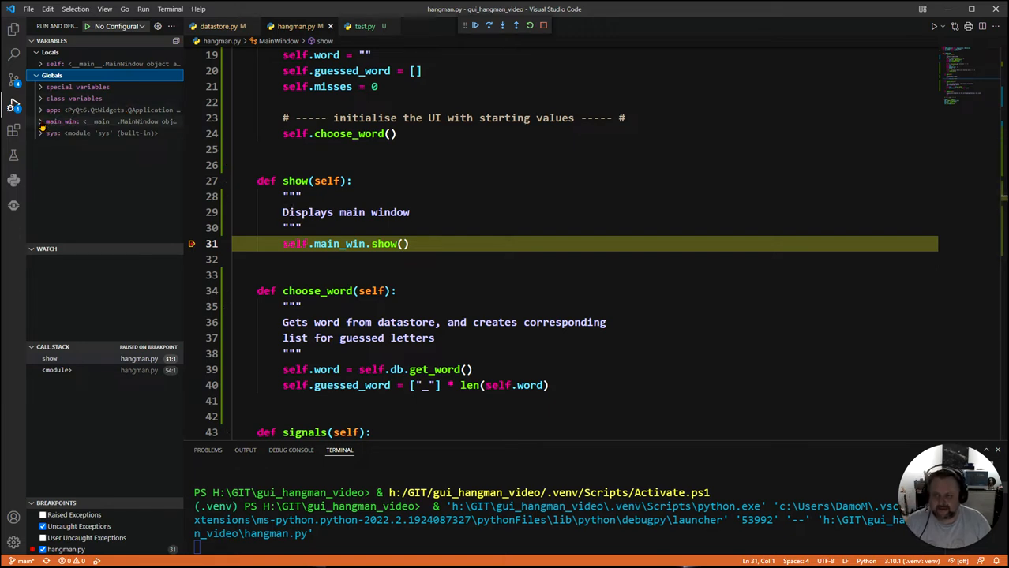
left_click(41, 122)
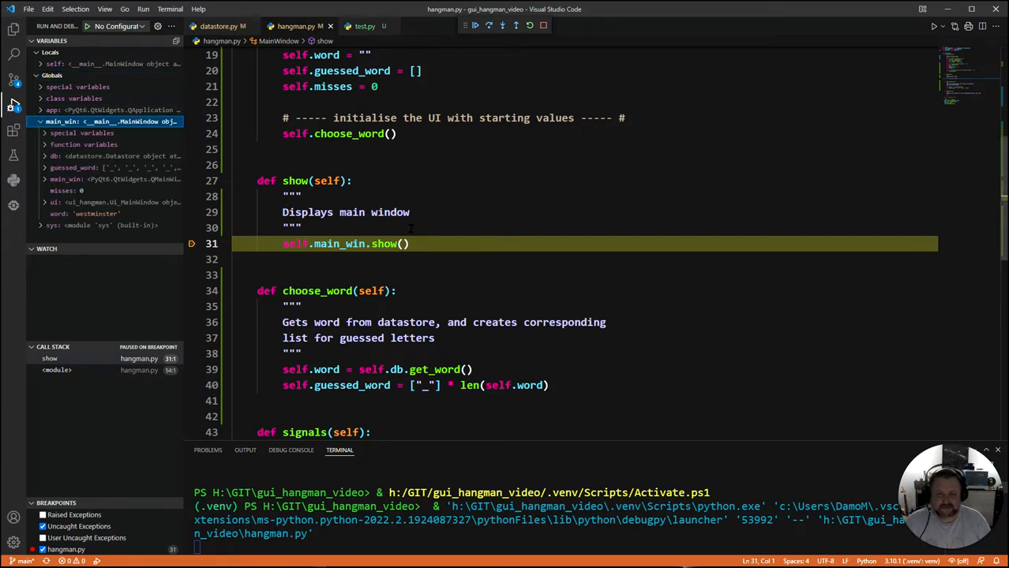
scroll("up", 3)
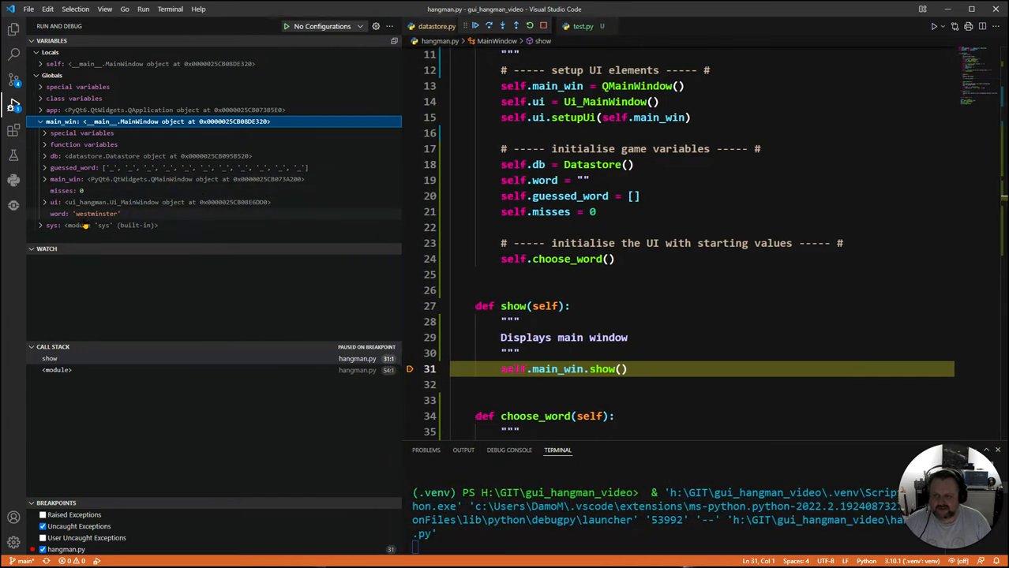
mouse_move(83, 225)
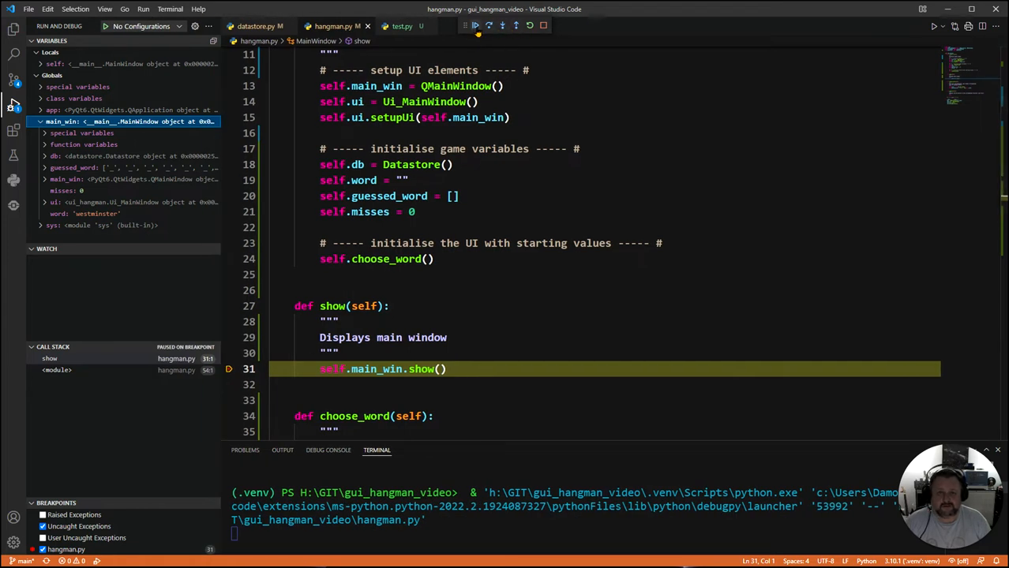
- Resume the paused program, close the Hangman window and return to the Explorer file list
left_click(475, 25)
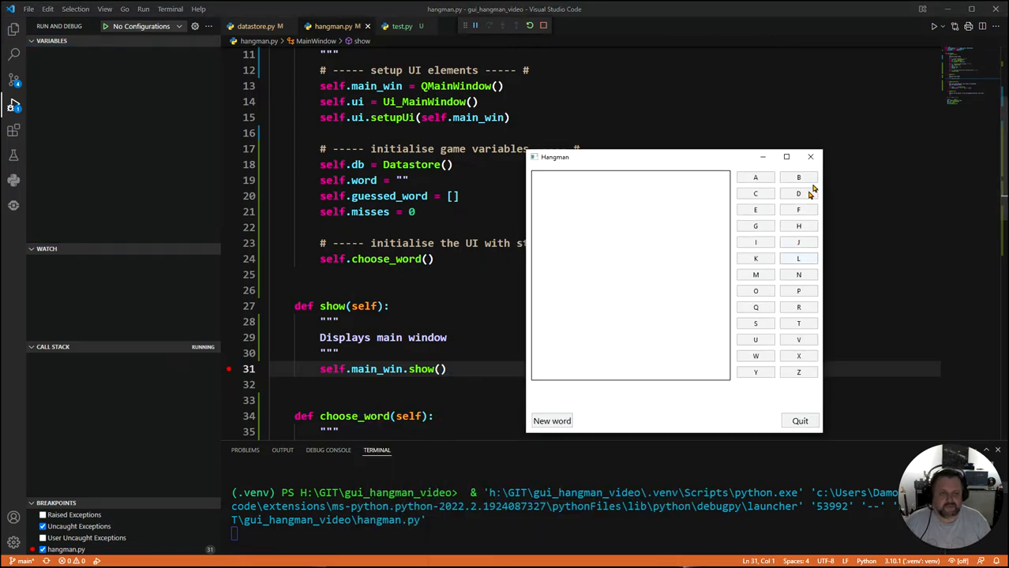
left_click(799, 420)
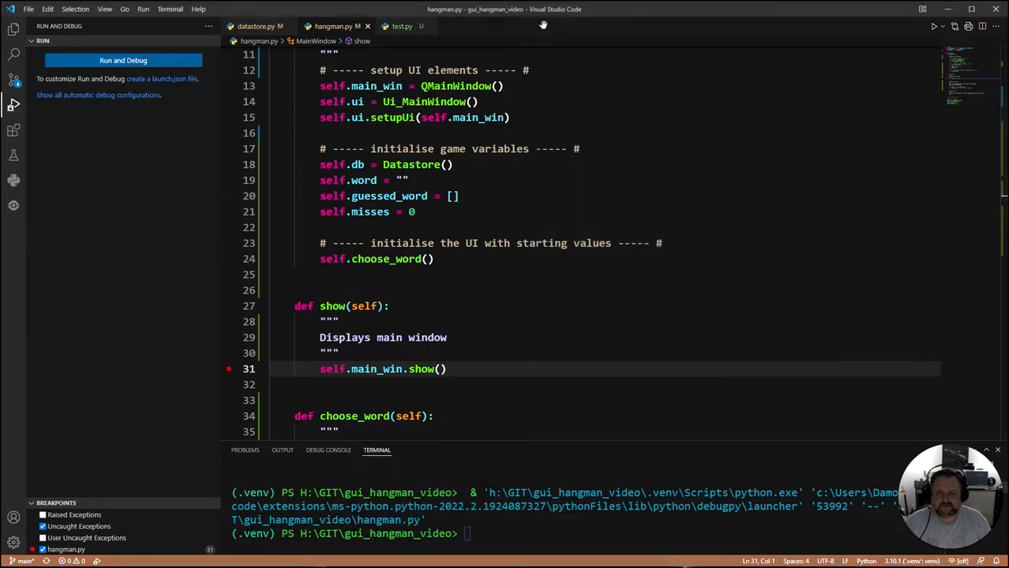
left_click(12, 29)
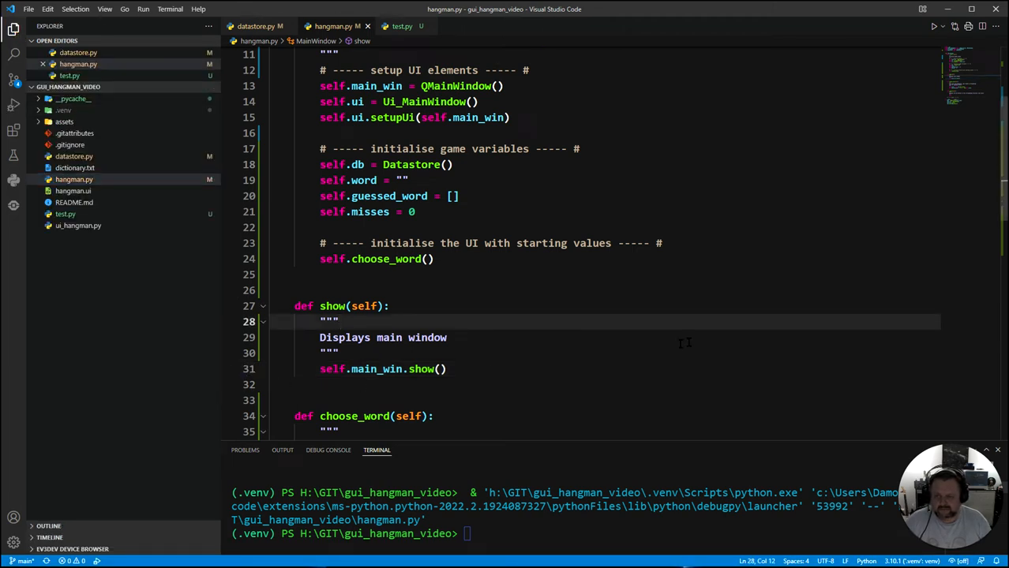
scroll("down", 3)
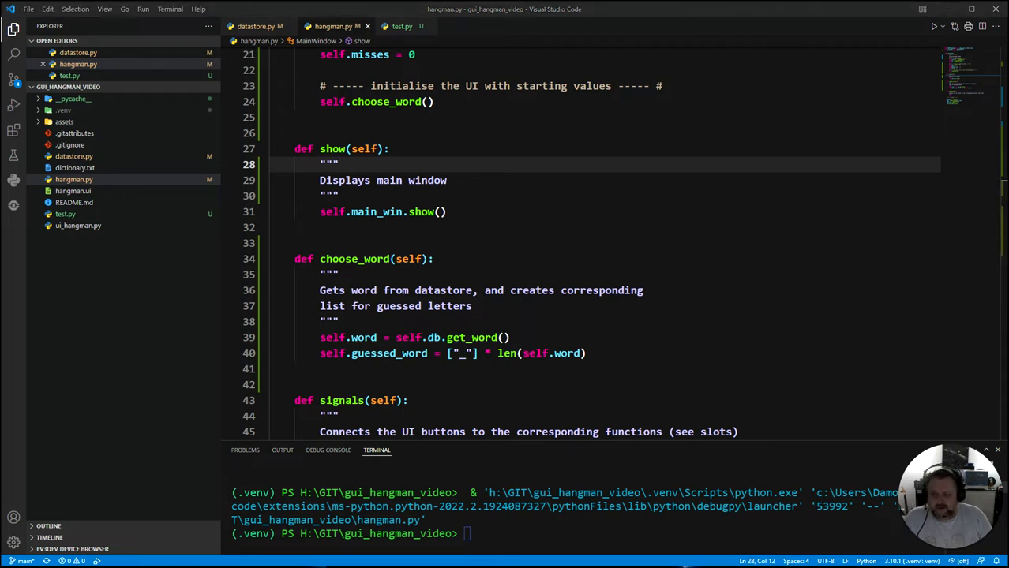
mouse_move(731, 370)
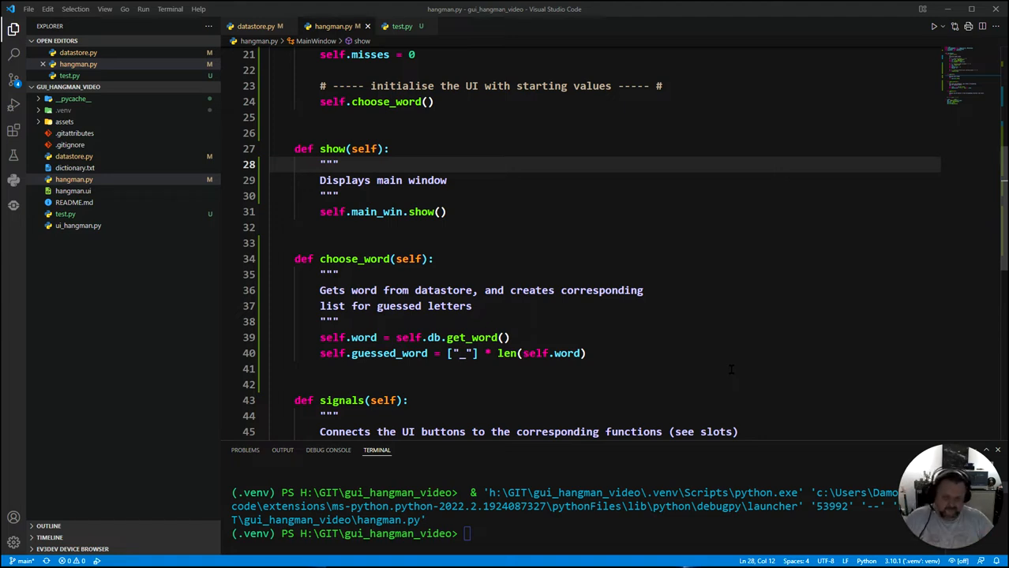
mouse_move(554, 369)
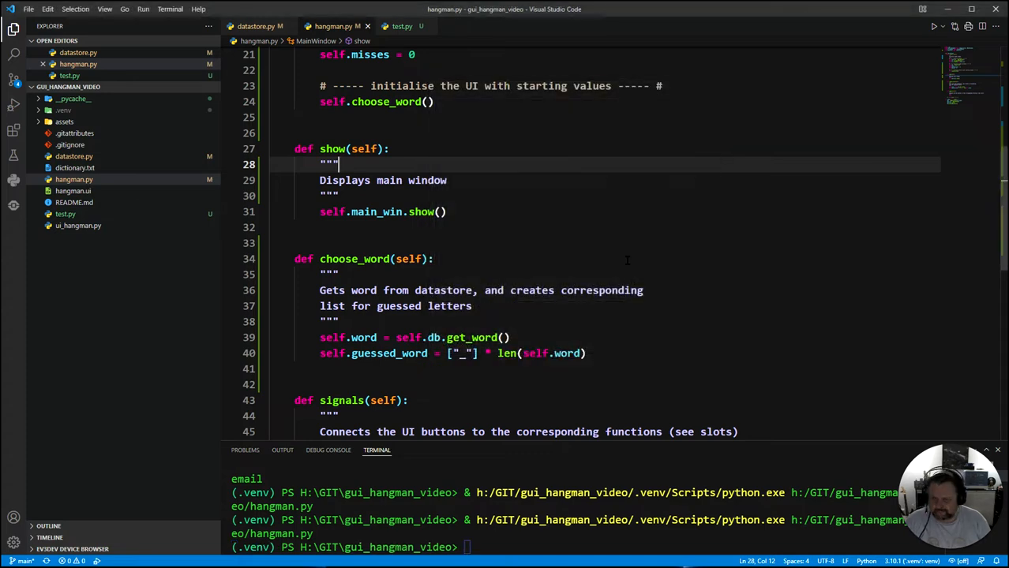
scroll("down", 3)
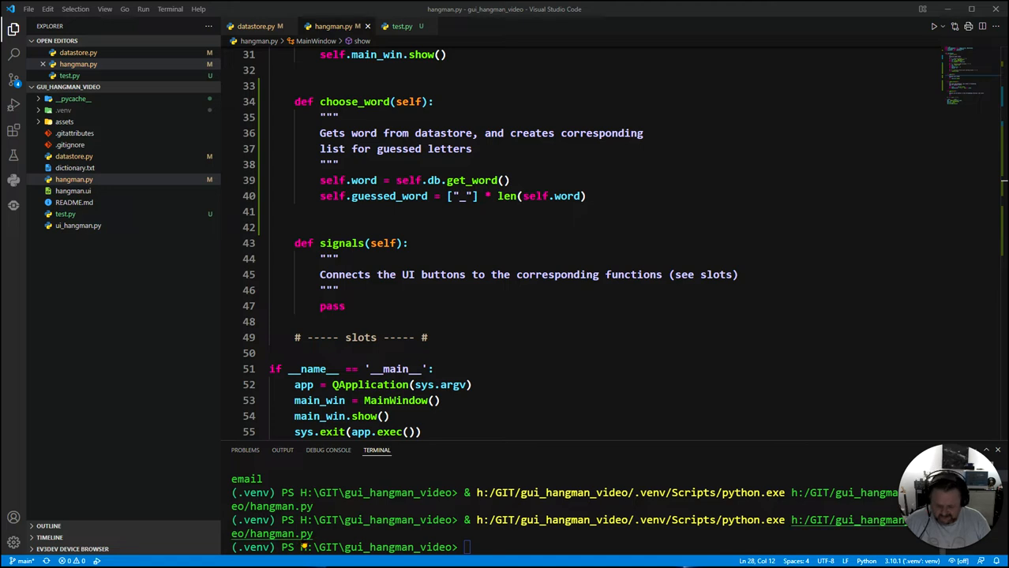
left_click(537, 354)
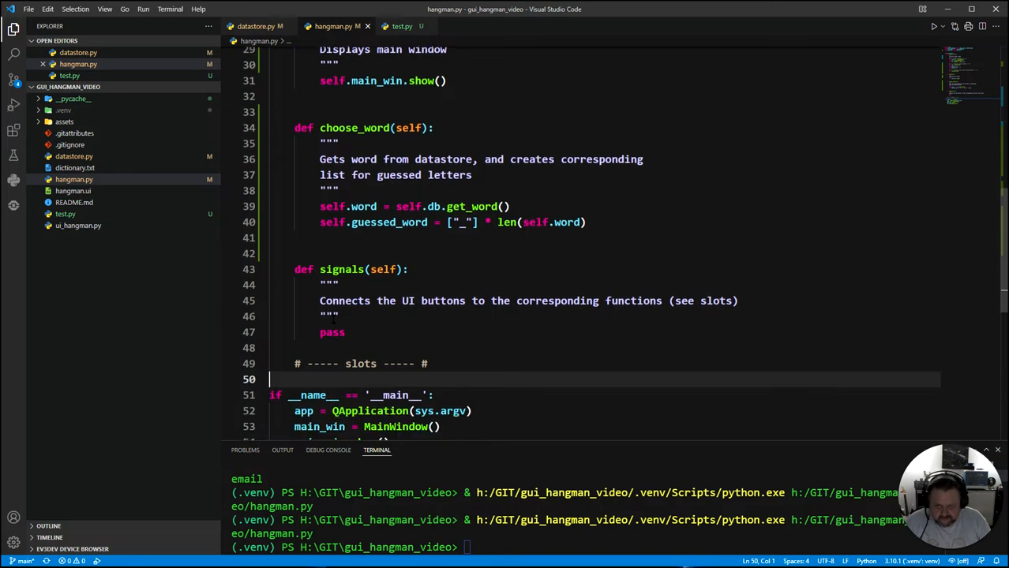
- Write display_guesses, joining self.guessed_word letters with spaces and setting word_lb's text to display_word
key("Enter")
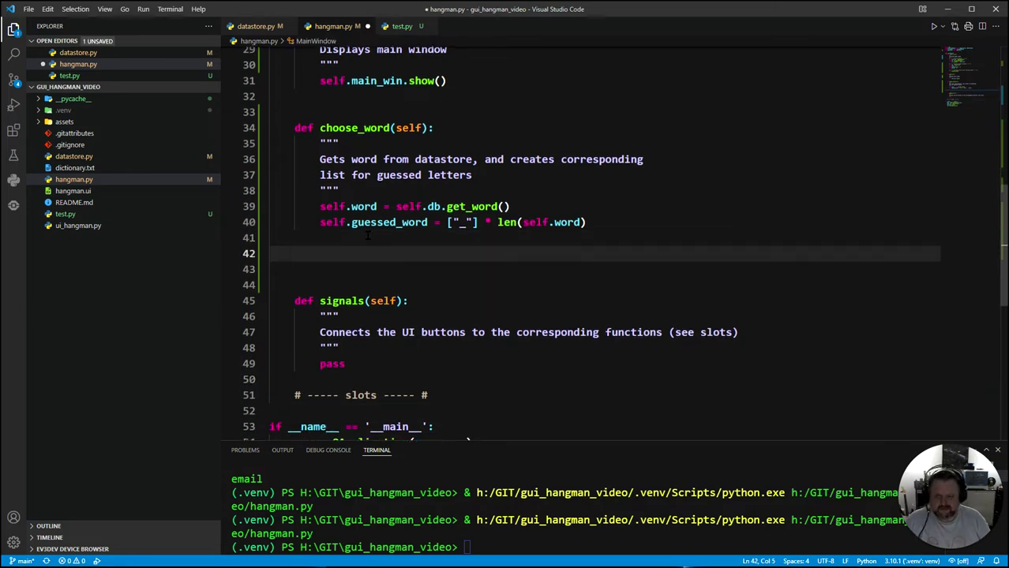
scroll("up", 3)
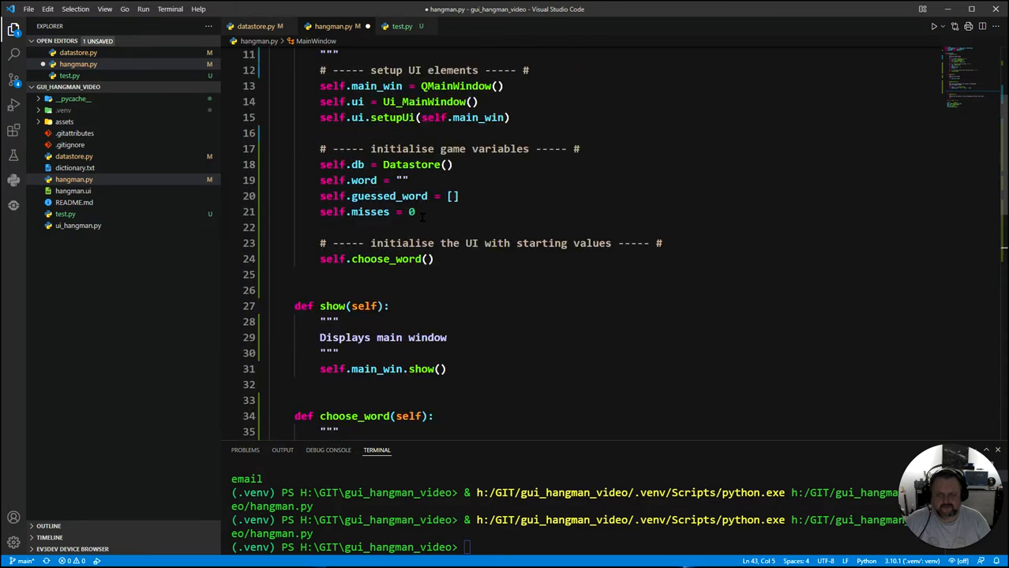
scroll("down", 3)
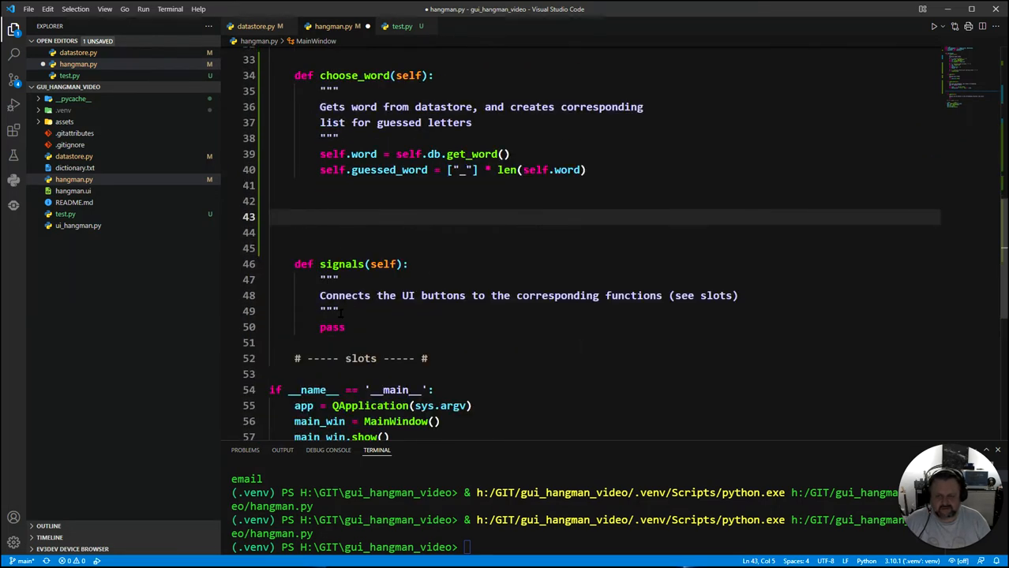
scroll("up", 3)
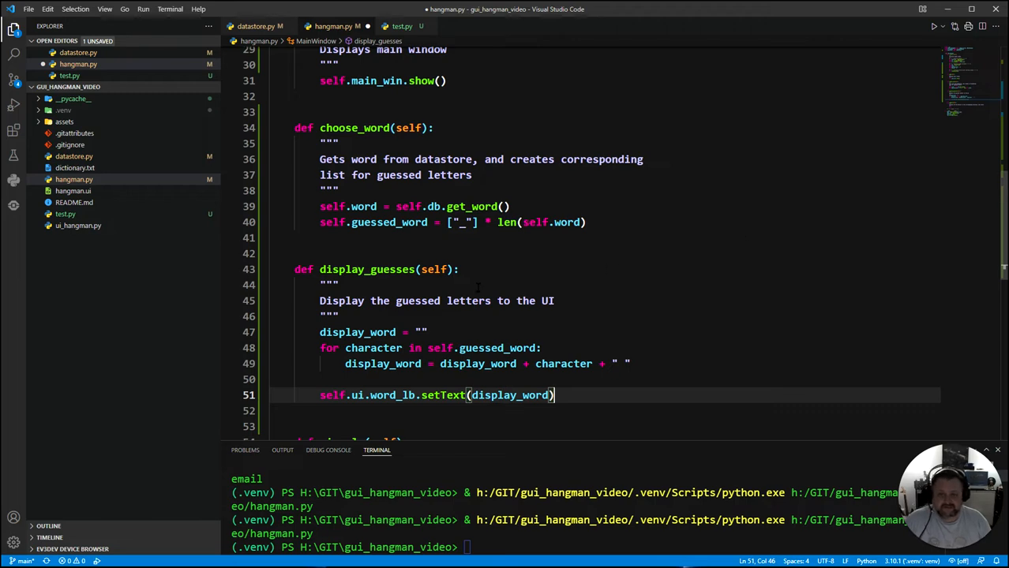
scroll("down", 3)
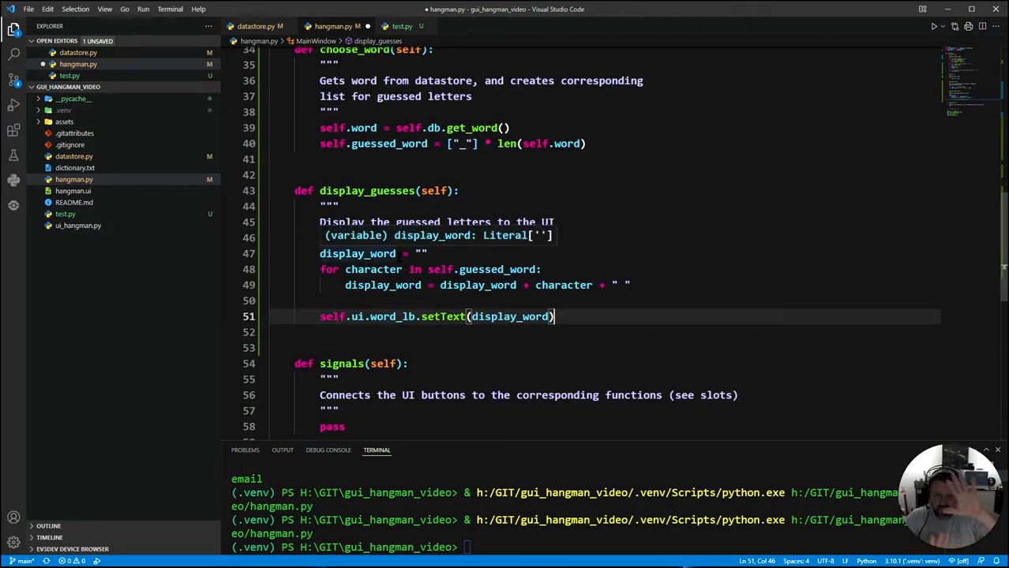
mouse_move(411, 297)
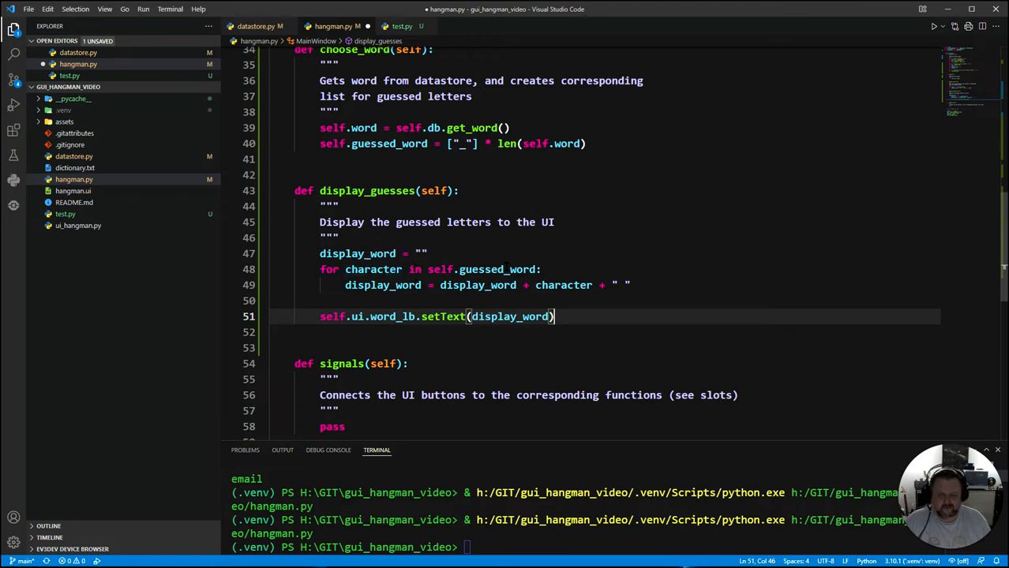
mouse_move(497, 268)
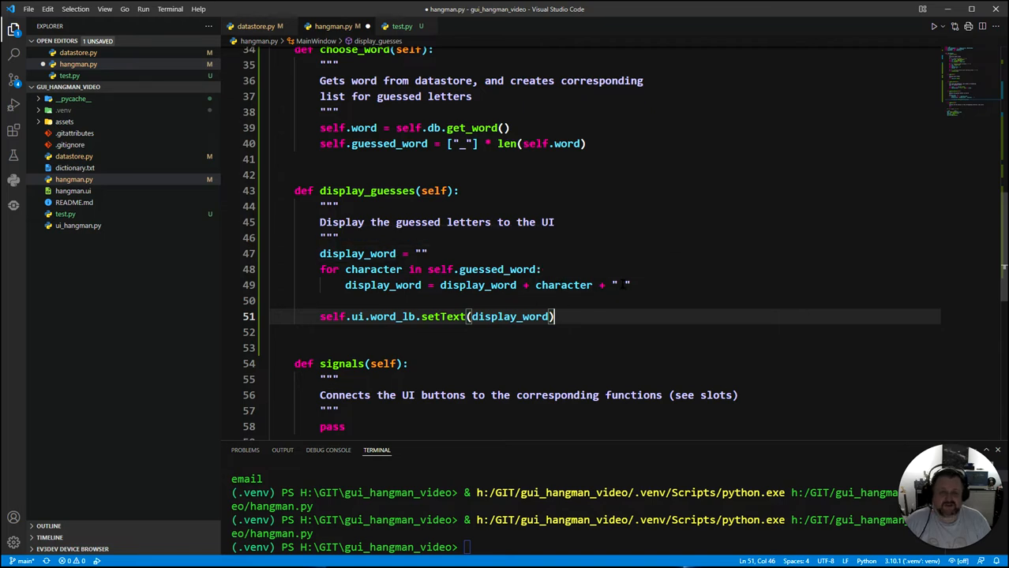
mouse_move(703, 278)
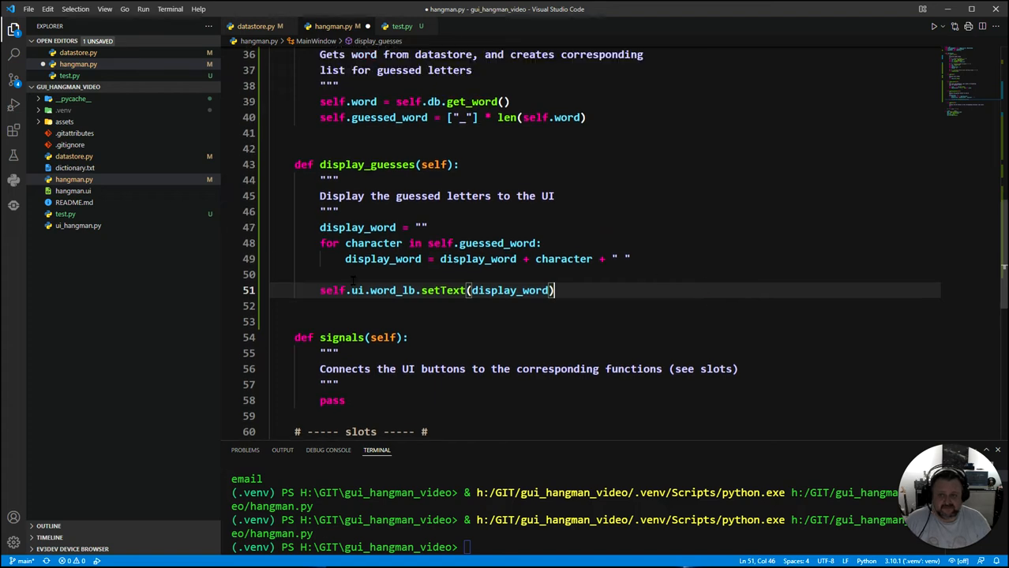
double_click(332, 290)
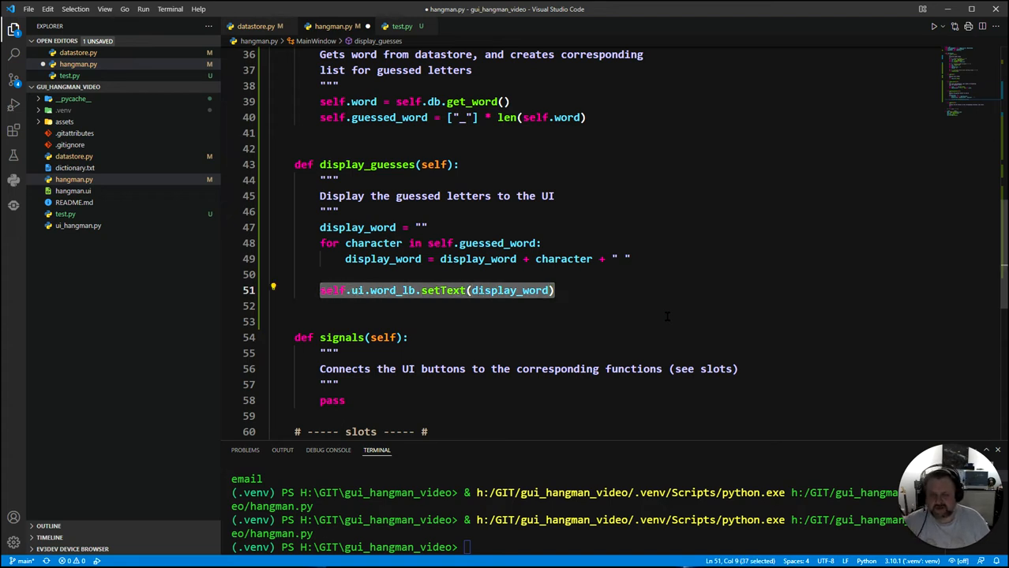
type("se")
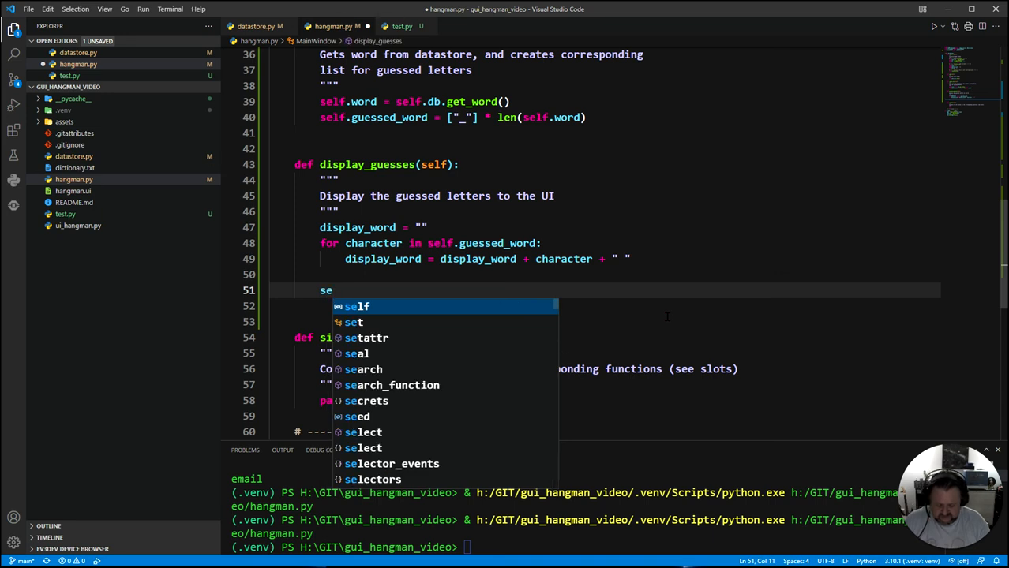
type("lf.ui")
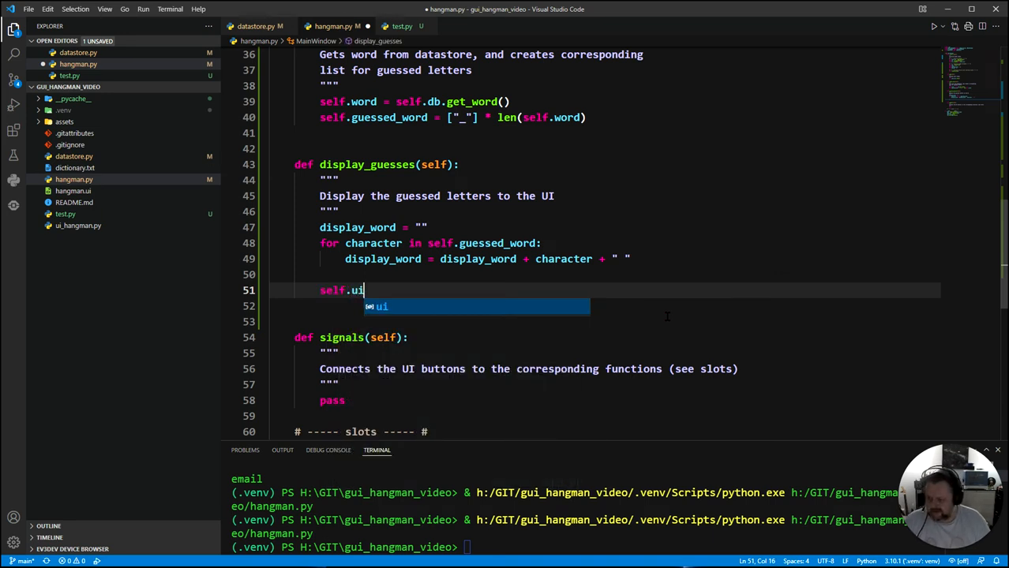
type(".")
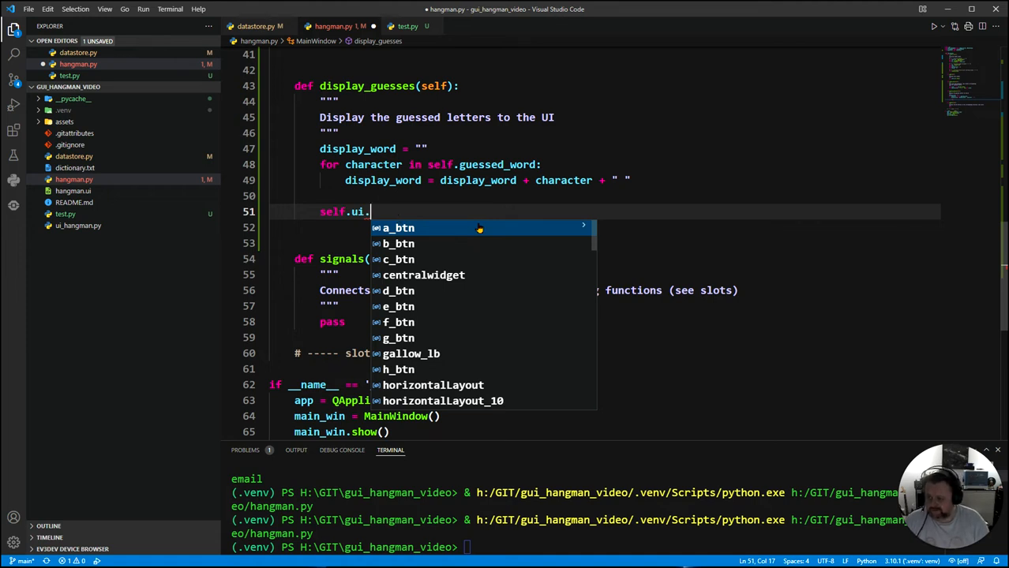
type("word_lb")
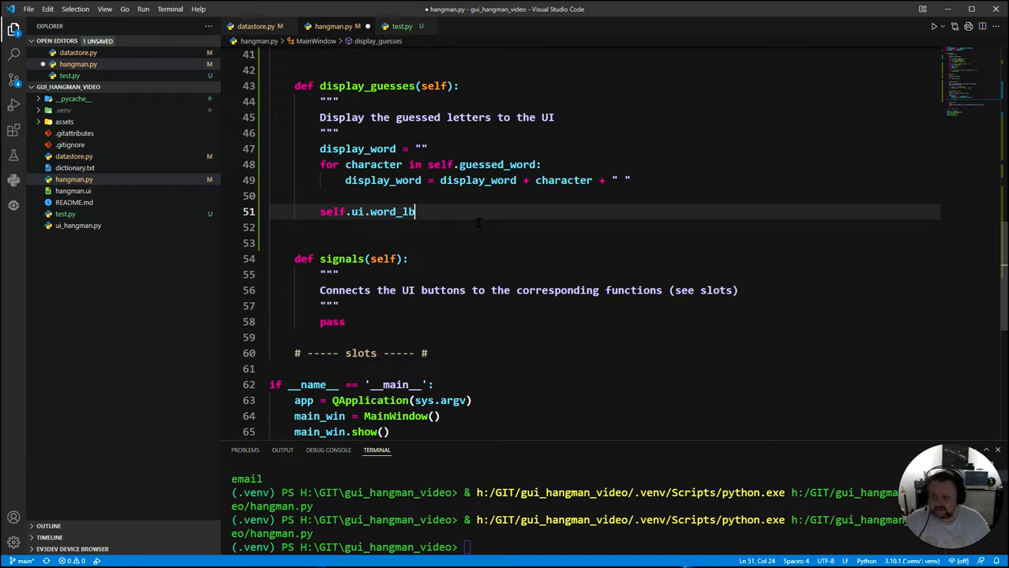
type(".se")
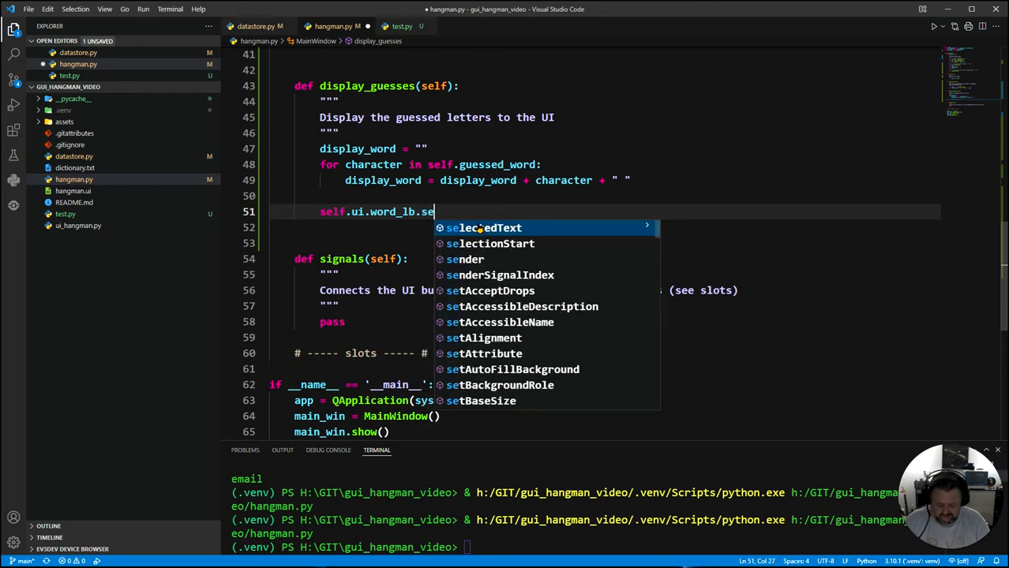
type("tText")
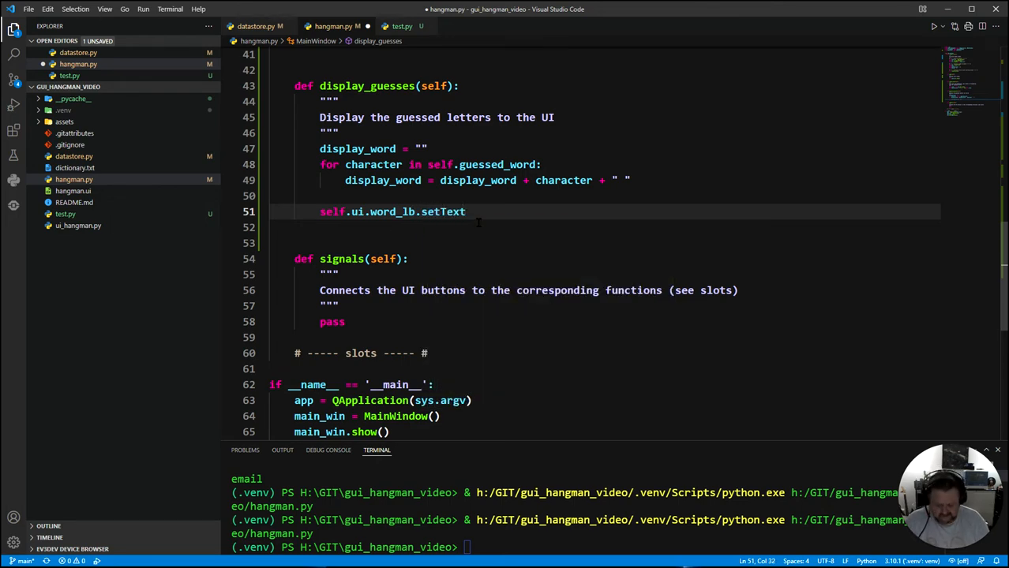
type("(d")
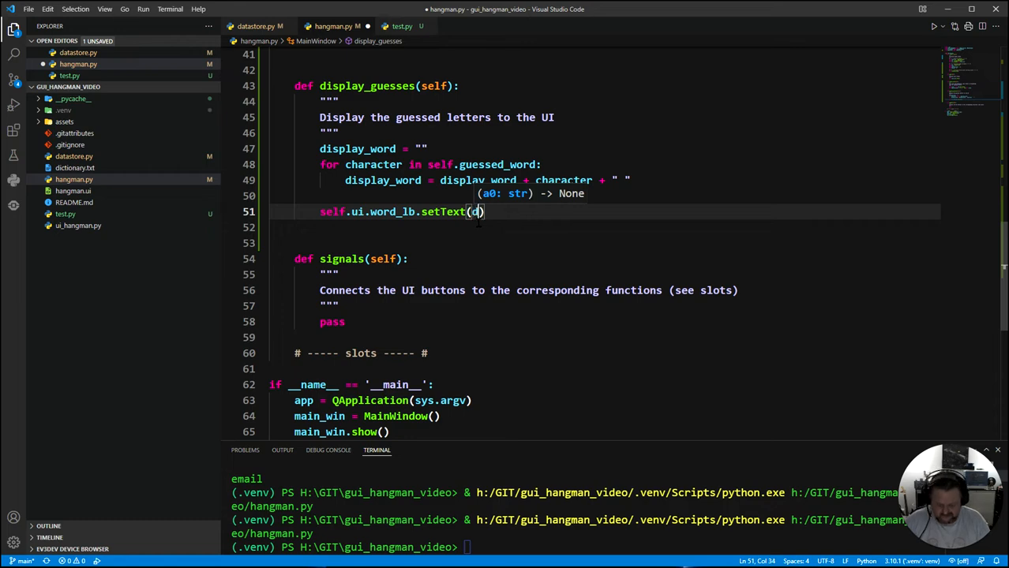
type("sip")
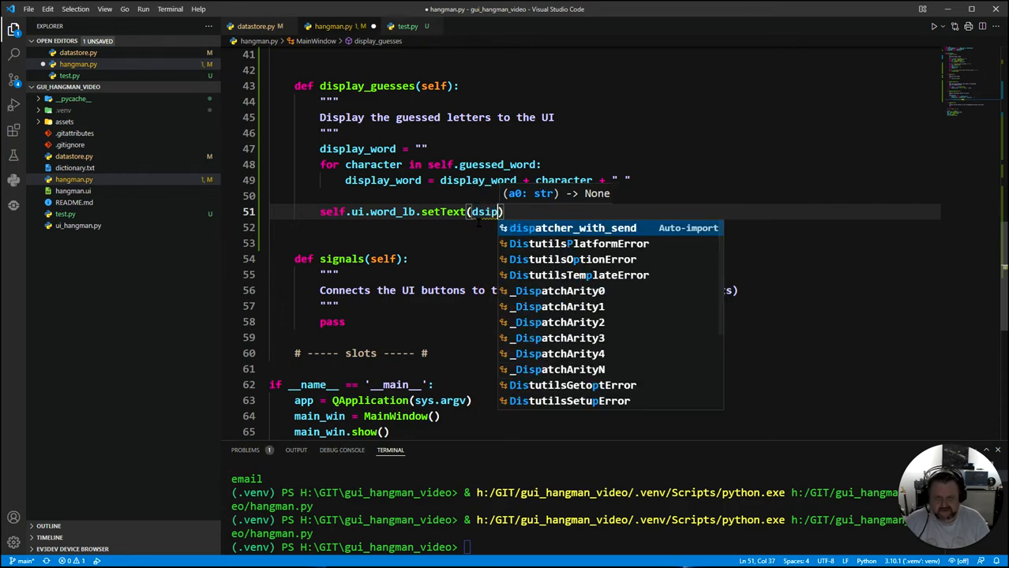
key("Backspace")
type("isplay_word")
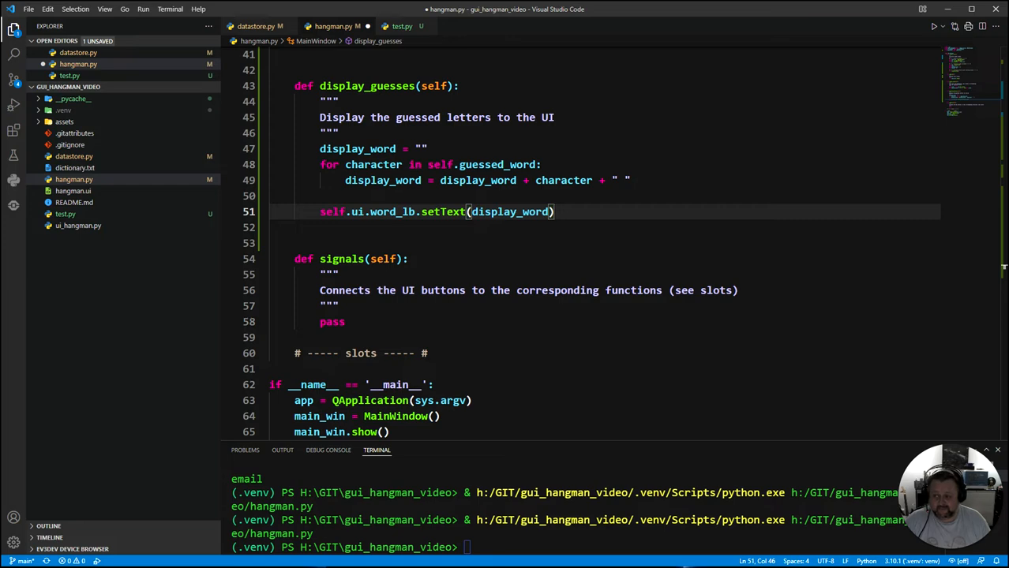
- Add self.display_guesses() in __init__ right after self.choose_word(), via autocomplete
scroll("up", 3)
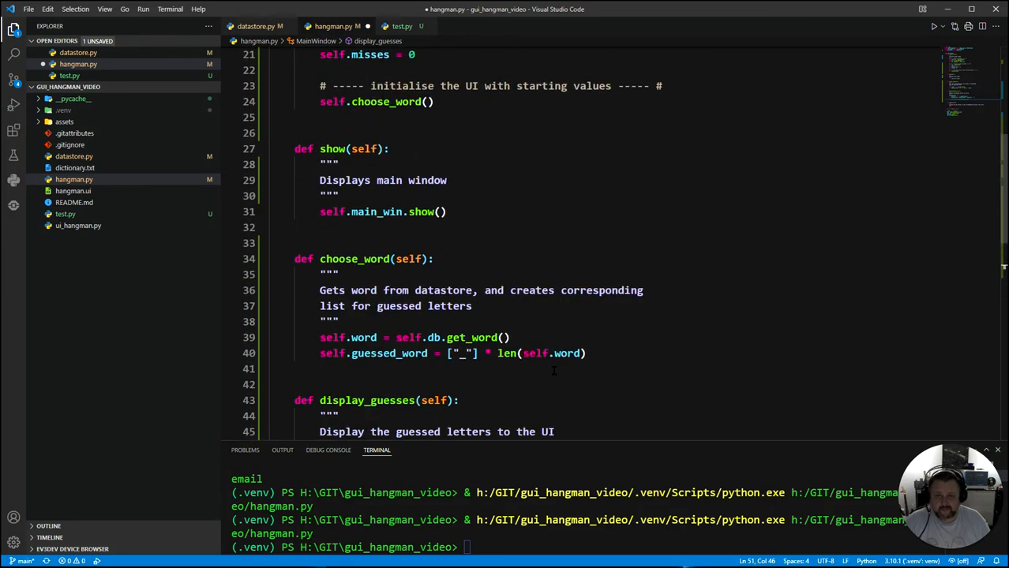
left_click(446, 212)
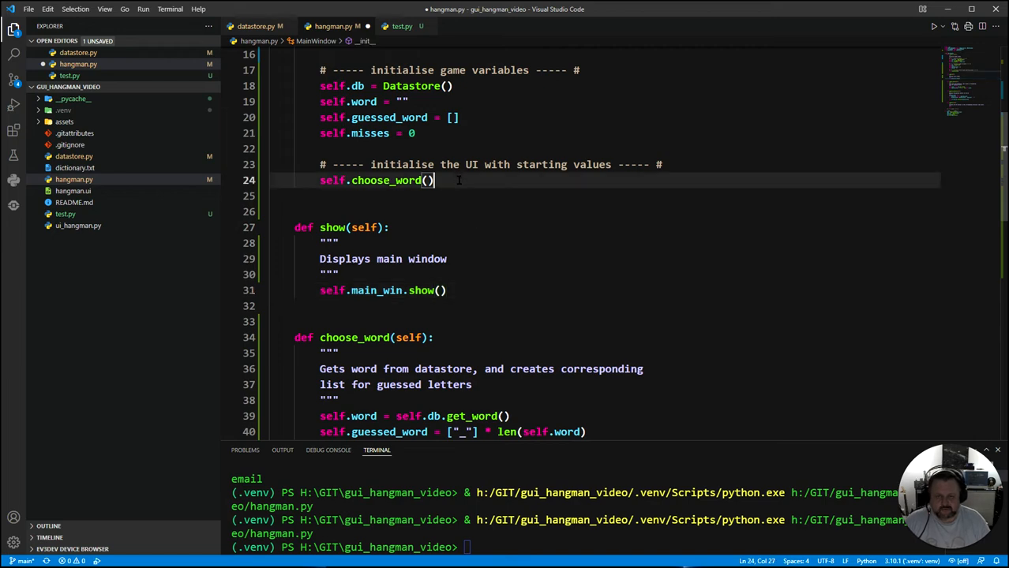
scroll("up", 3)
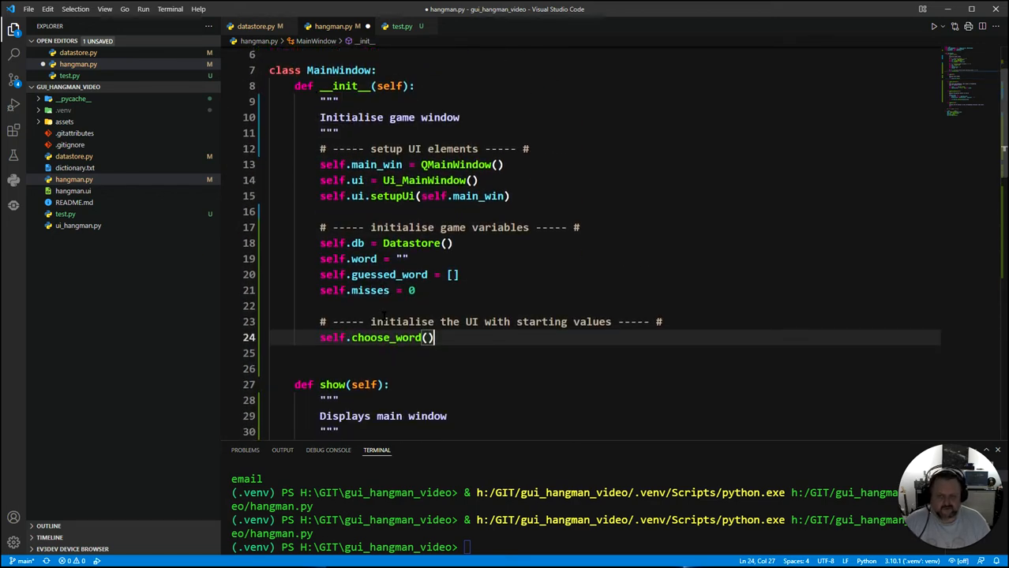
type("self.")
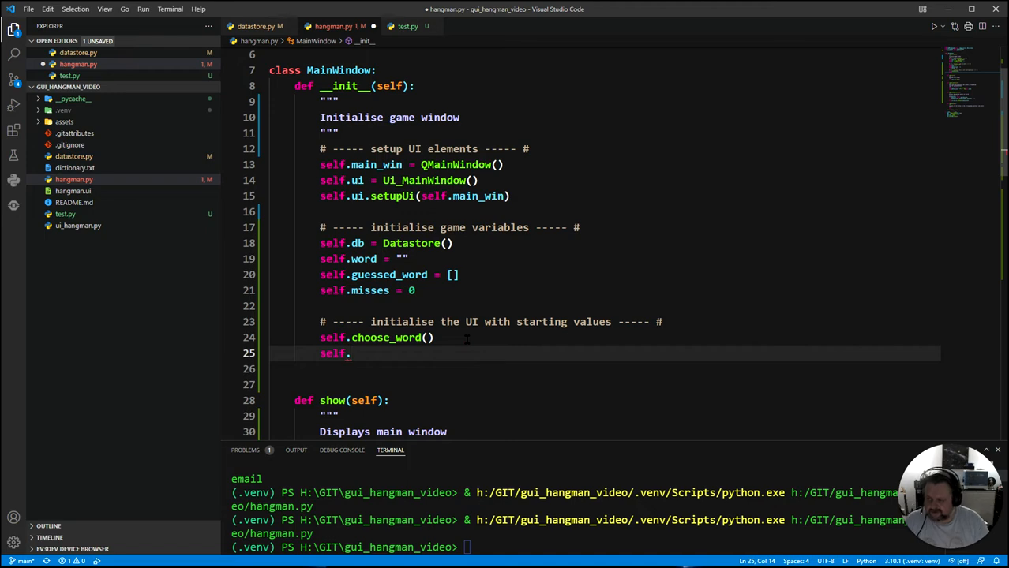
scroll("down", 3)
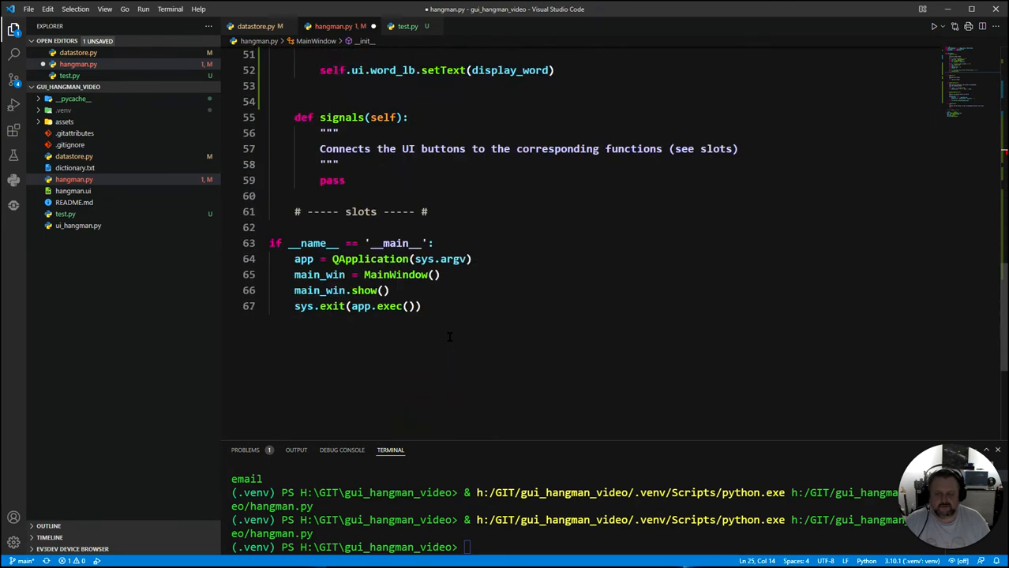
scroll("up", 3)
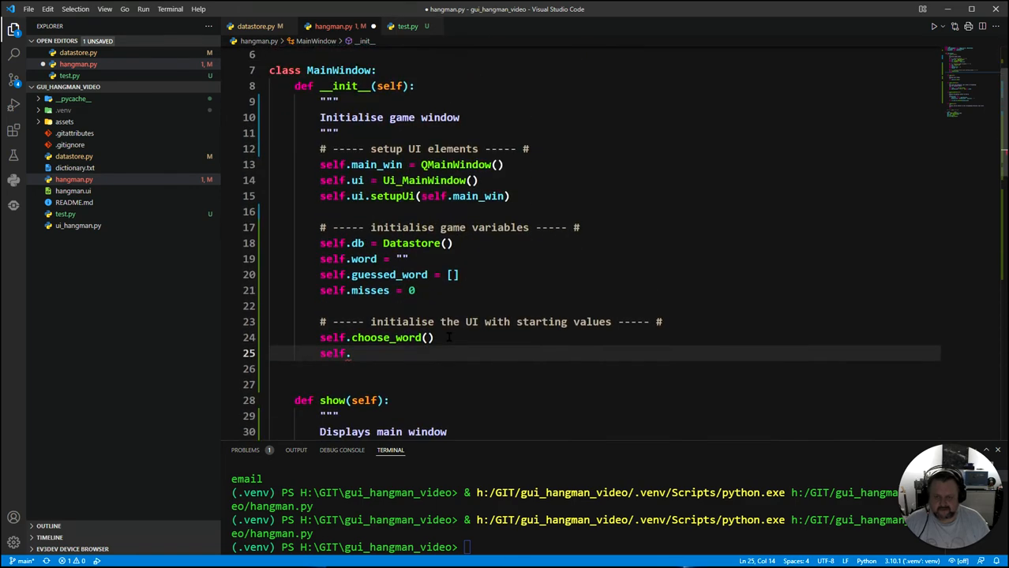
type("display_guesses(")
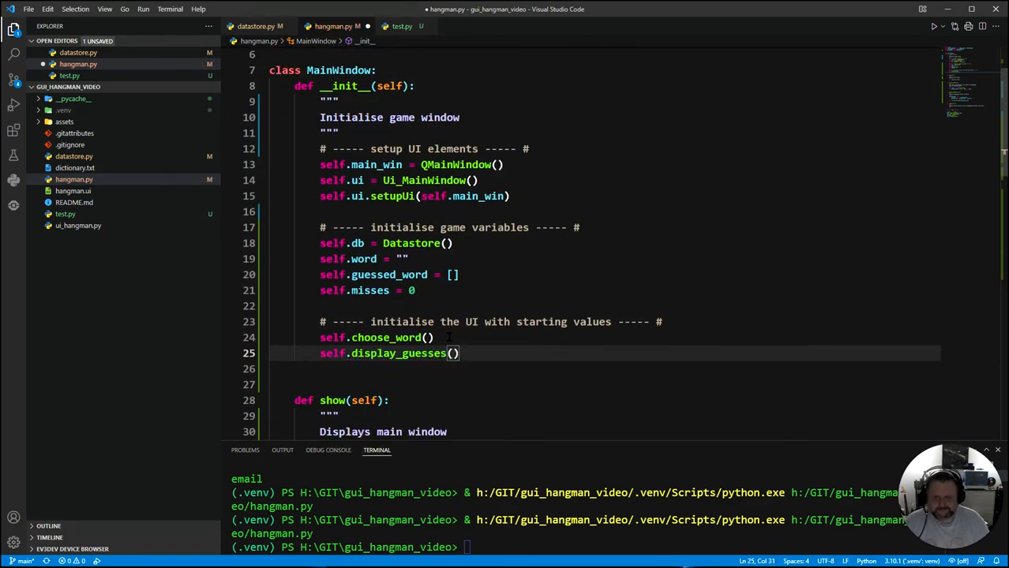
left_click(448, 243)
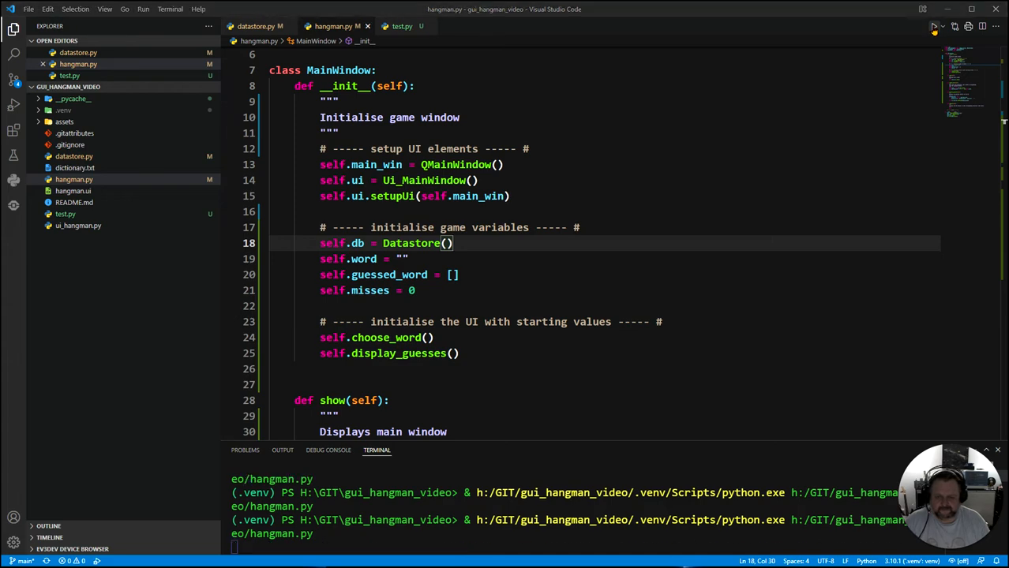
left_click(934, 25)
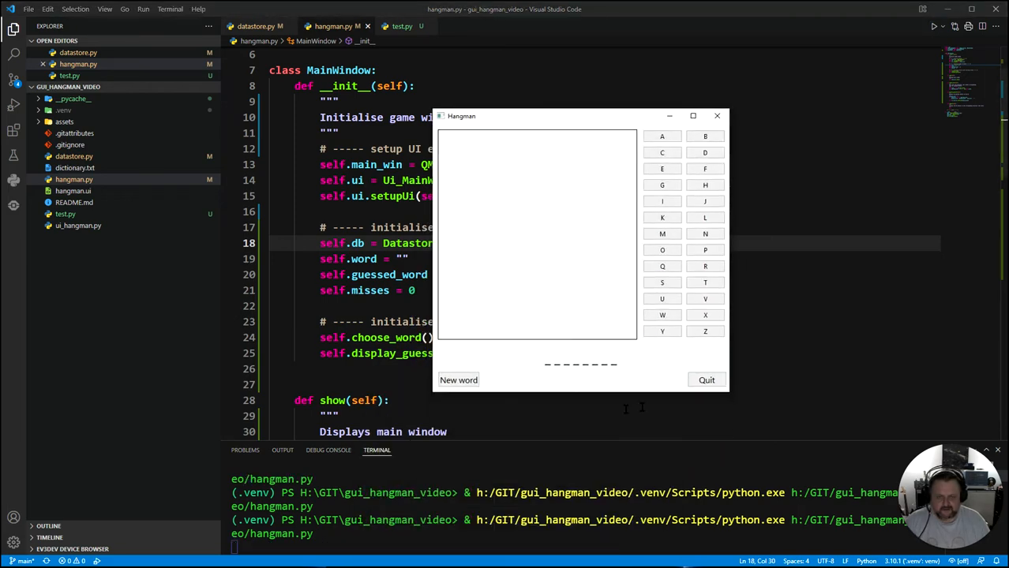
mouse_move(613, 368)
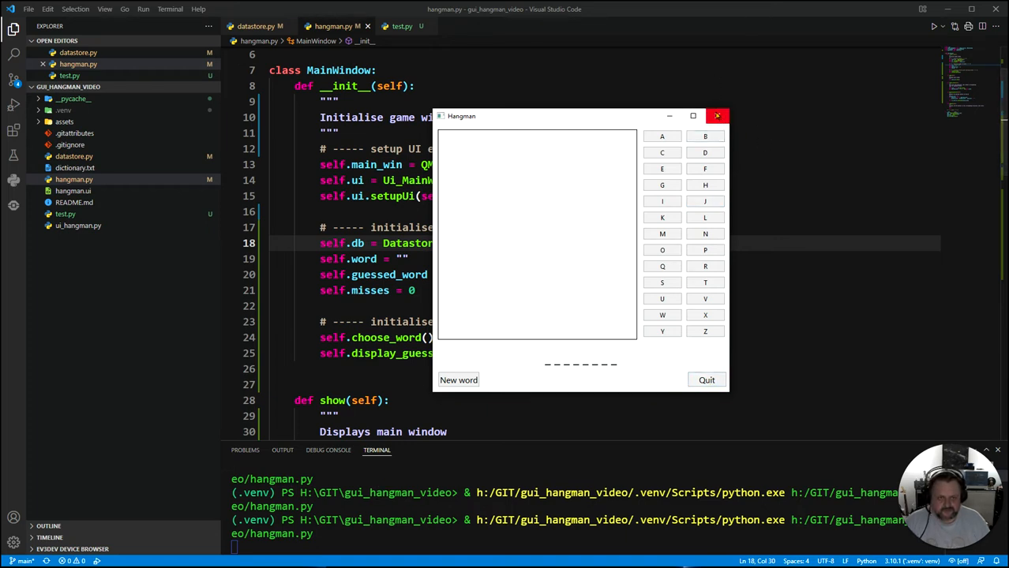
left_click(716, 117)
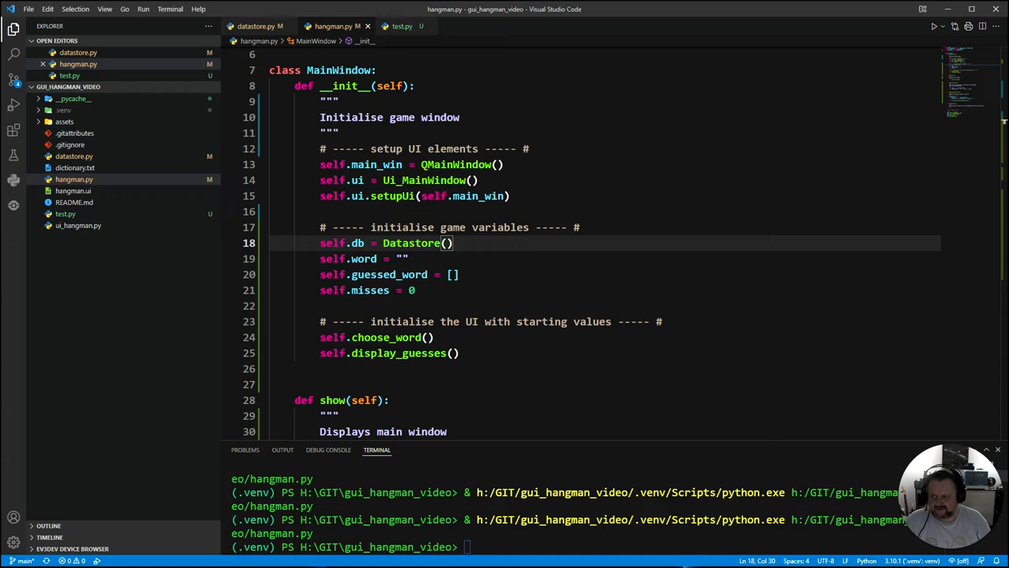
- Write display_gallows, building f"./assets/{self.misses}.png" into a QPixmap set on gallow_lb
left_click(603, 385)
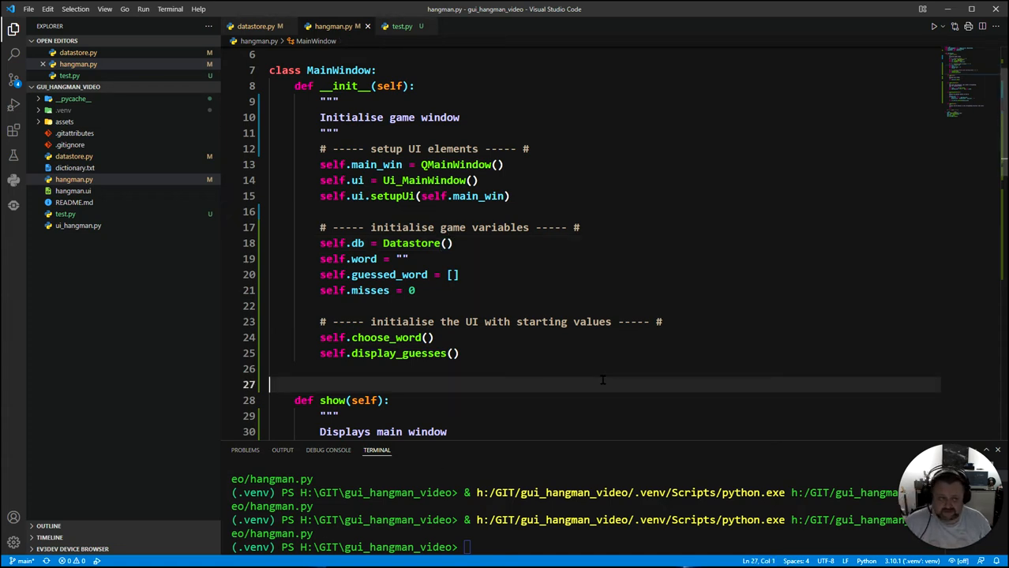
mouse_move(398, 385)
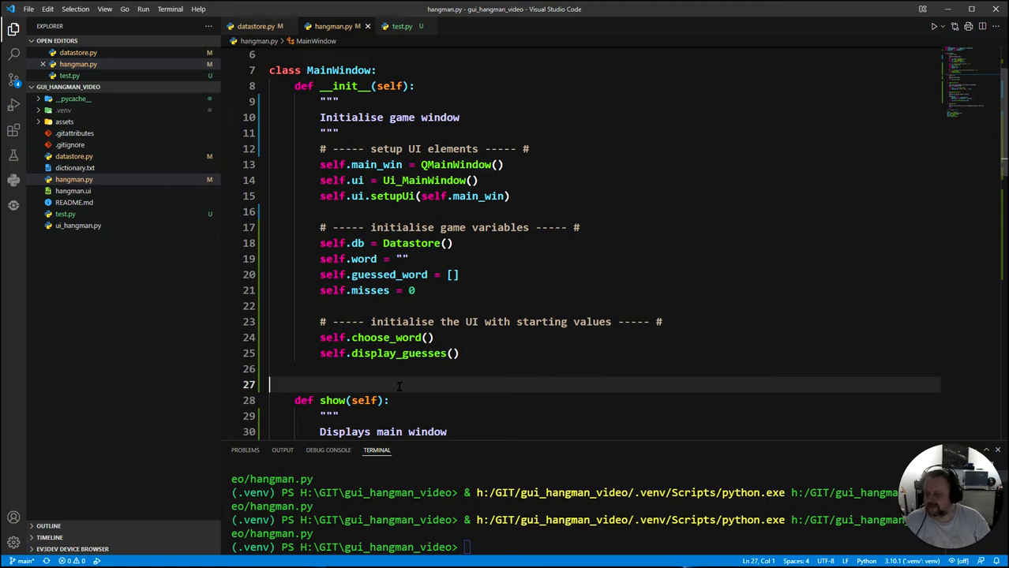
mouse_move(530, 381)
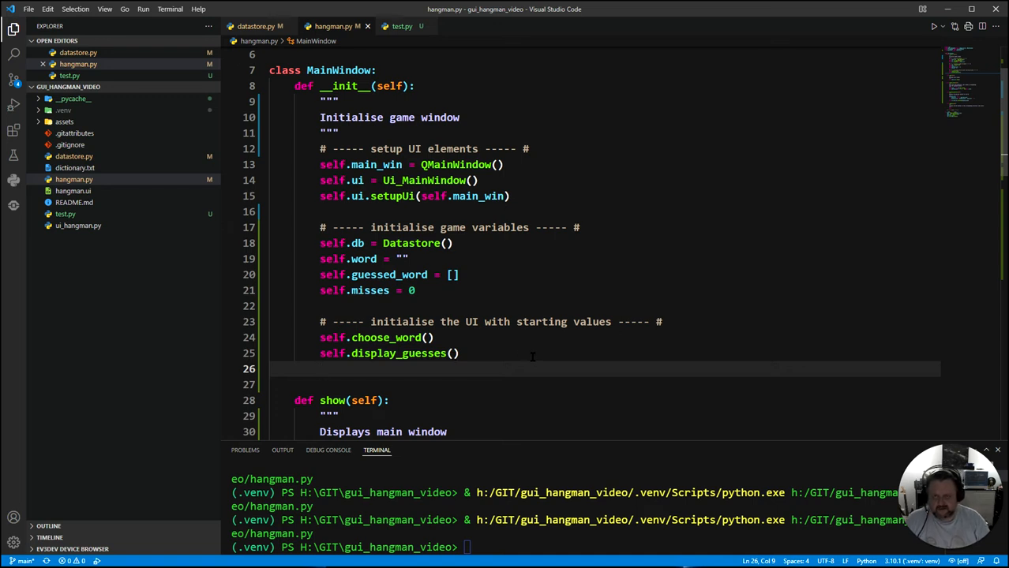
key("Enter")
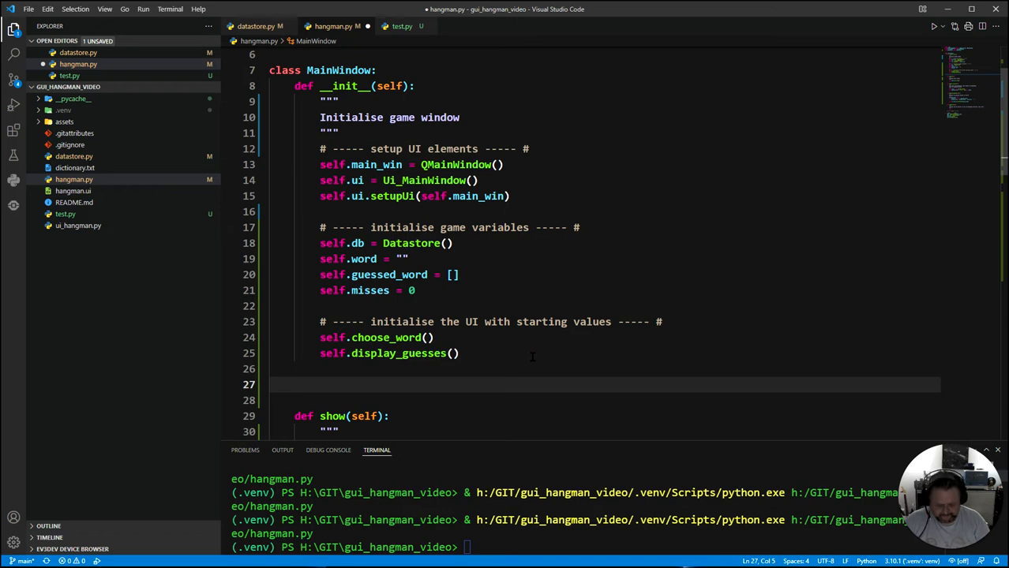
scroll("down", 3)
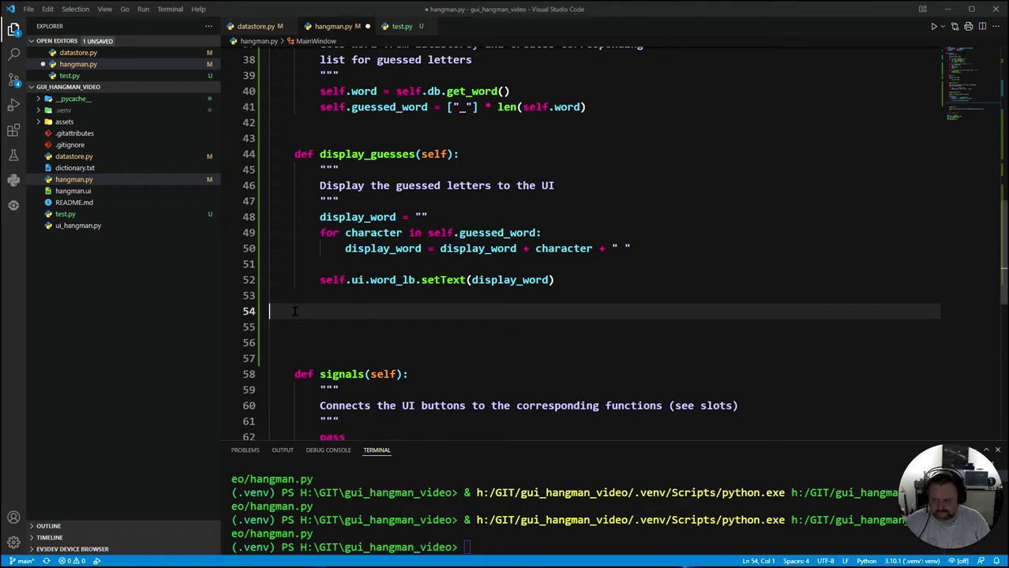
mouse_move(177, 330)
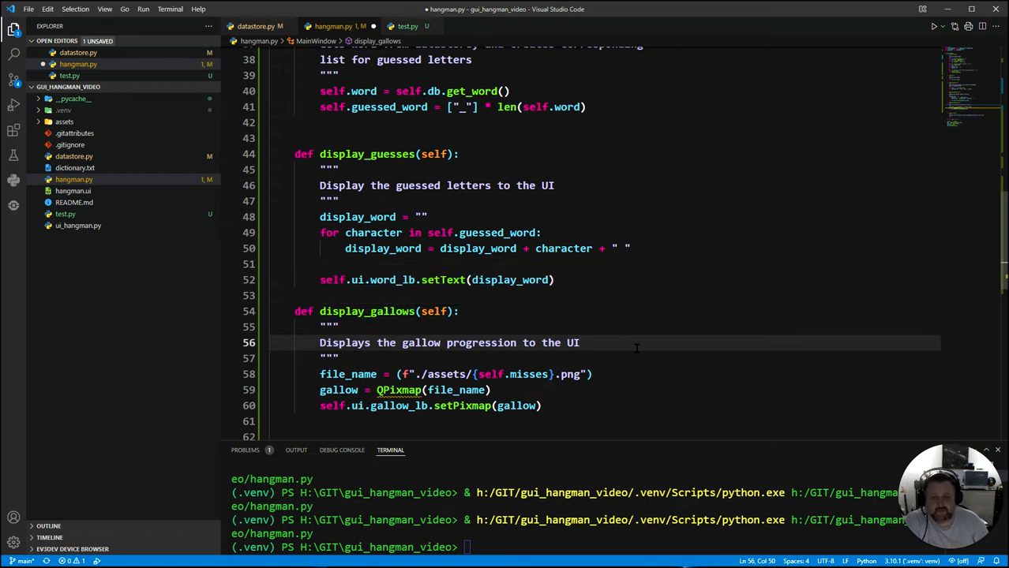
scroll("down", 3)
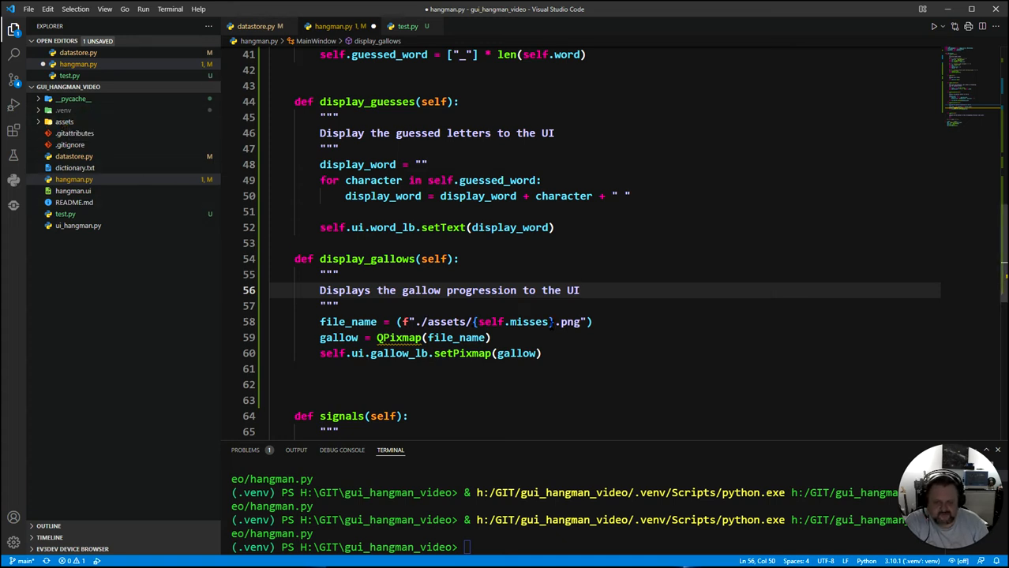
scroll("up", 3)
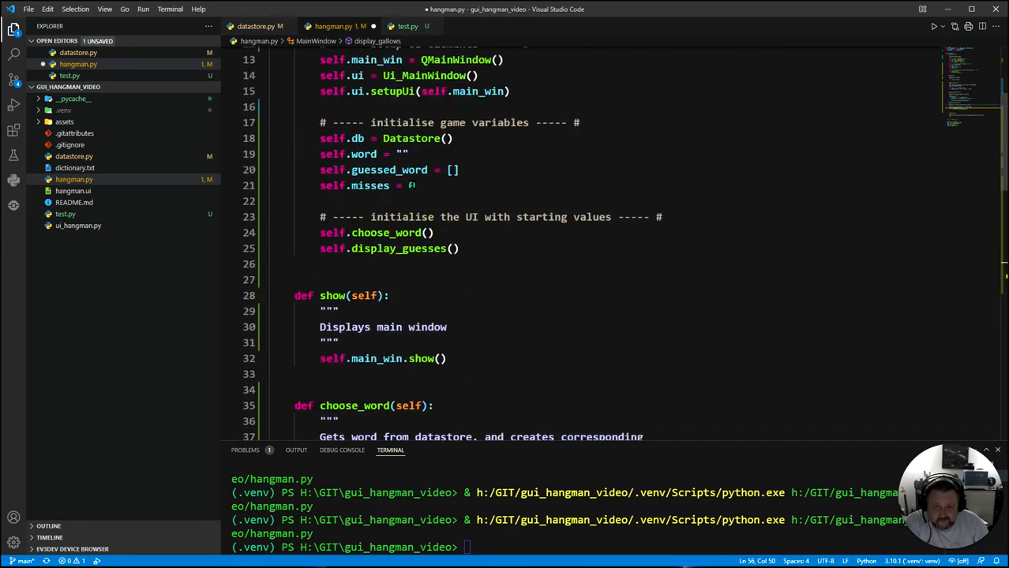
scroll("down", 3)
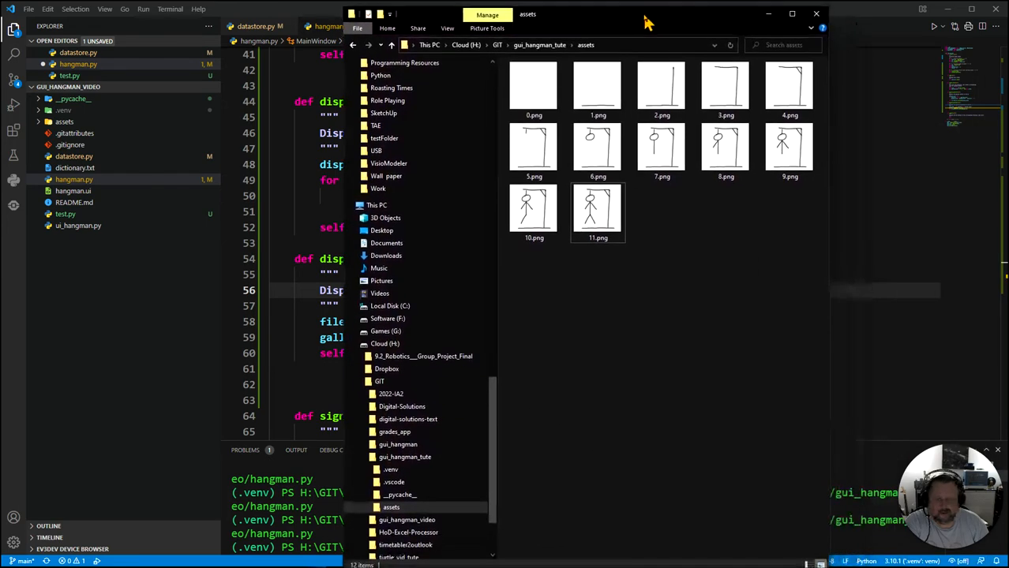
left_click(534, 87)
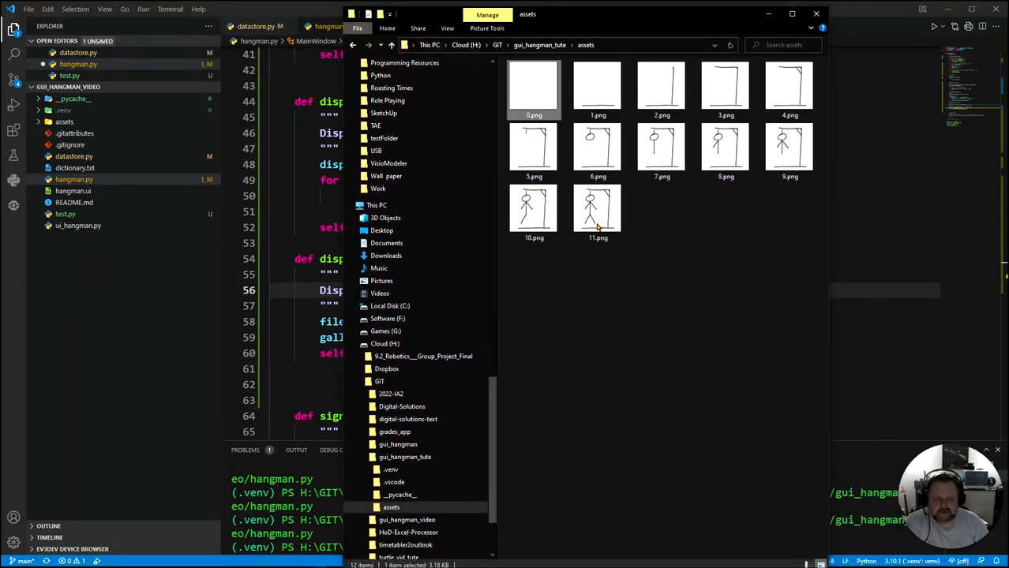
left_click(726, 87)
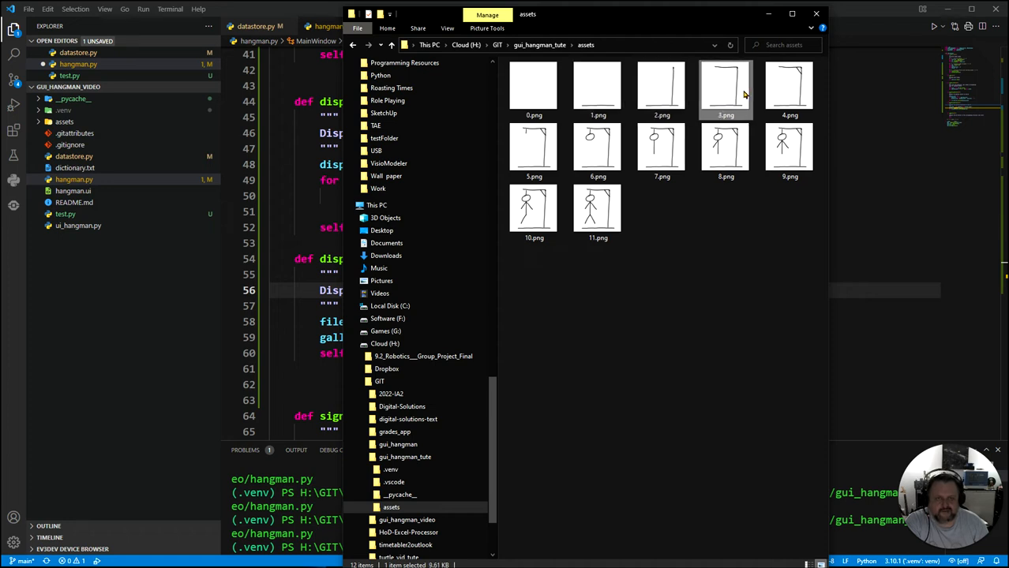
left_click(596, 148)
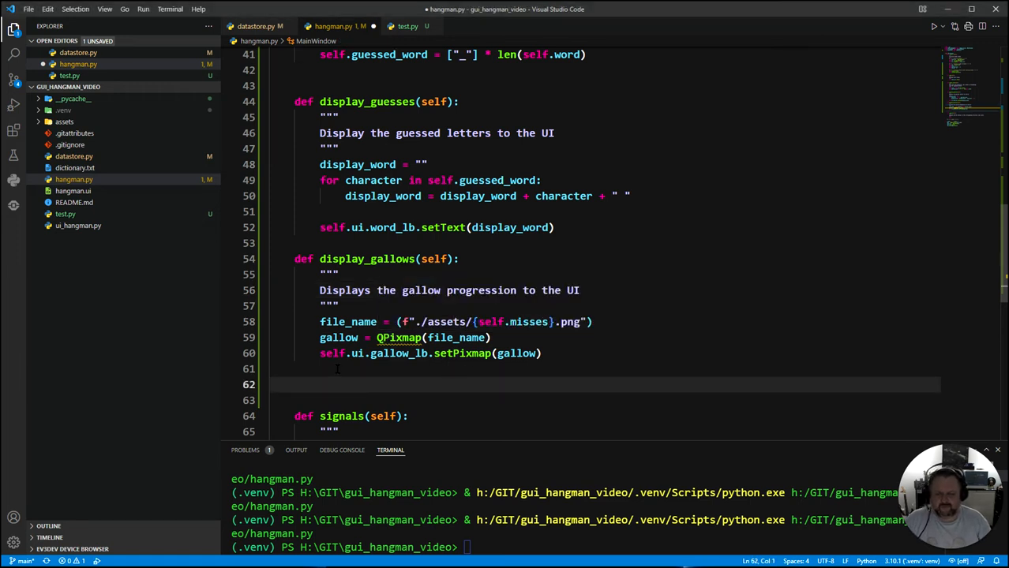
- Add 'from PyQt6.QtGui import QPixmap' to the top imports of hangman.py
scroll("up", 3)
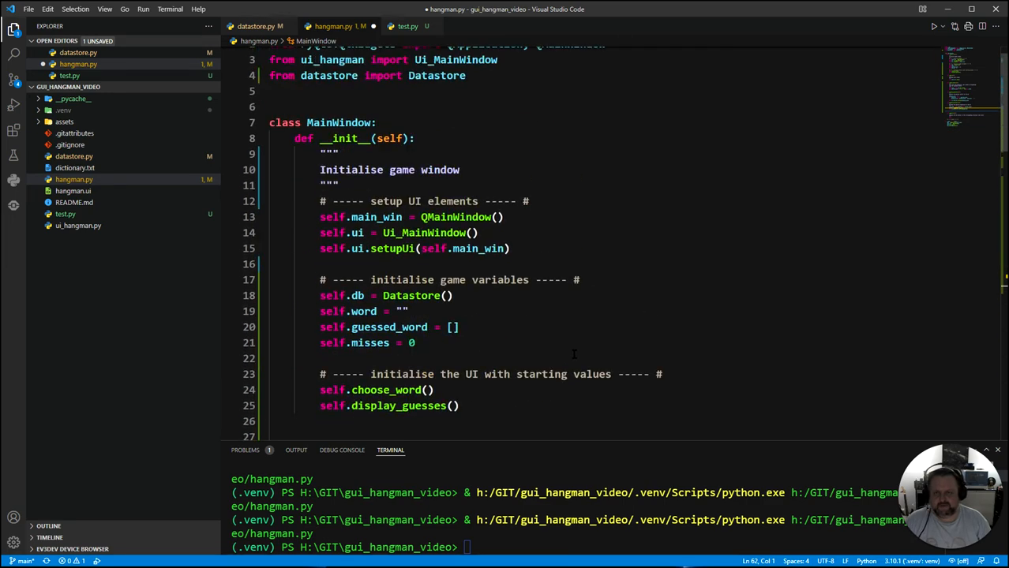
scroll("up", 3)
type("from")
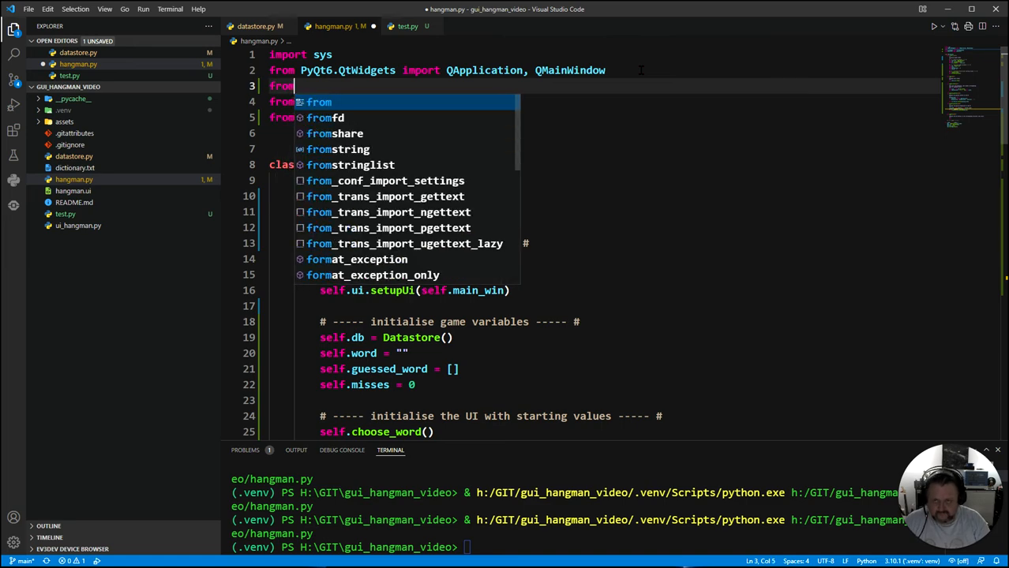
type("PyQt")
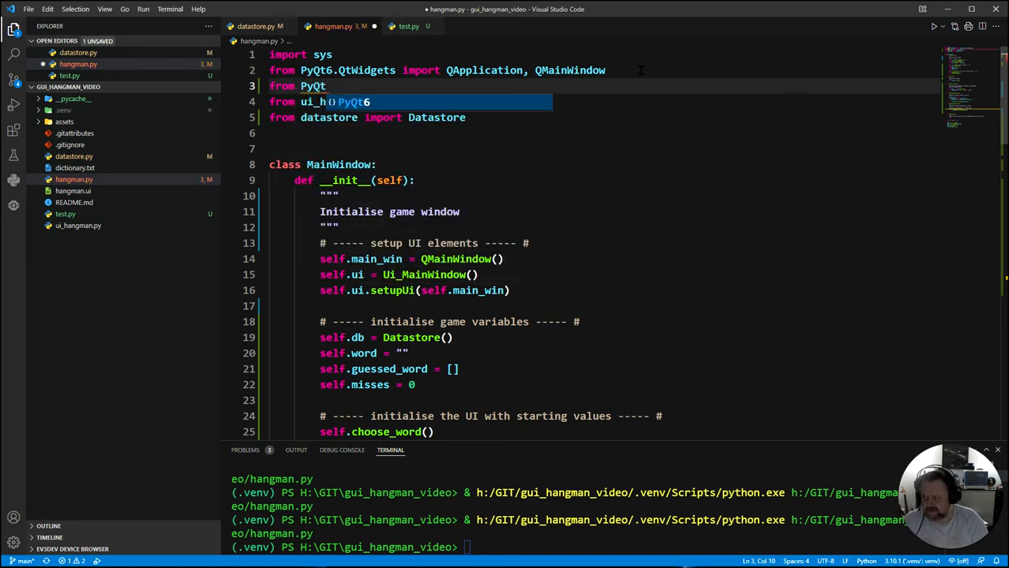
type(".QtGui im")
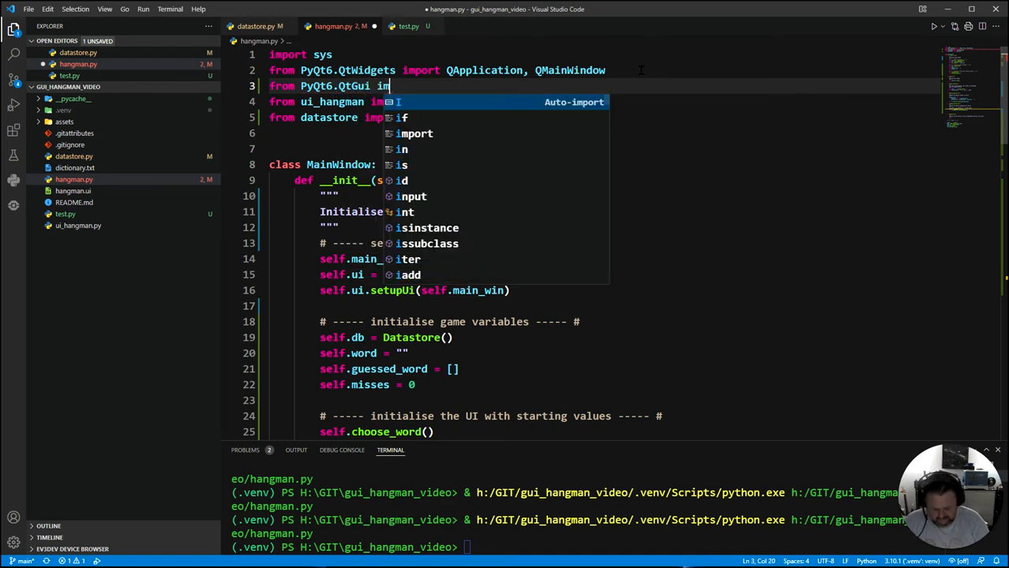
type("port")
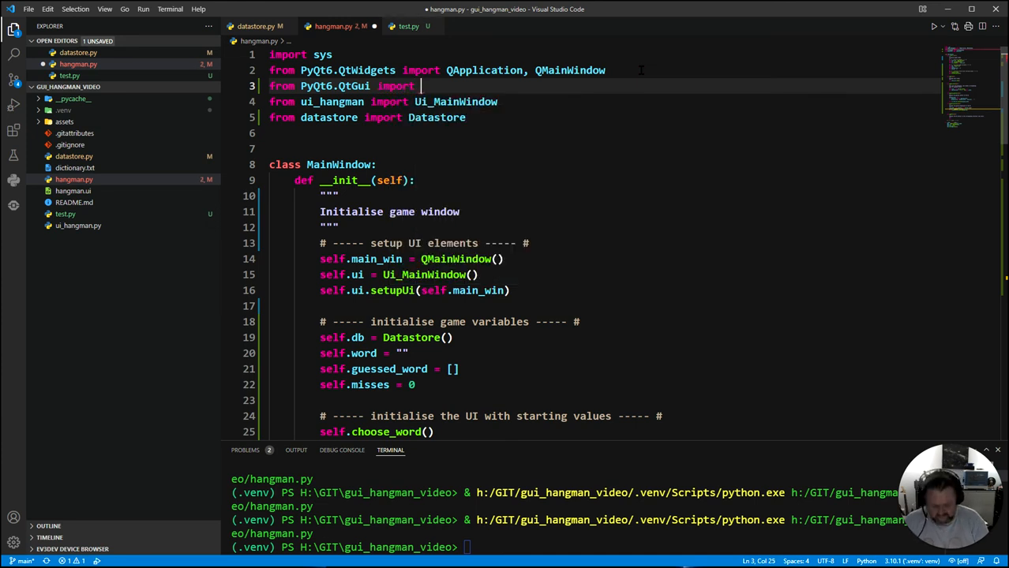
type("QP")
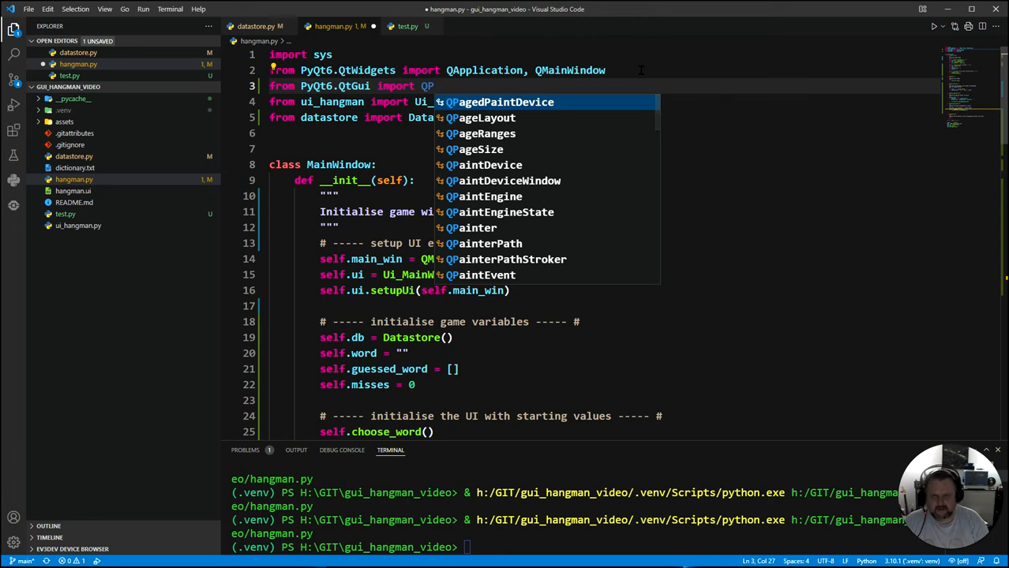
type("ixmap")
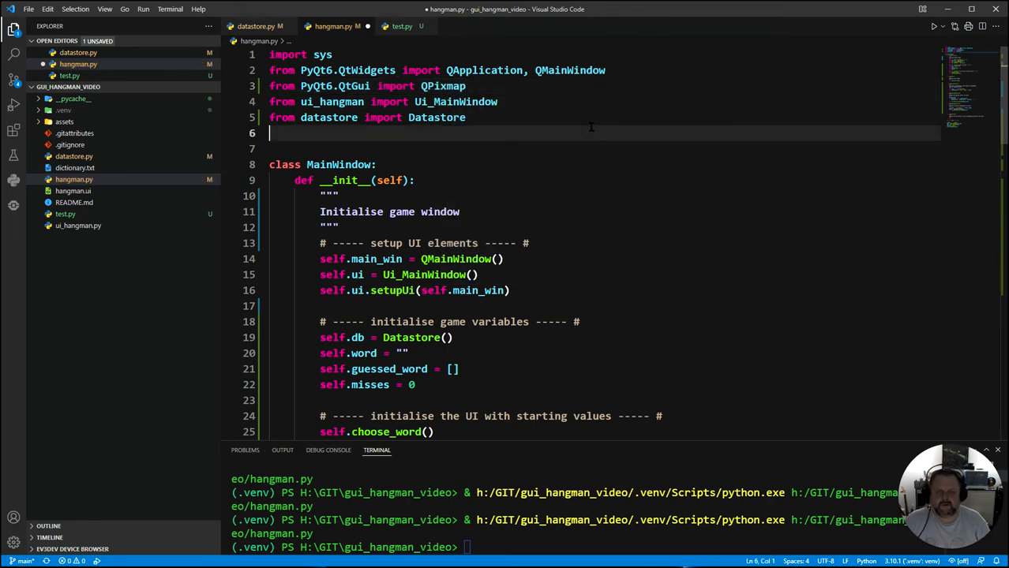
scroll("down", 3)
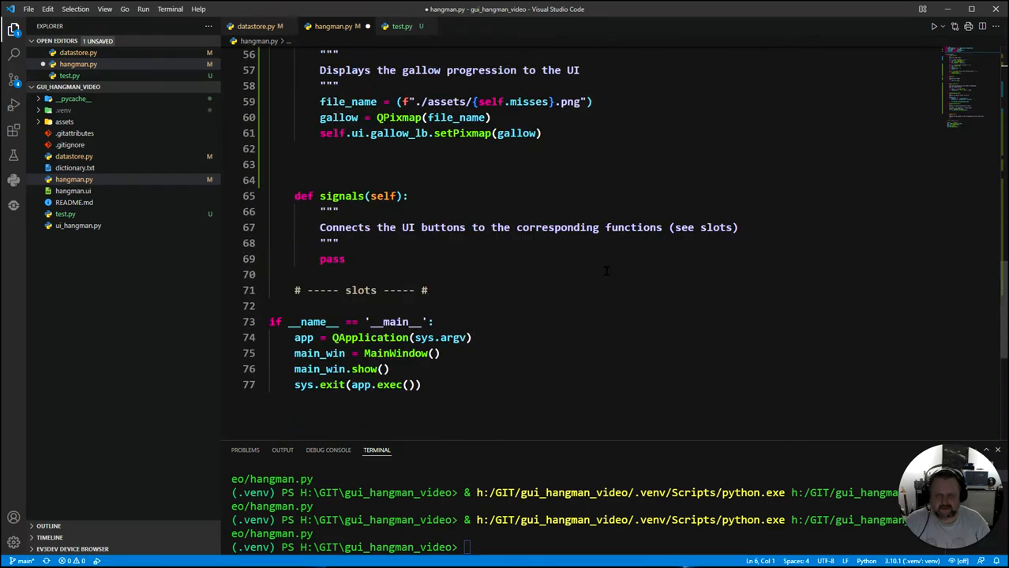
scroll("up", 3)
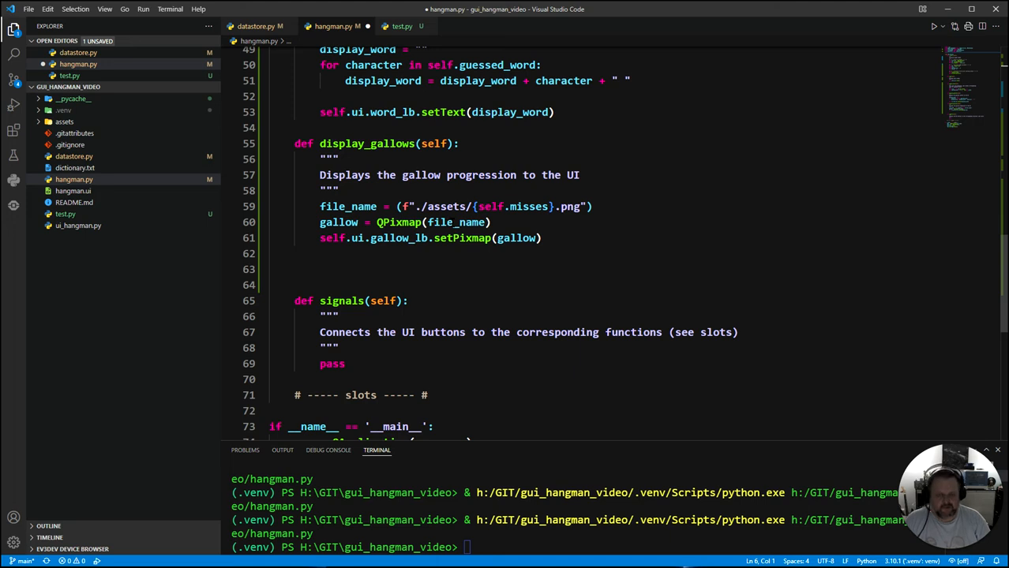
double_click(338, 221)
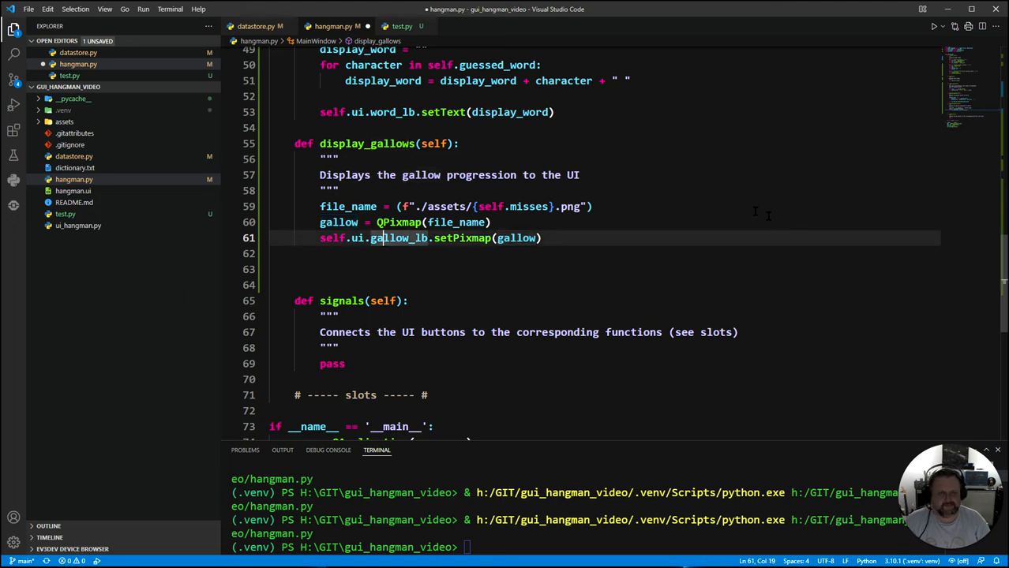
scroll("up", 3)
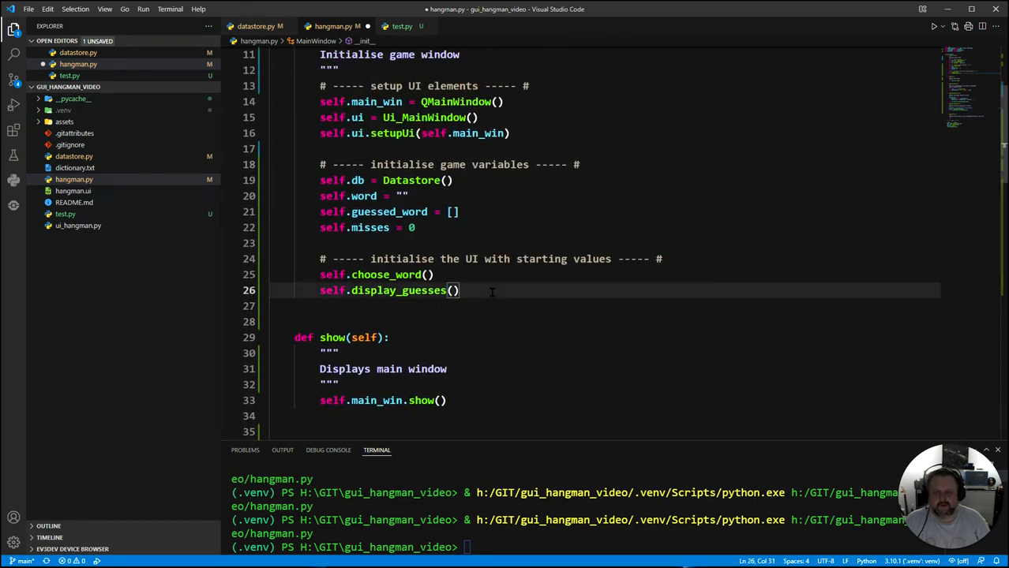
- Call self.display_gallows() in __init__, set misses to 4, and run the game to test
type("self")
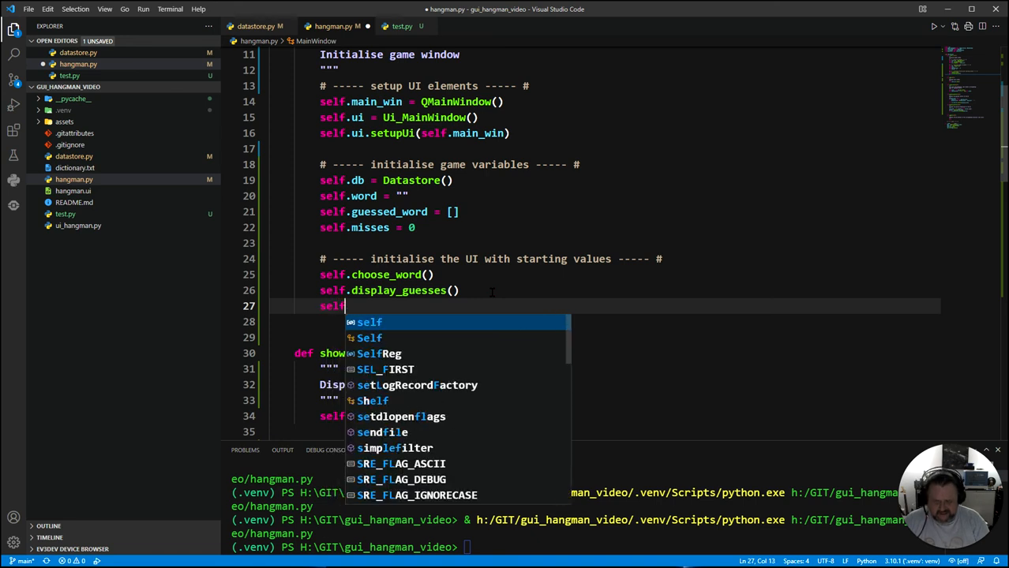
type("gallows")
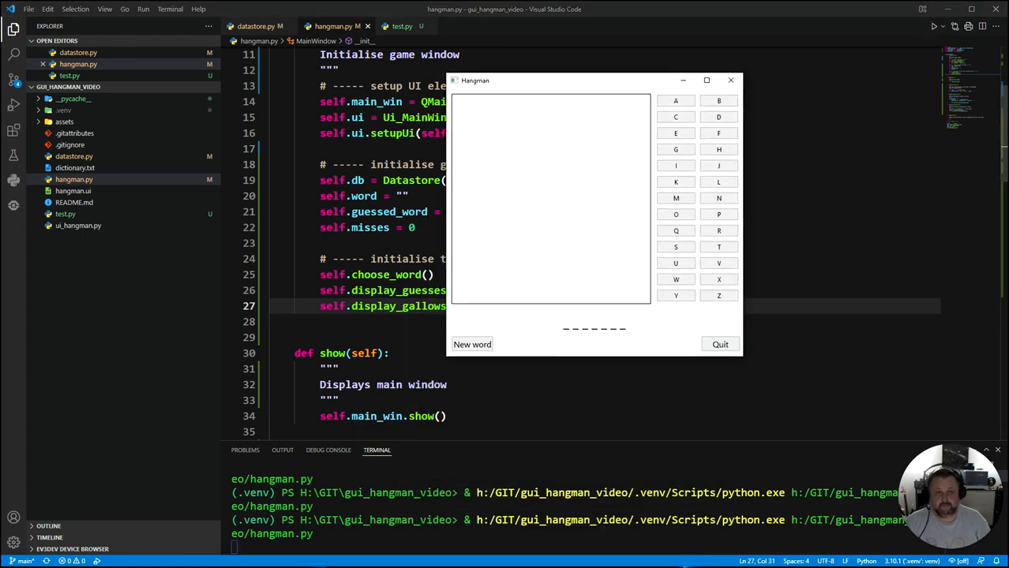
mouse_move(730, 79)
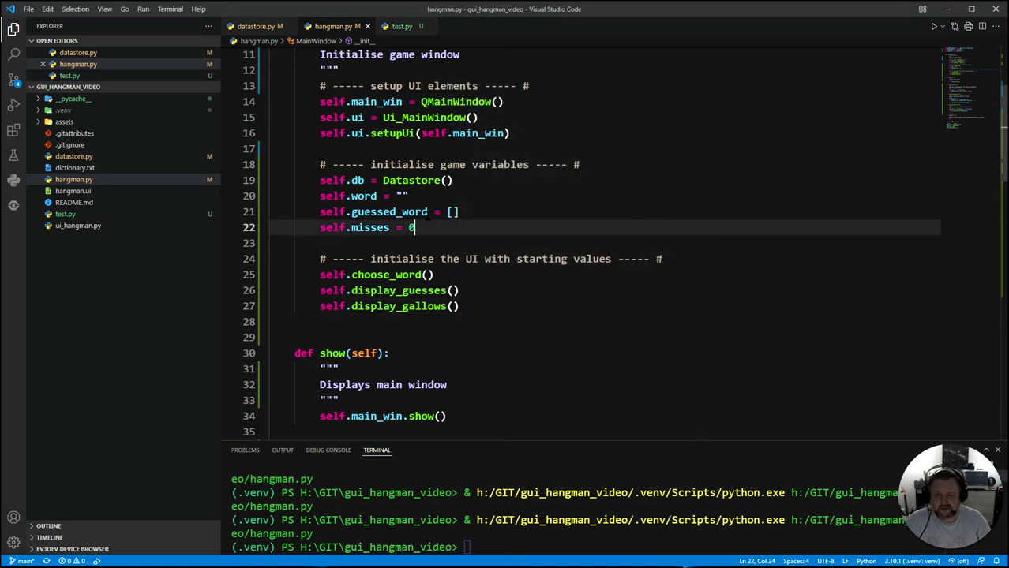
type("4")
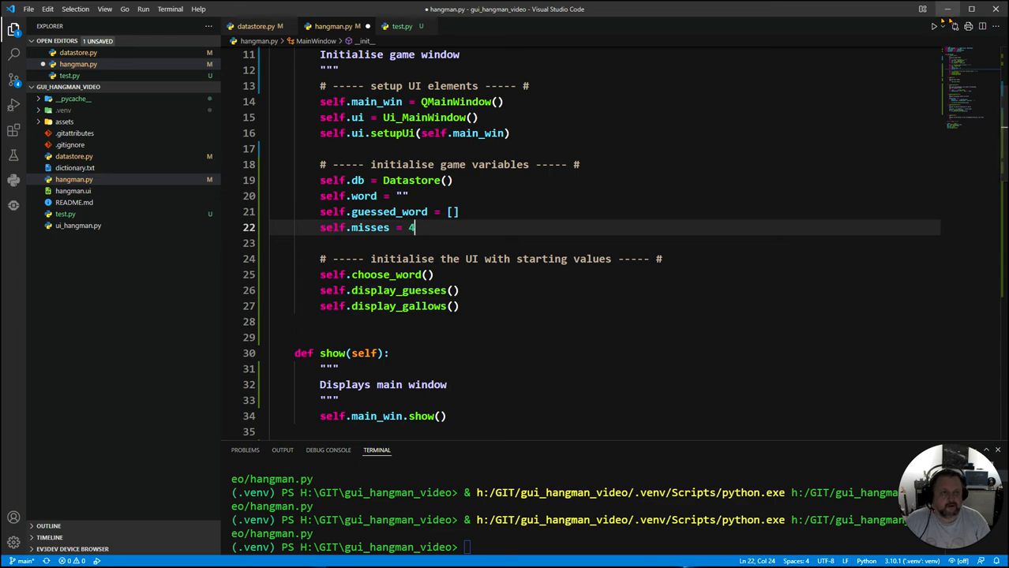
left_click(933, 25)
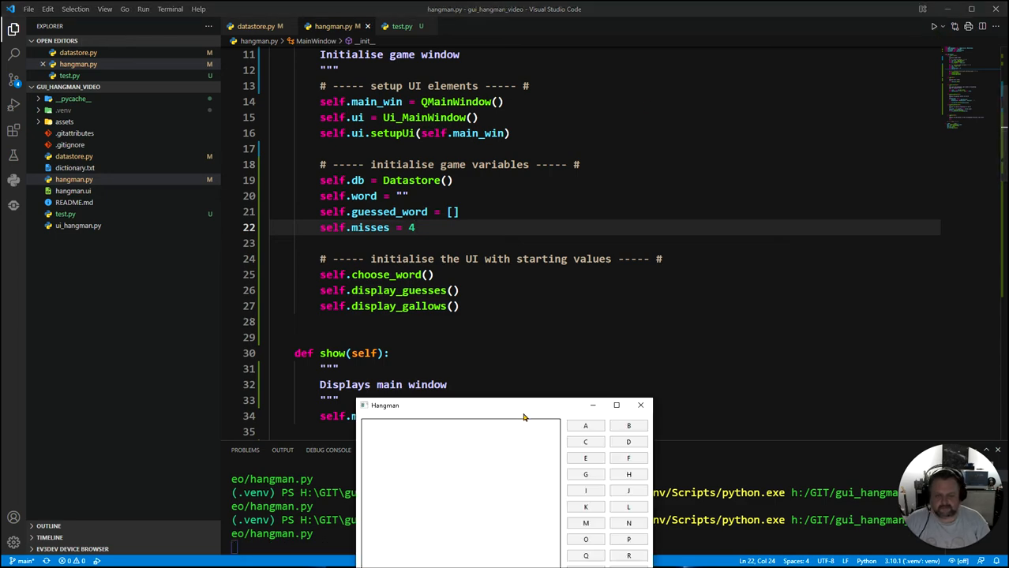
left_click_drag(524, 405, 660, 101)
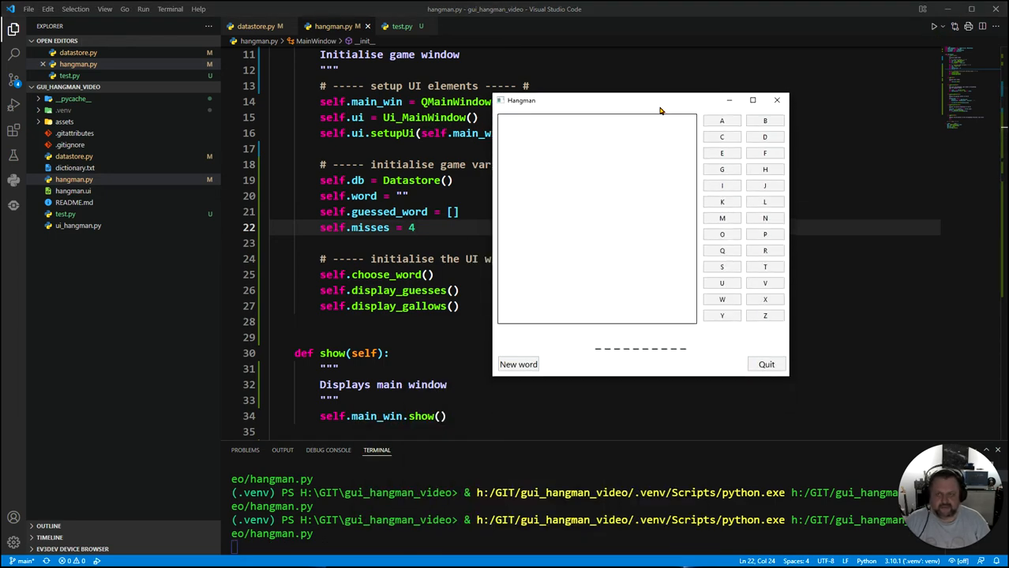
mouse_move(766, 104)
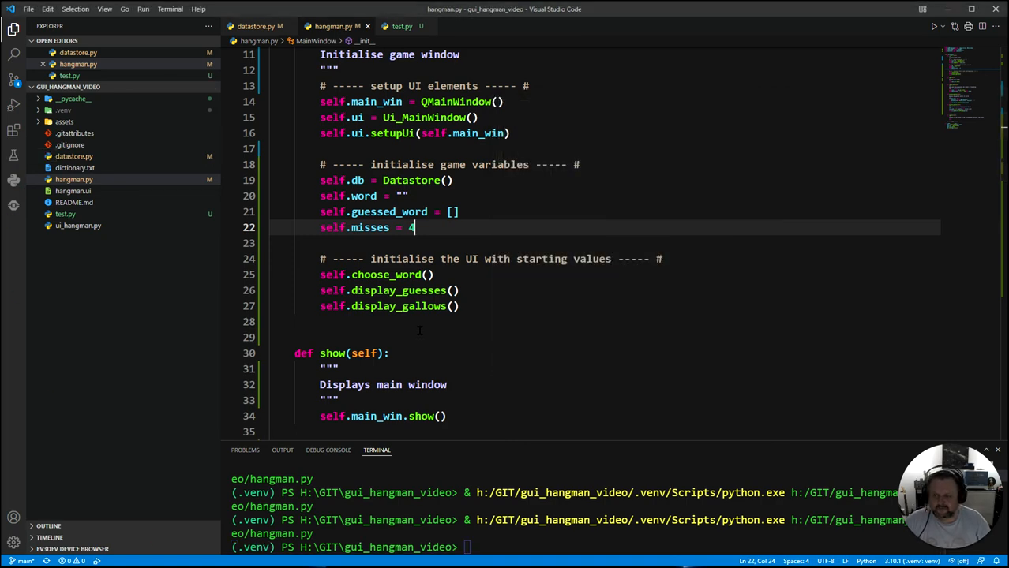
- Set a breakpoint on the gallow = QPixmap(file_name) line in display_gallows
scroll("down", 3)
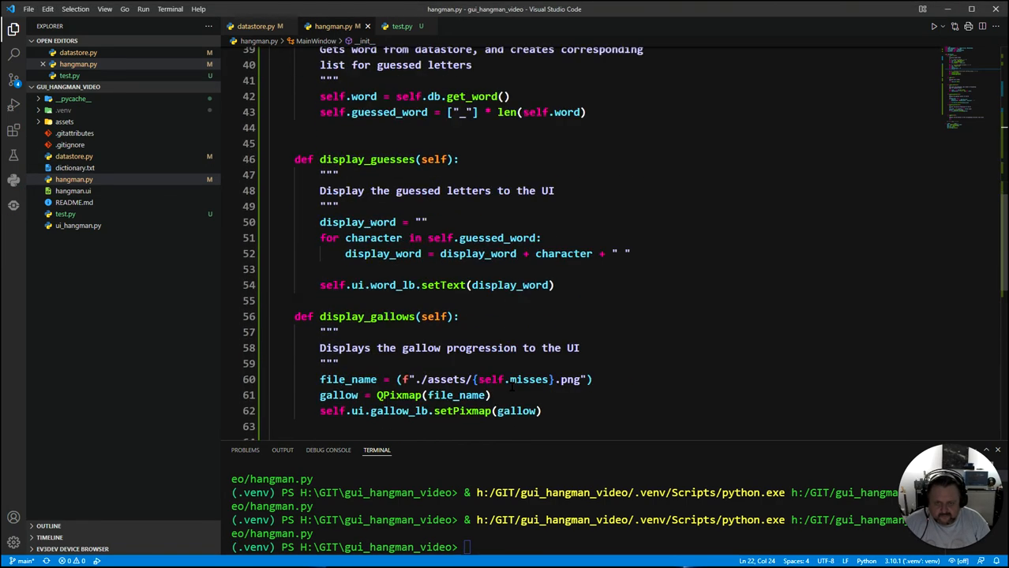
scroll("down", 3)
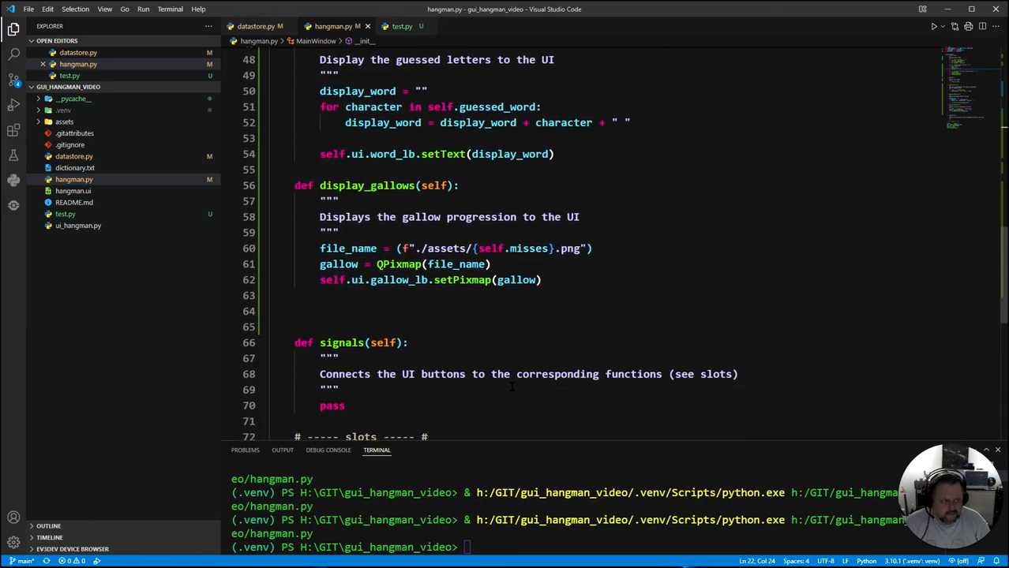
left_click(73, 180)
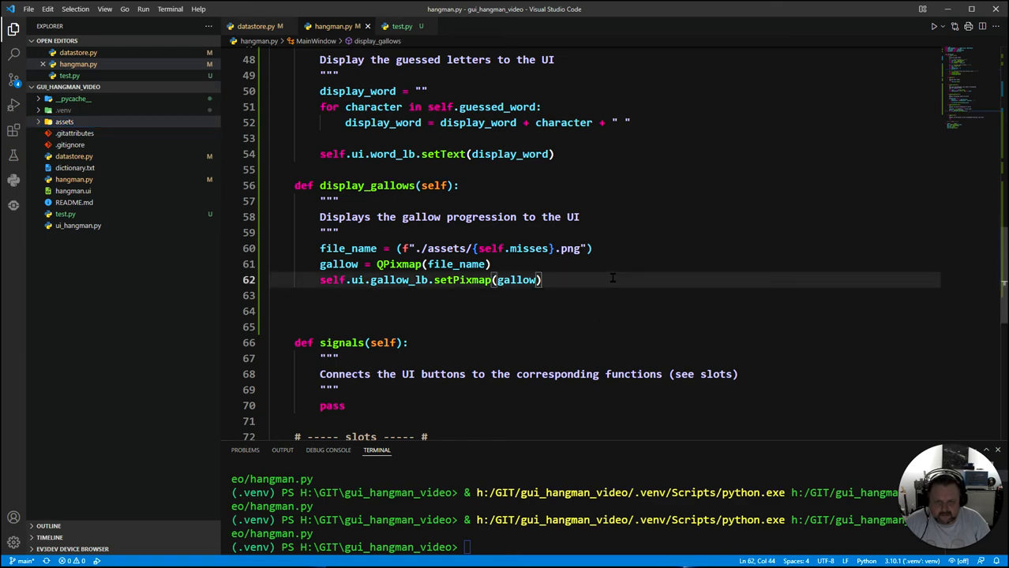
scroll("up", 3)
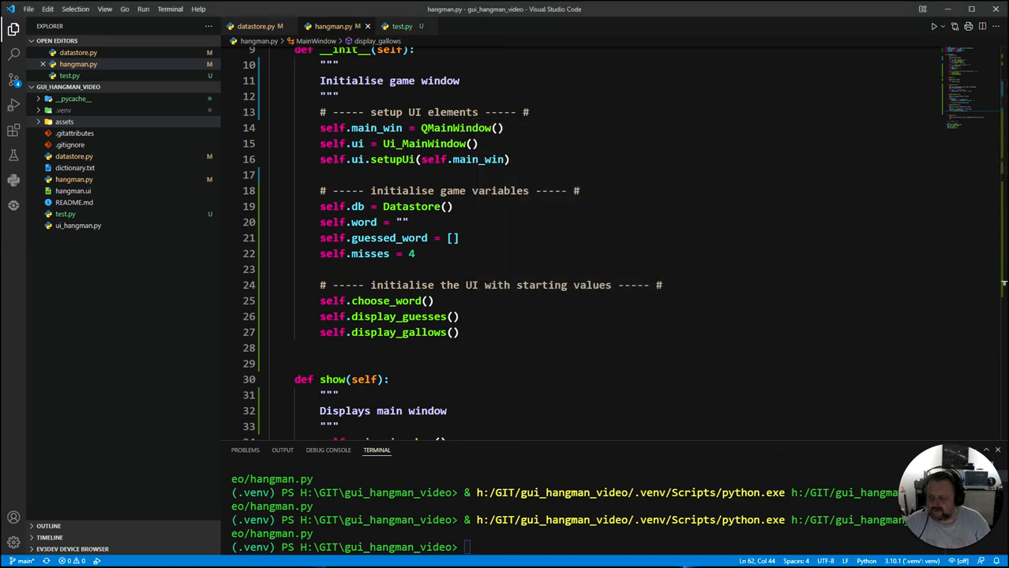
scroll("down", 3)
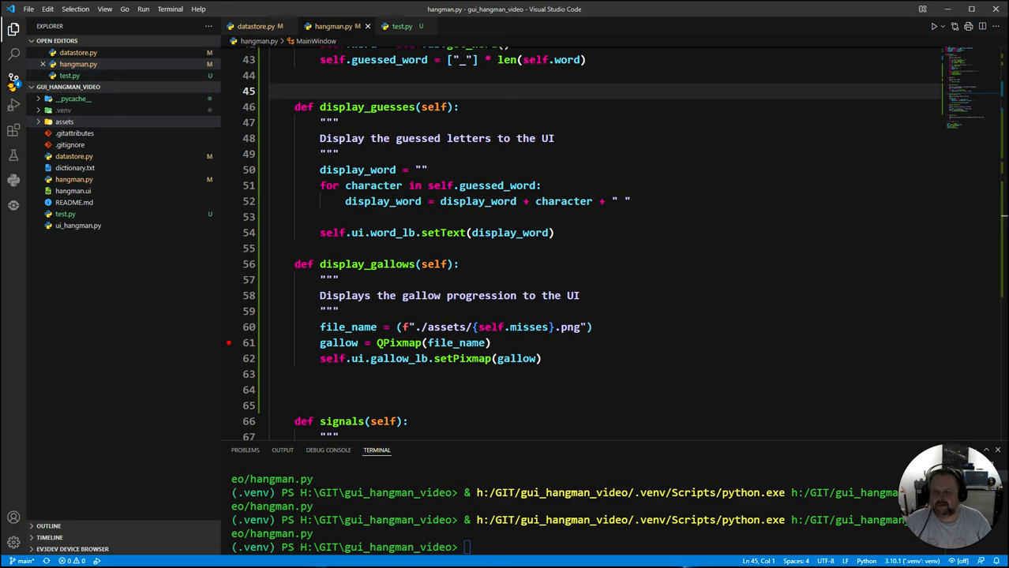
- Start debugging, check in Locals that file_name is './assets/4.png', and return to Explorer
left_click(13, 104)
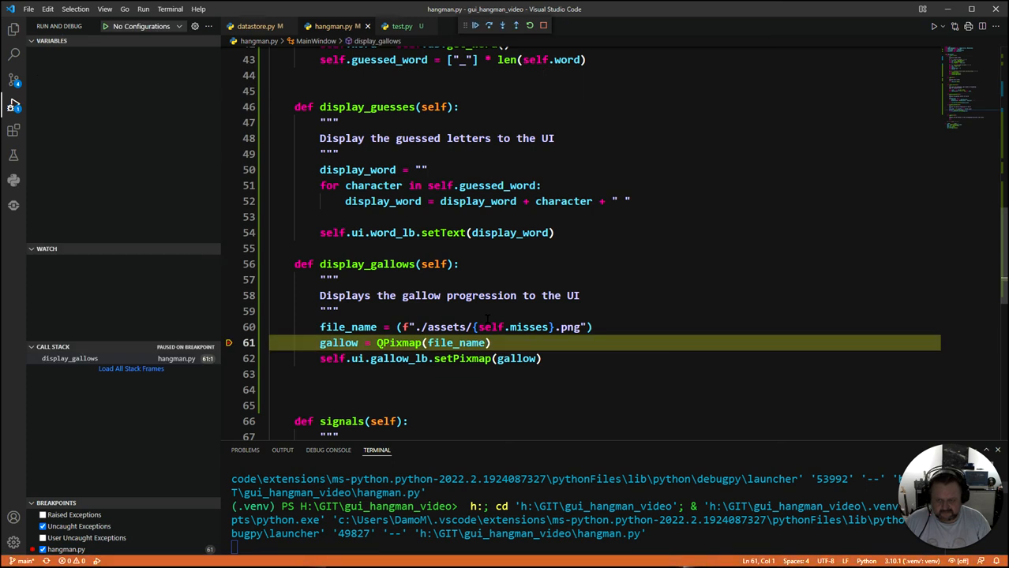
left_click(131, 370)
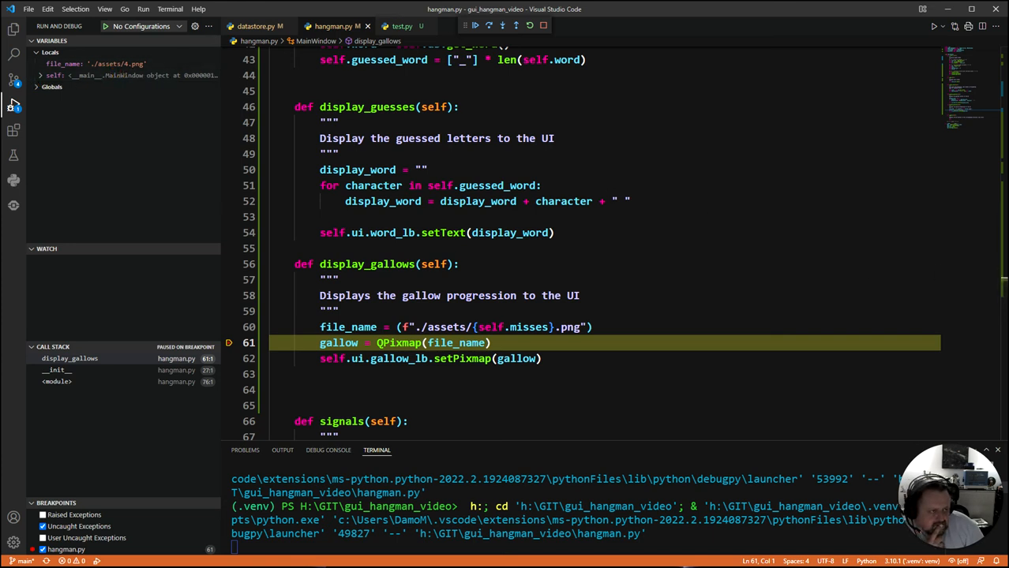
mouse_move(105, 156)
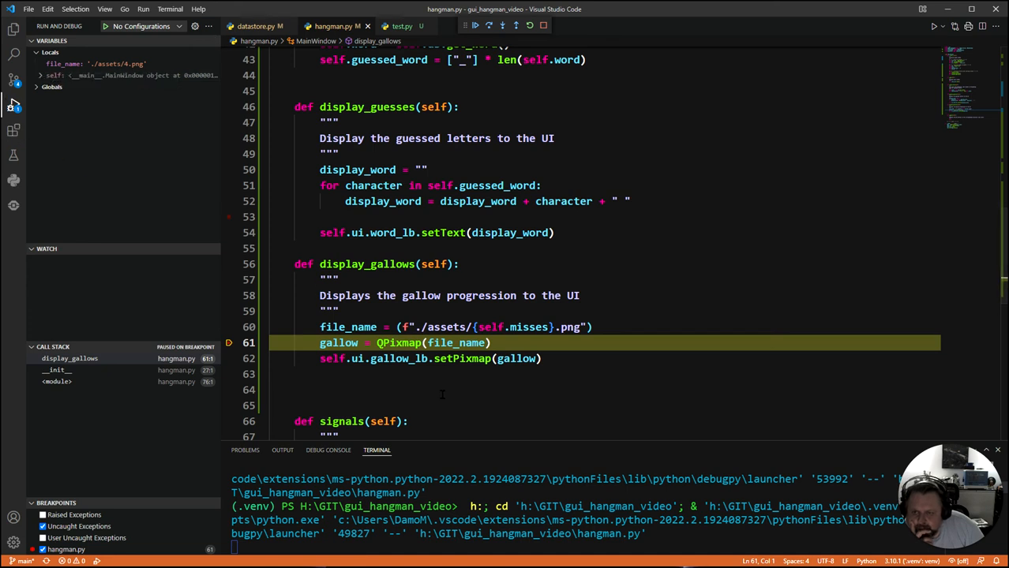
scroll("up", 3)
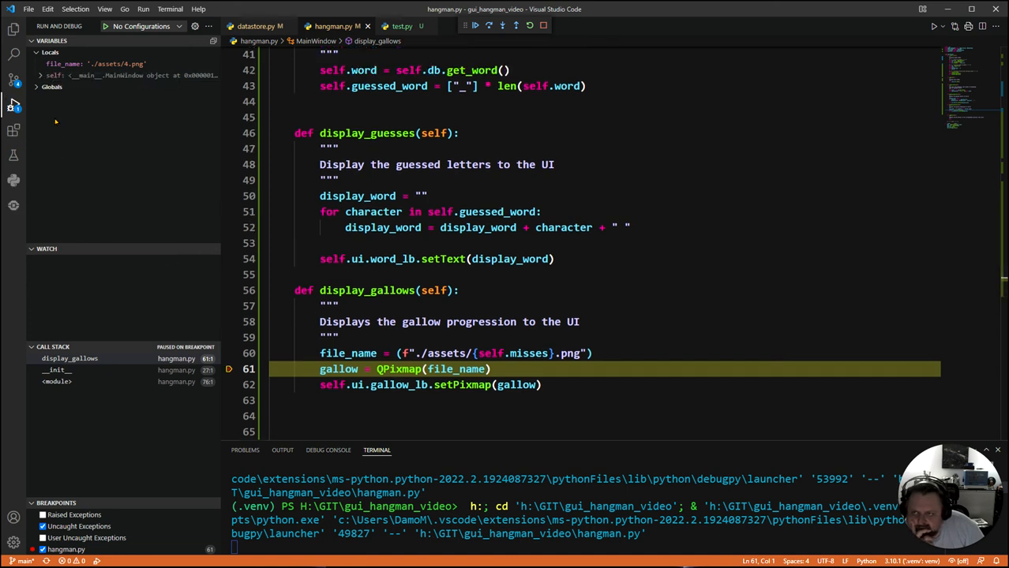
mouse_move(13, 28)
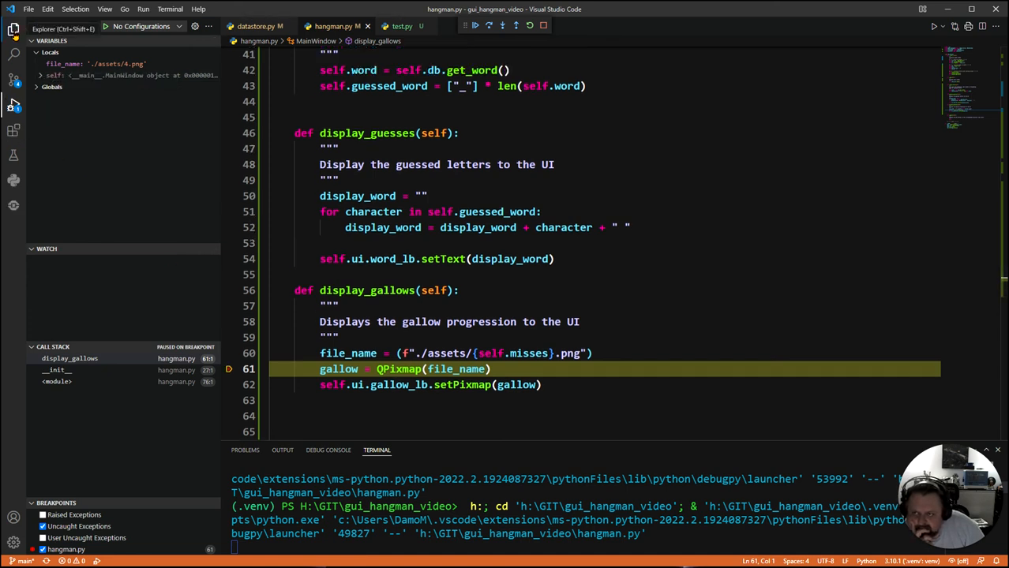
left_click(12, 29)
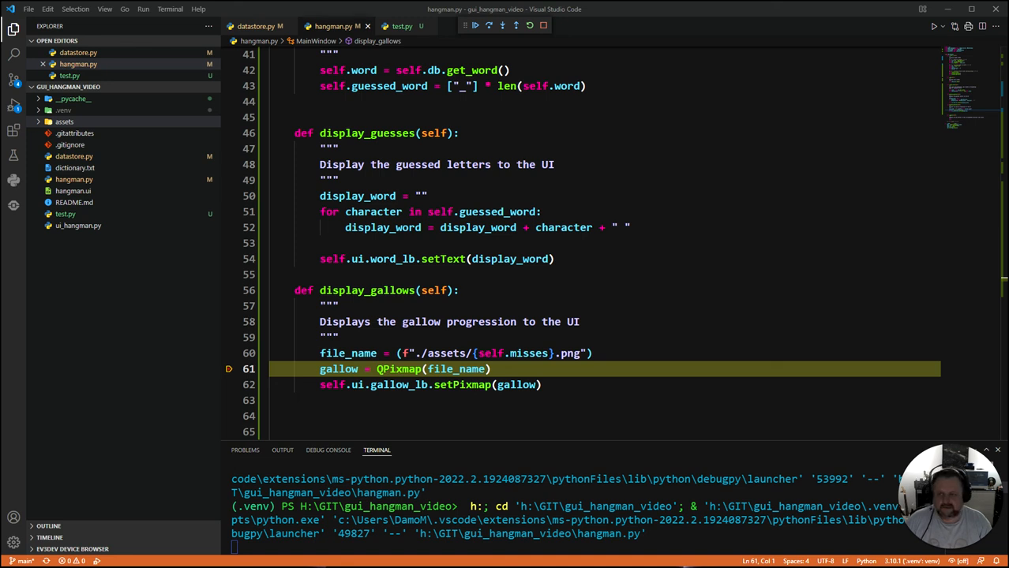
- Resume the program, view the four-miss gallows in the Hangman window, then close it
left_click(64, 122)
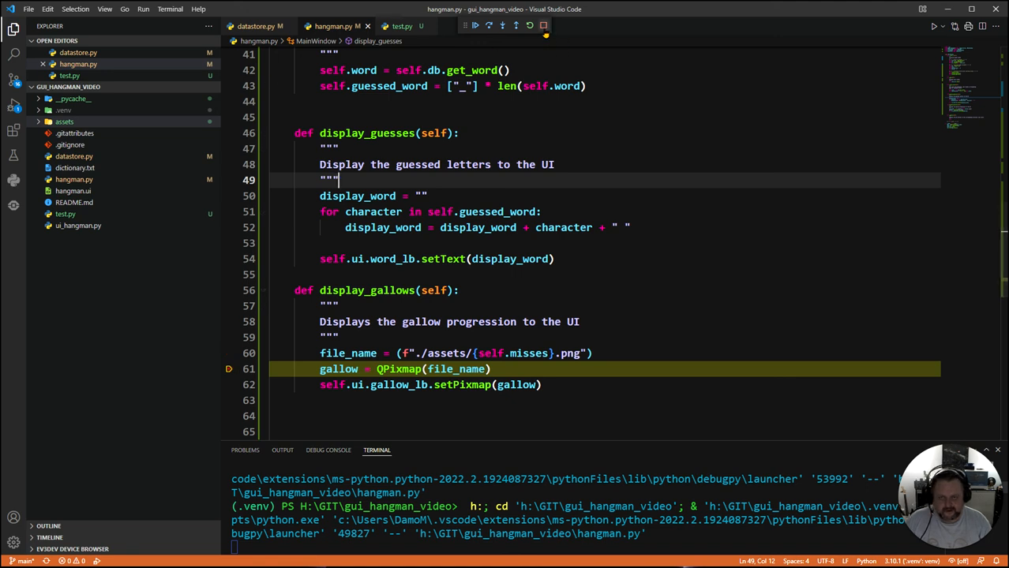
left_click(543, 26)
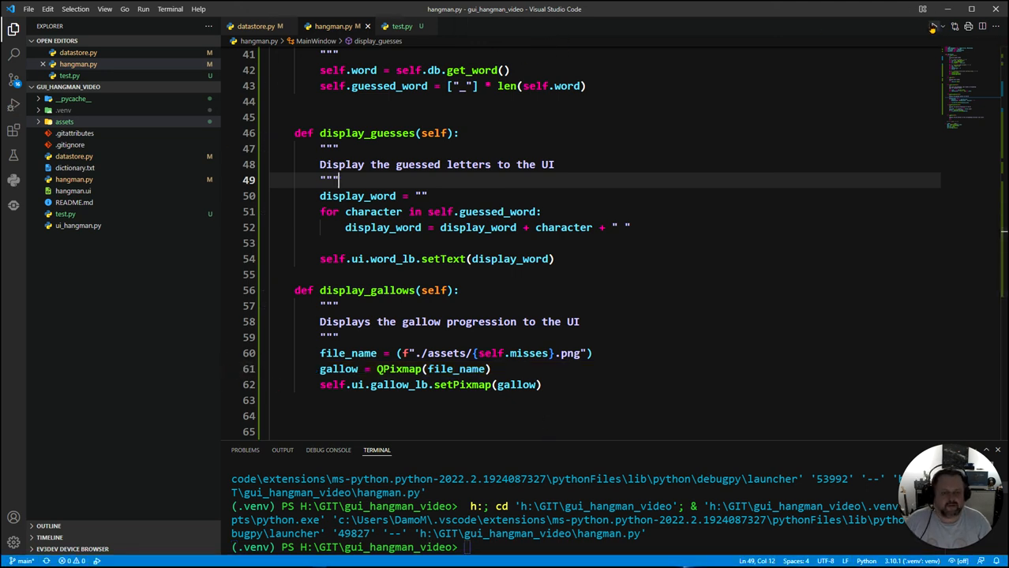
left_click(931, 25)
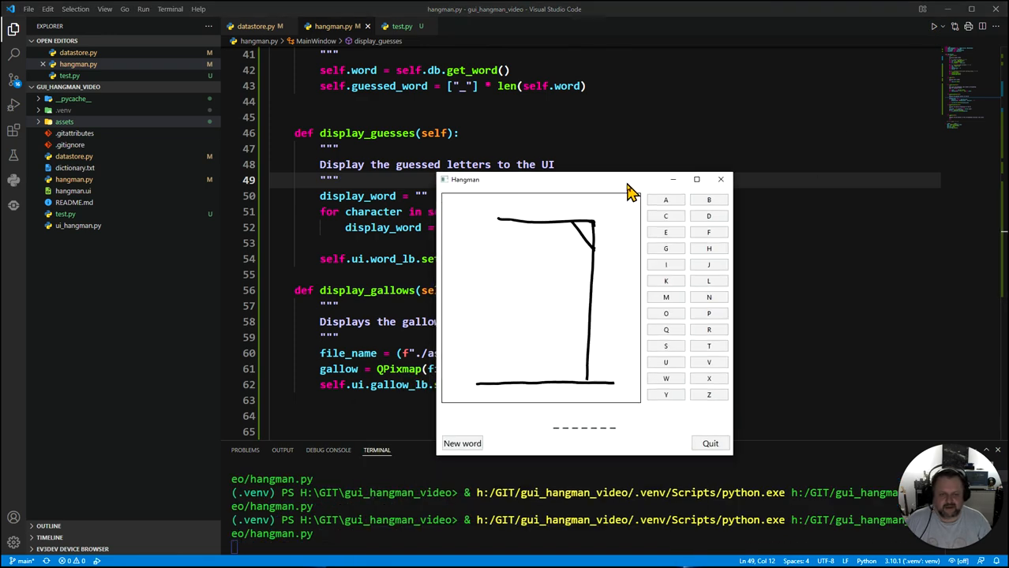
mouse_move(720, 180)
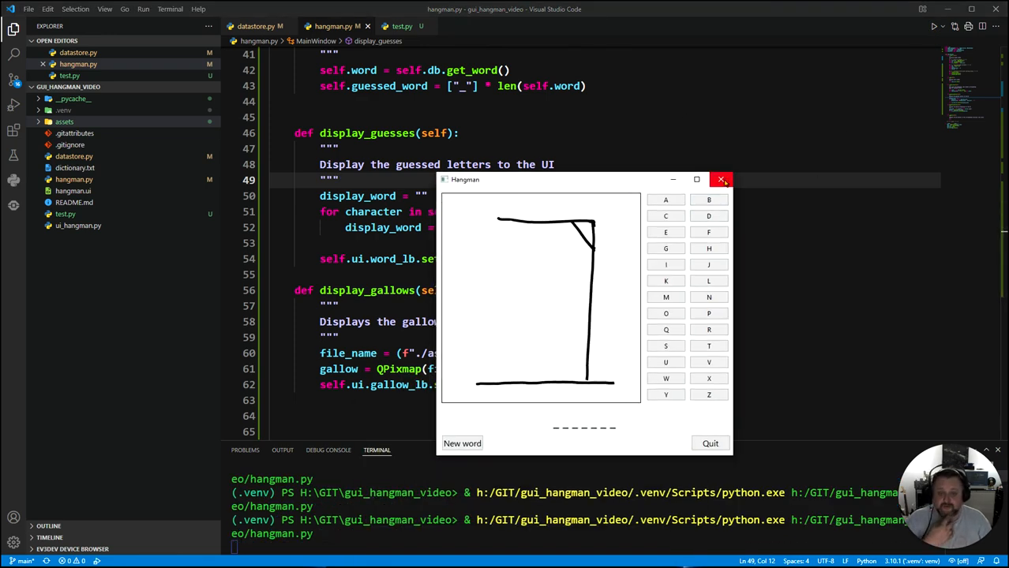
mouse_move(720, 180)
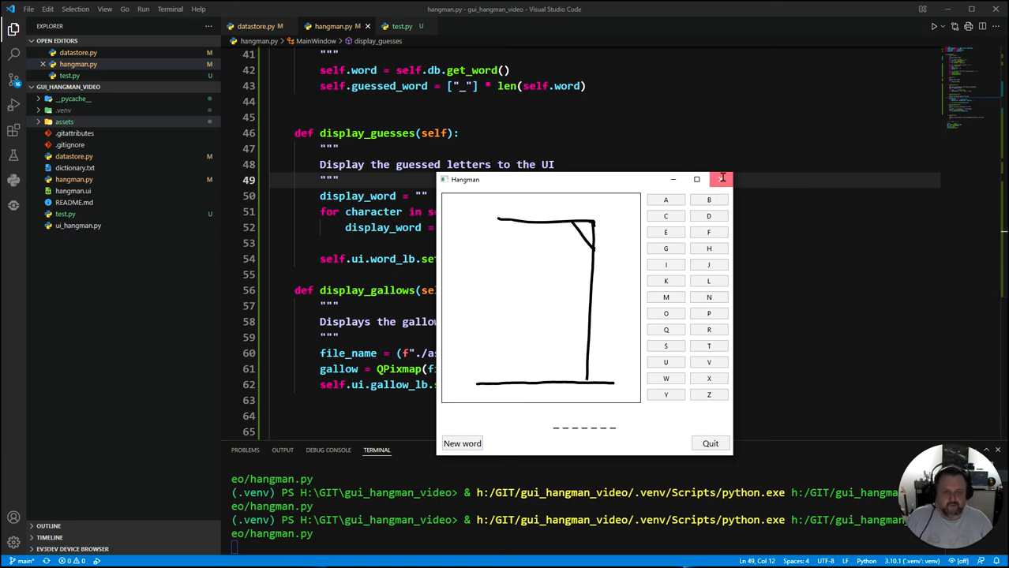
left_click(720, 180)
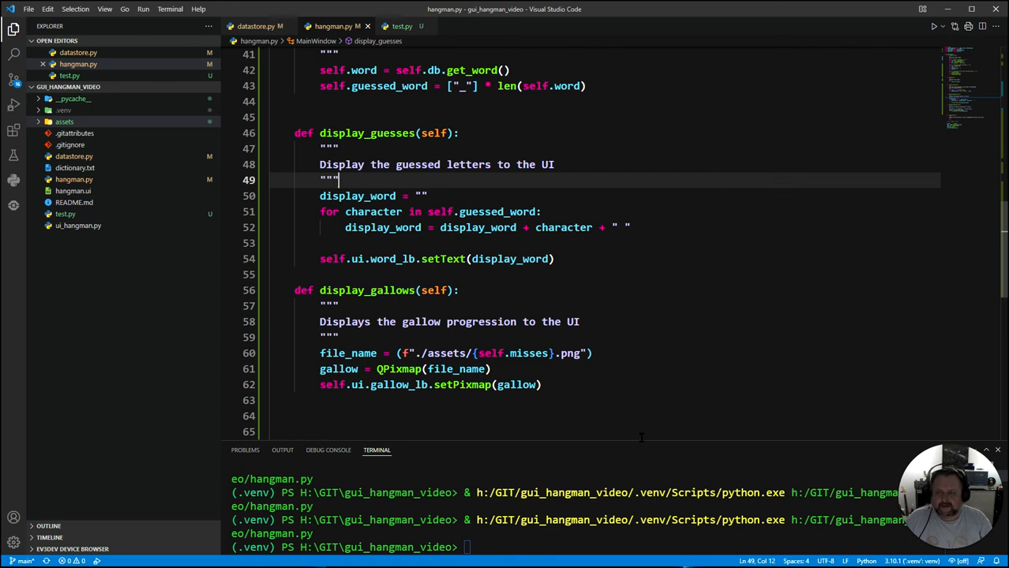
mouse_move(111, 408)
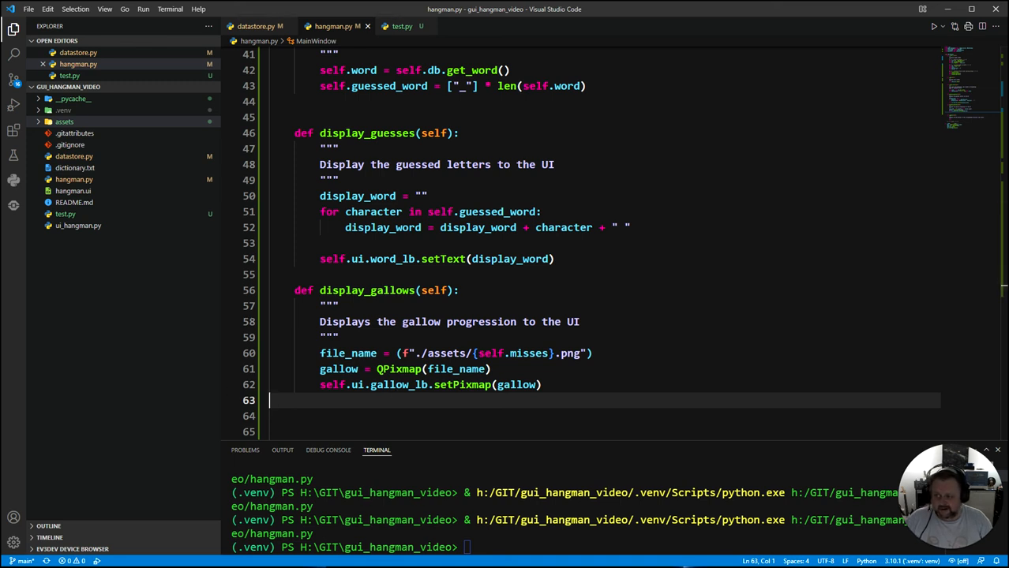
- Test with misses 11 showing the full hangman, reset misses to 0, and save hangman.py
scroll("up", 3)
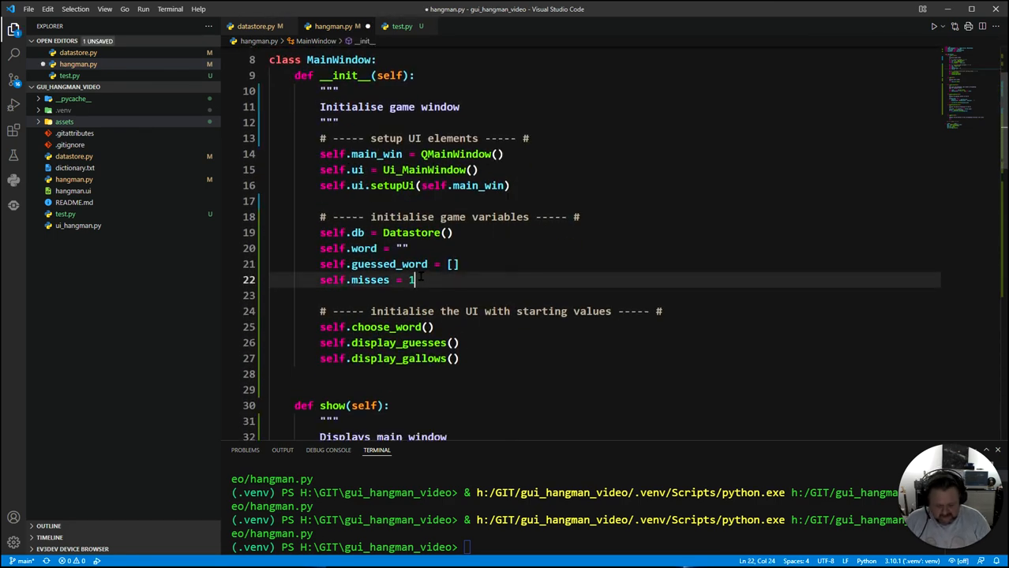
type("1")
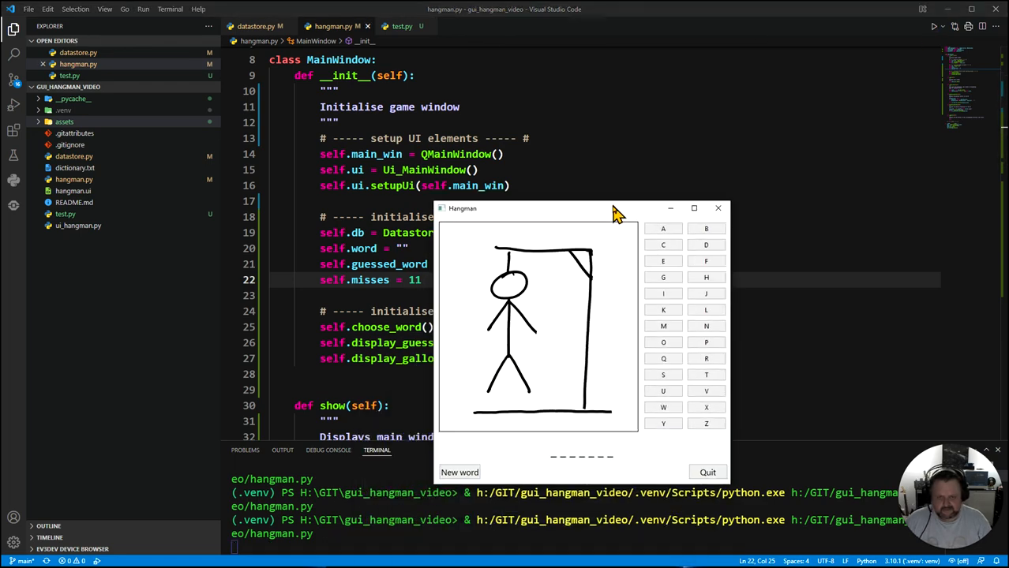
left_click(717, 209)
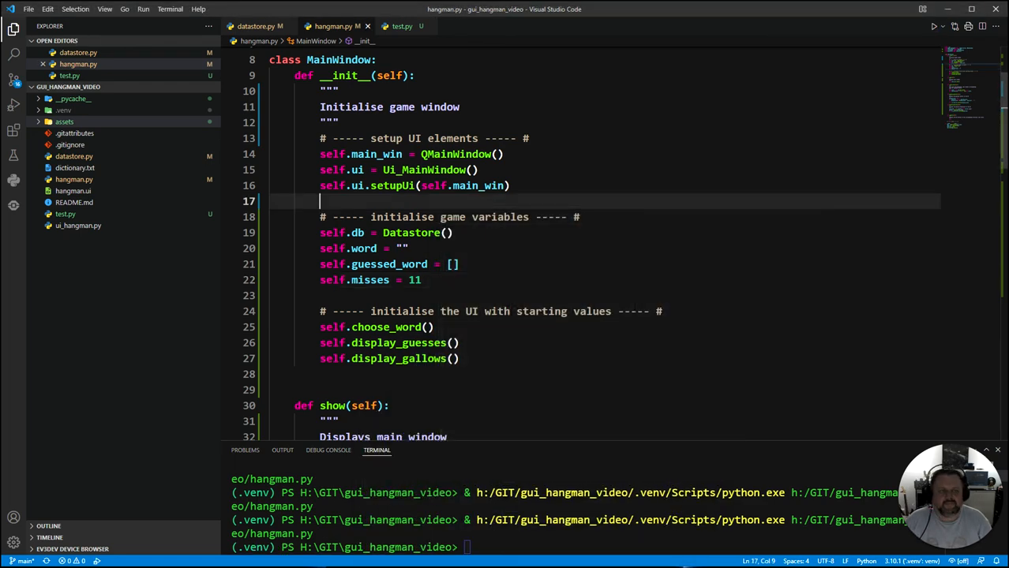
left_click(426, 280)
type("0")
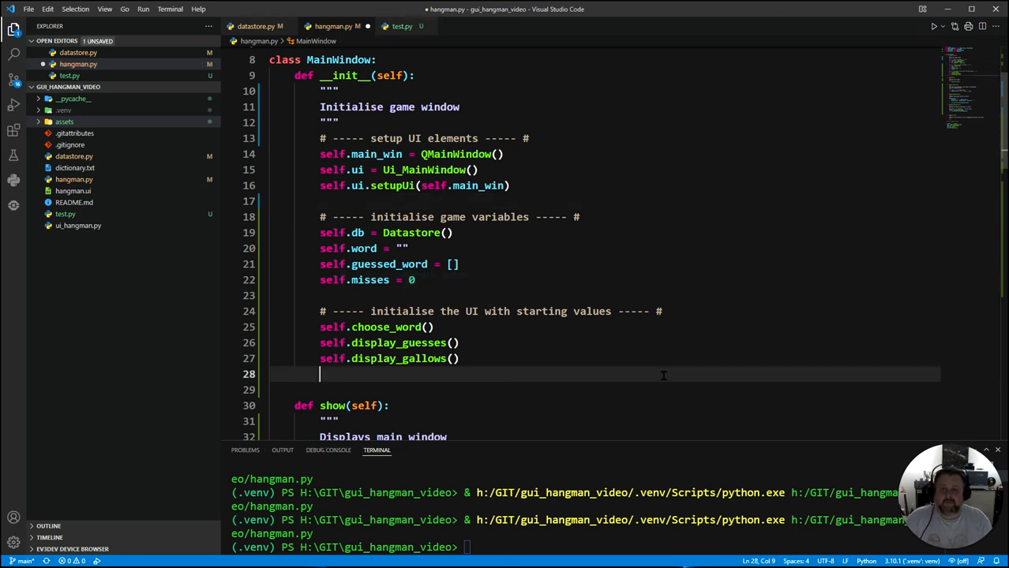
key("ctrl+s")
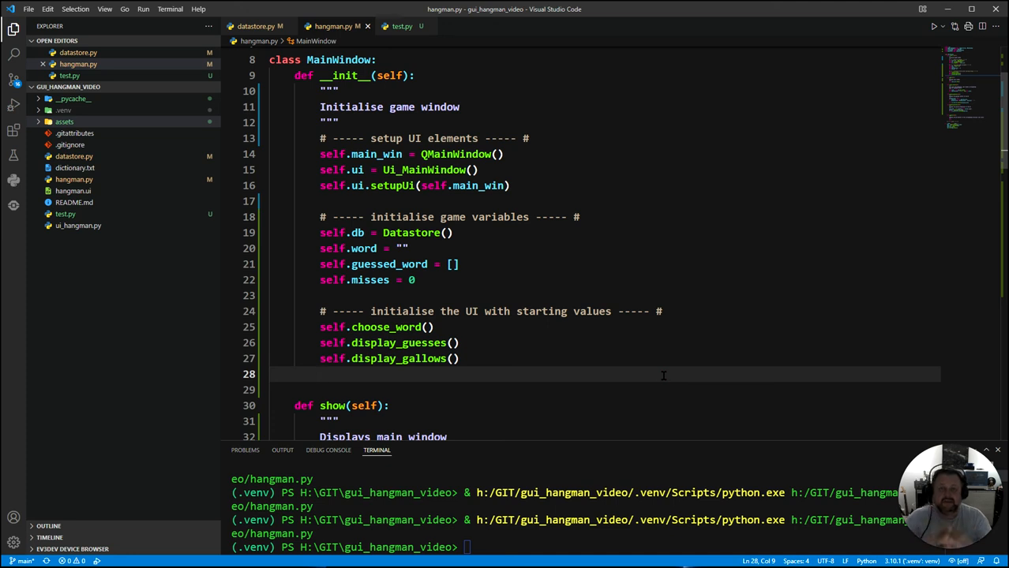